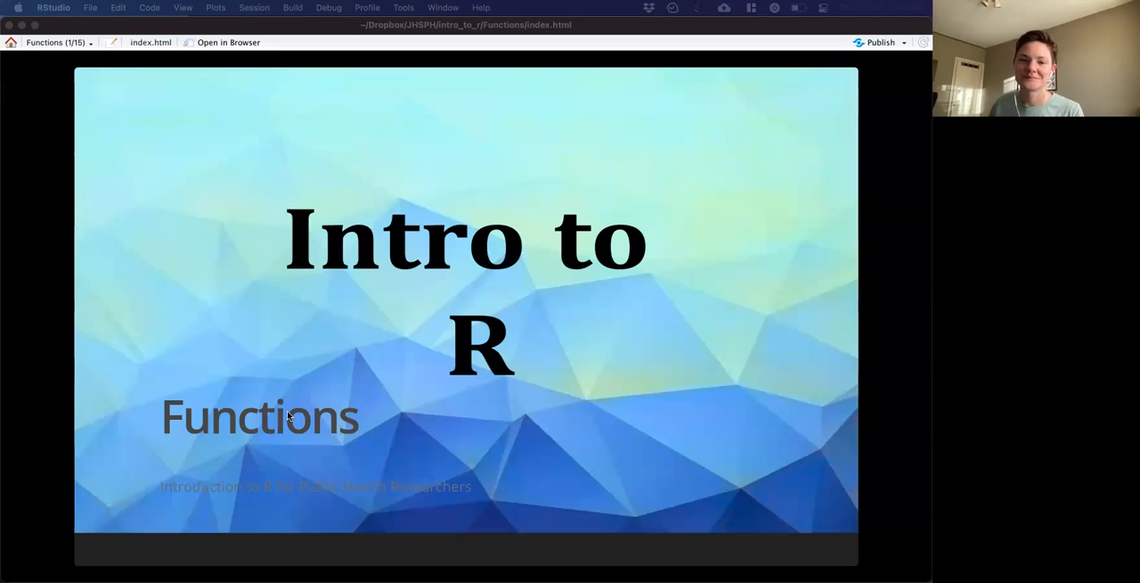
mouse_move(314, 370)
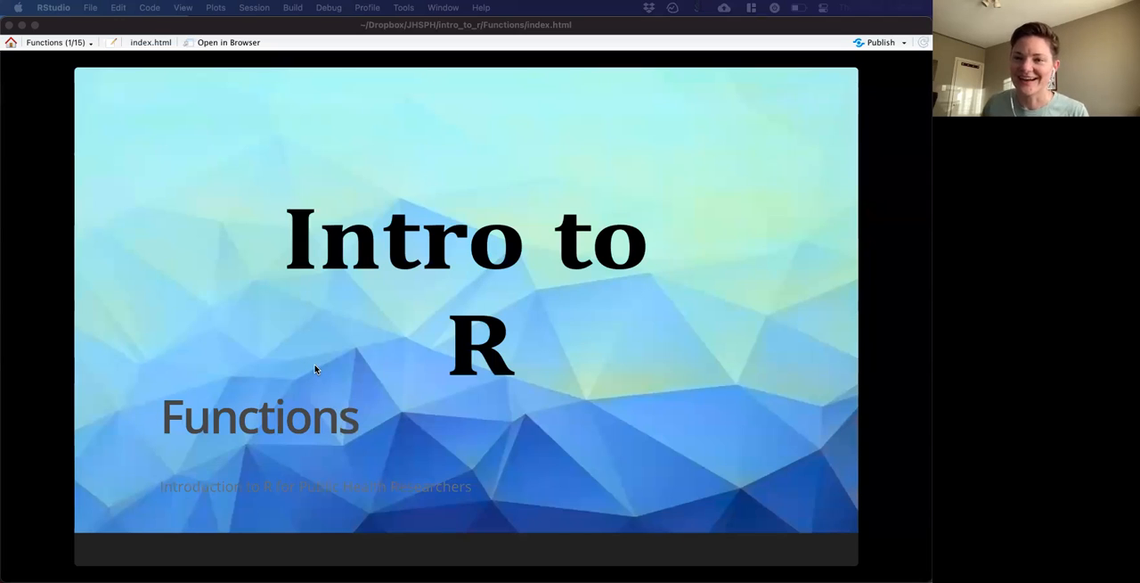
mouse_move(306, 369)
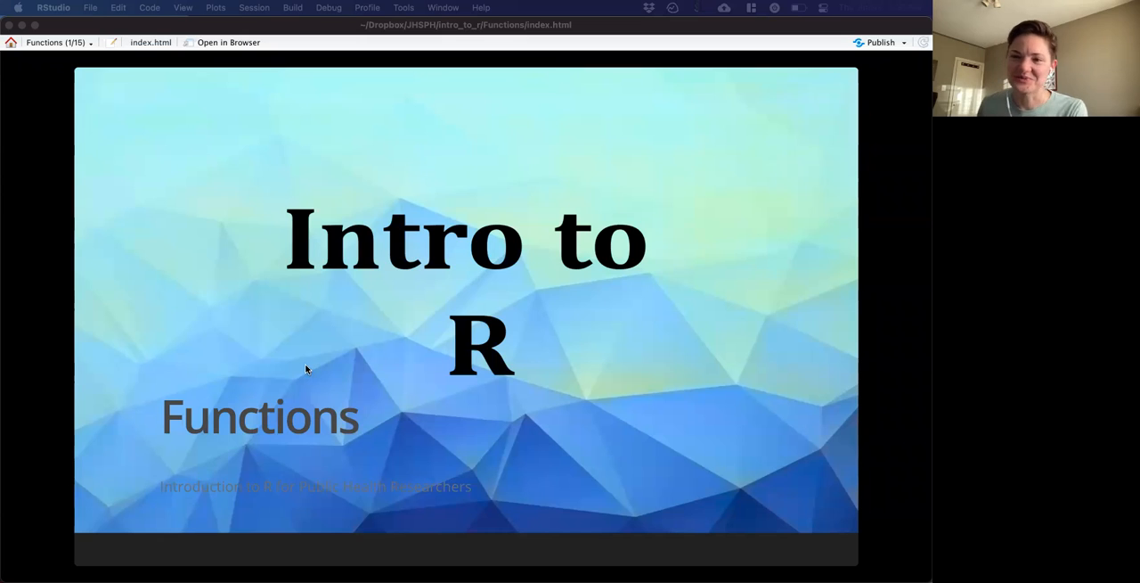
mouse_move(274, 348)
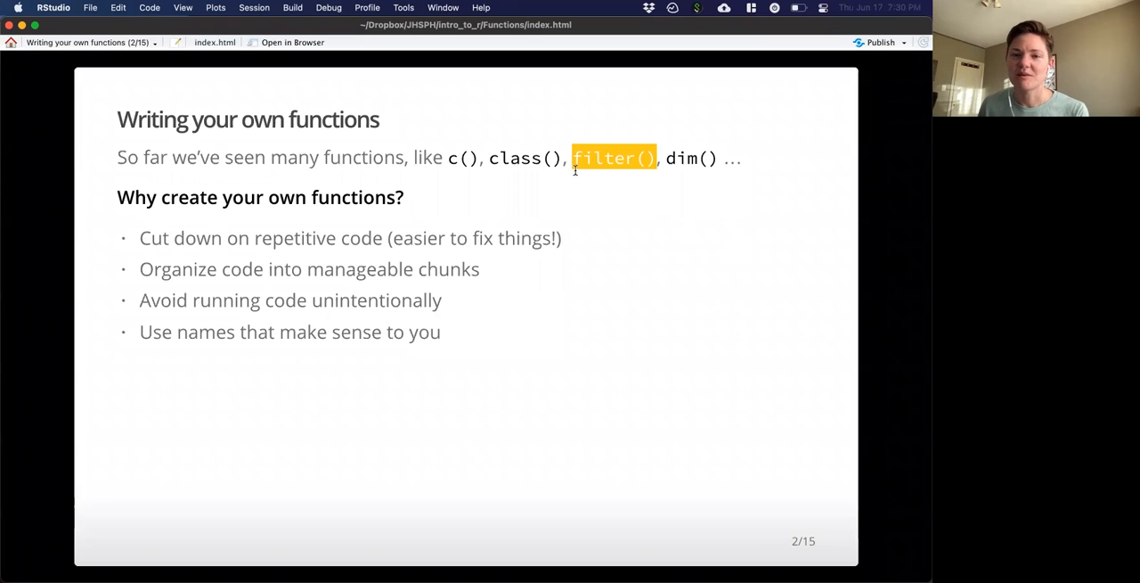
mouse_move(454, 226)
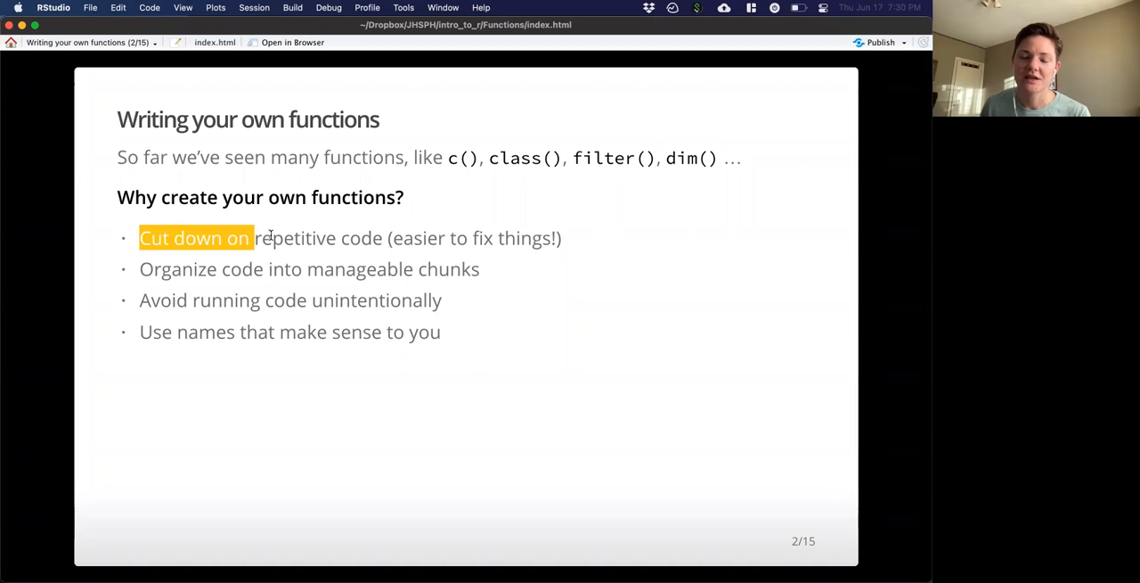
Step: Highlight slide 2's points on cutting repetitive code and using meaningful names
left_click_drag(252, 238, 384, 238)
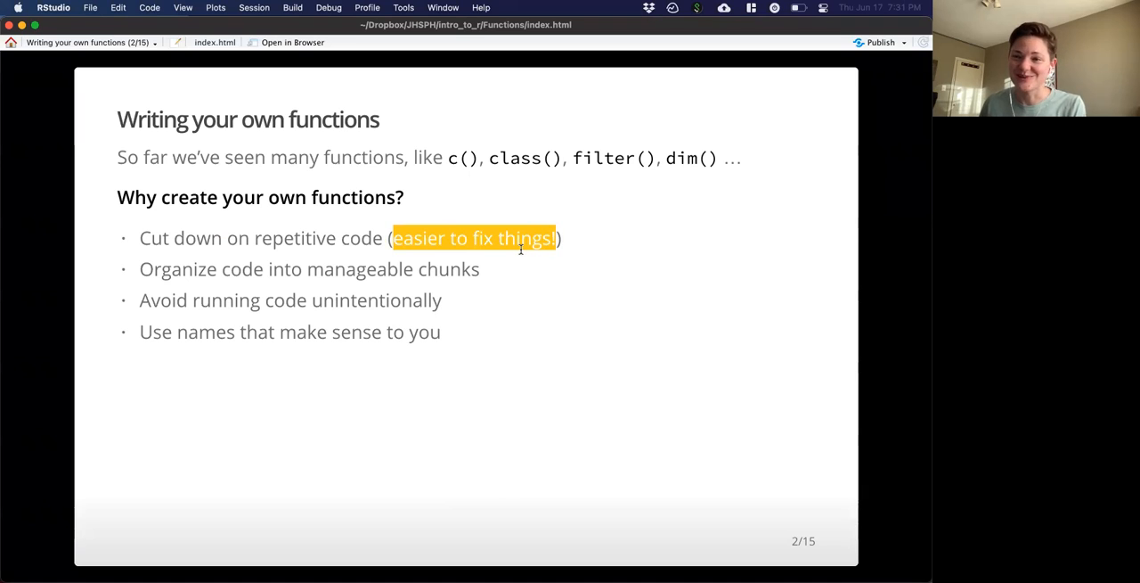
mouse_move(521, 255)
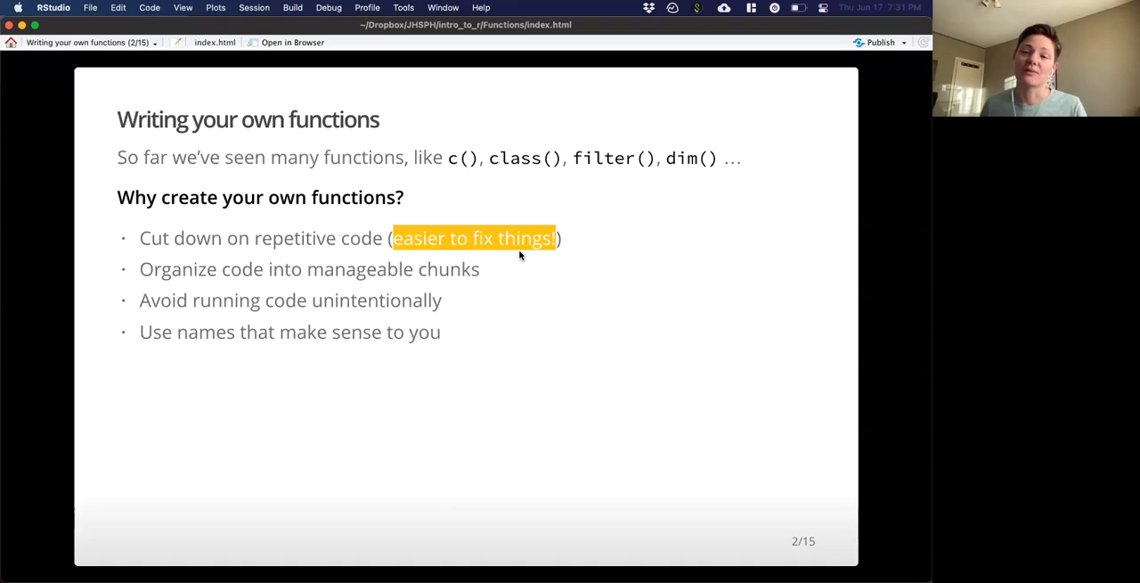
mouse_move(248, 268)
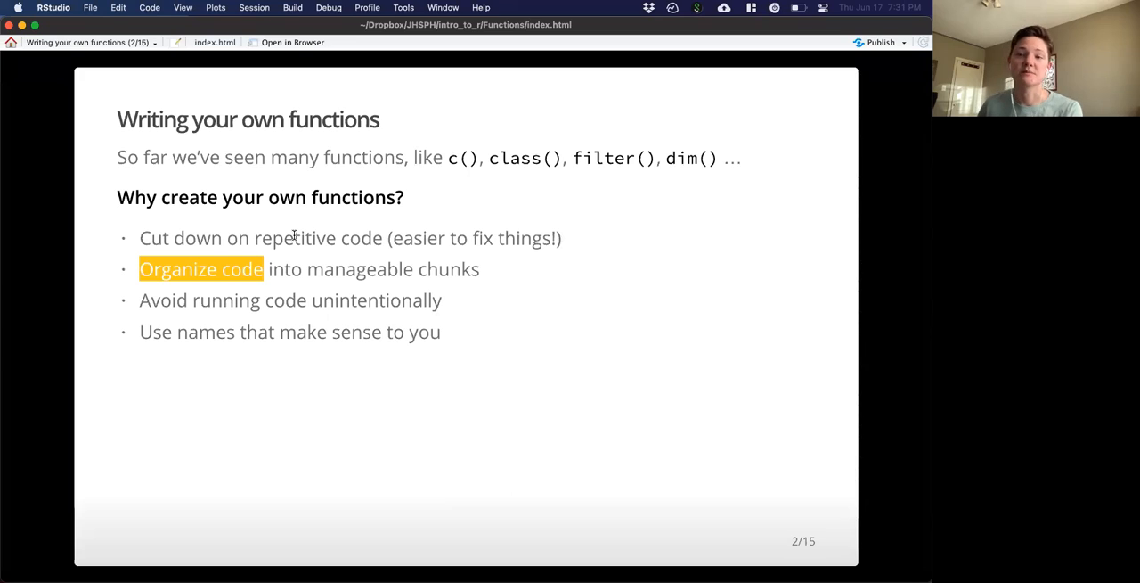
mouse_move(489, 291)
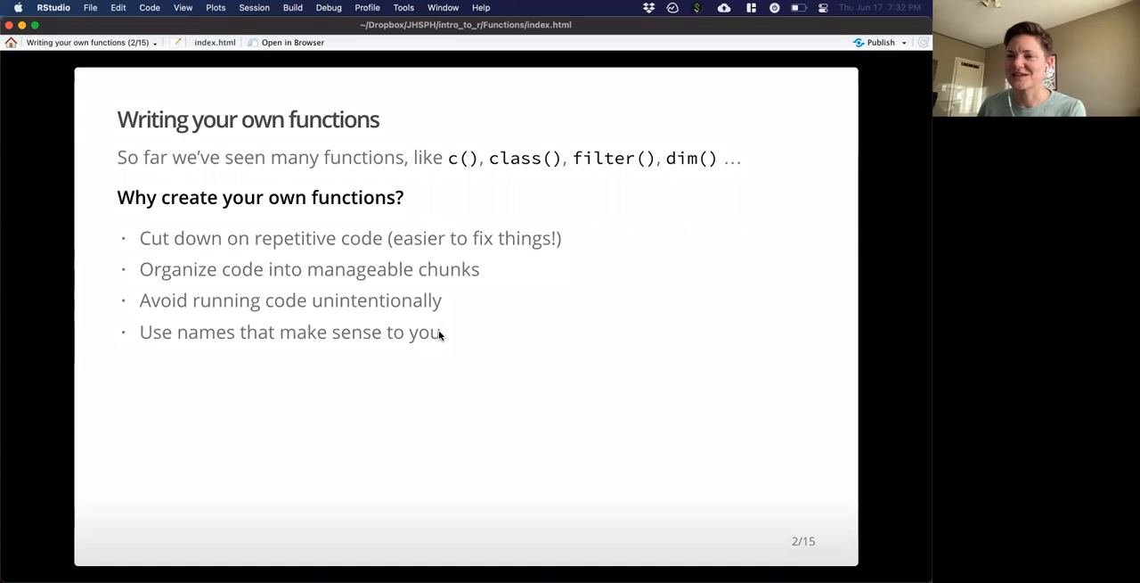
double_click(423, 332)
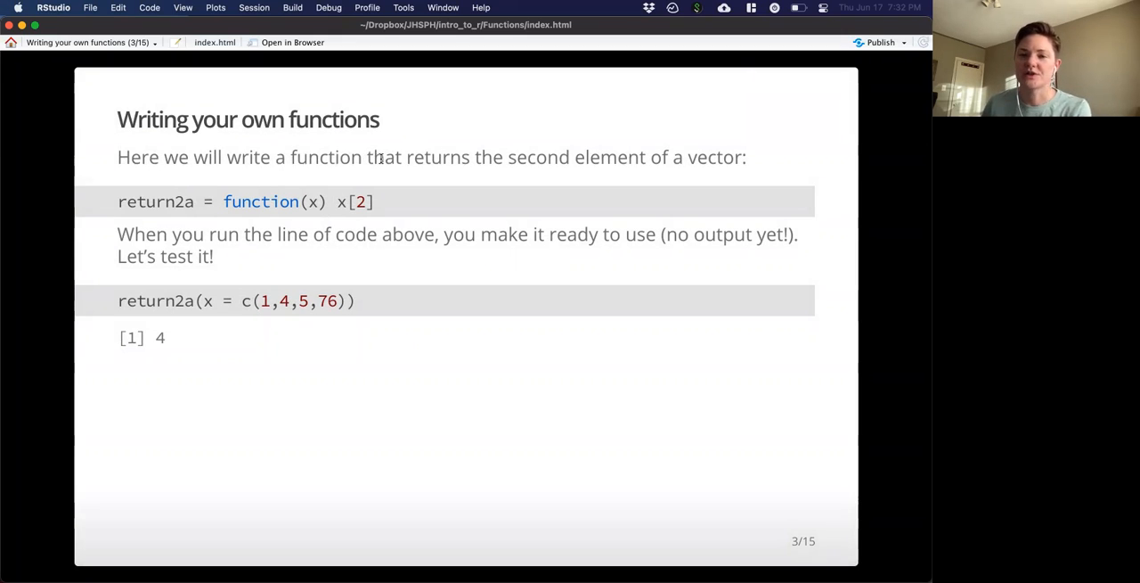
Step: Highlight return2a's intro sentence, name, argument x, body x[2], test call and output 4
left_click_drag(510, 157, 643, 156)
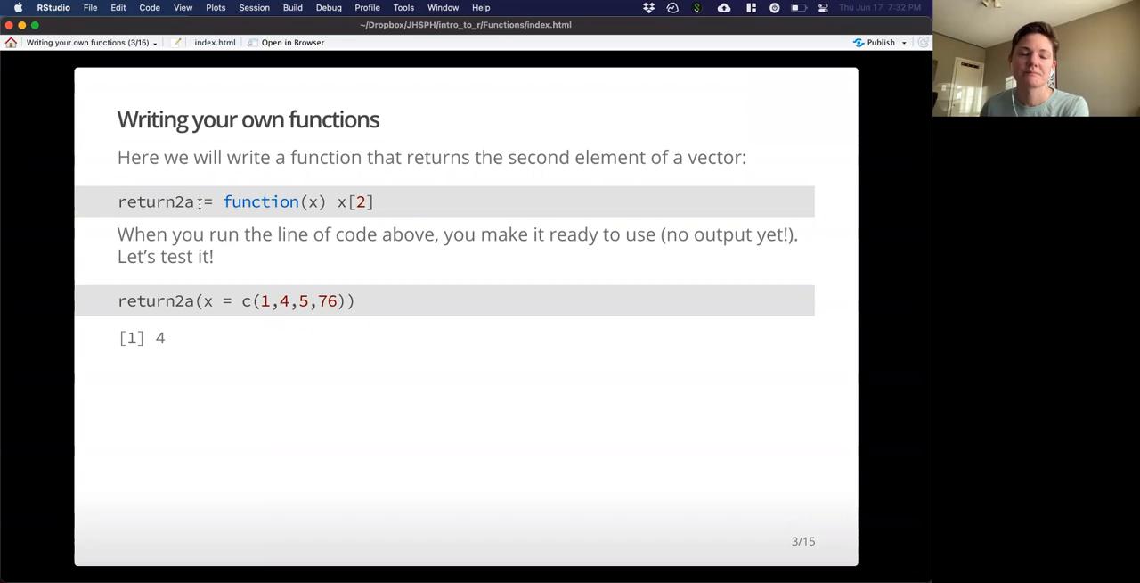
double_click(206, 202)
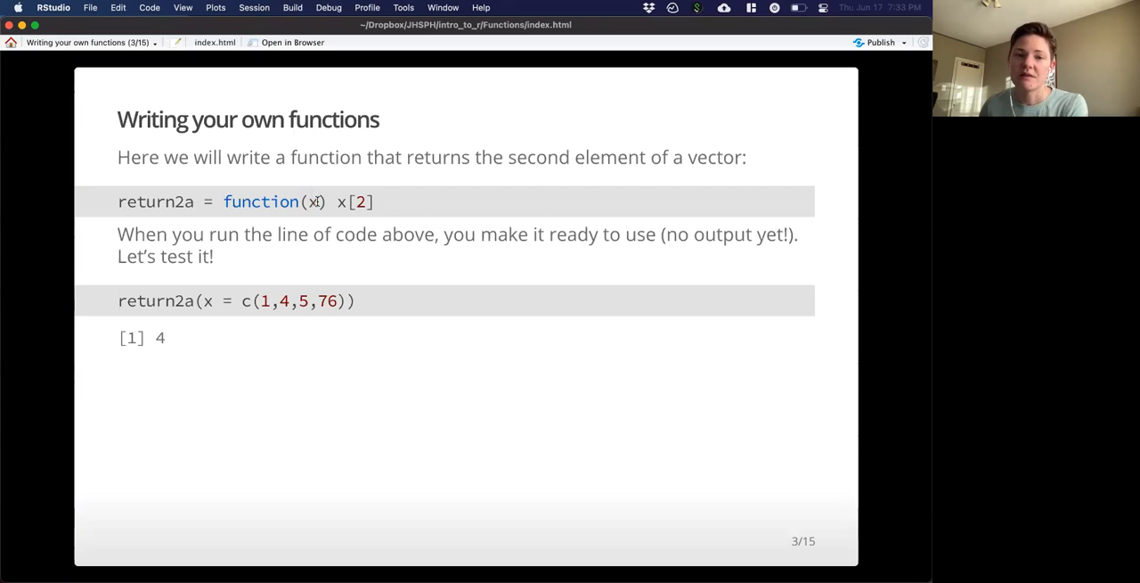
double_click(313, 201)
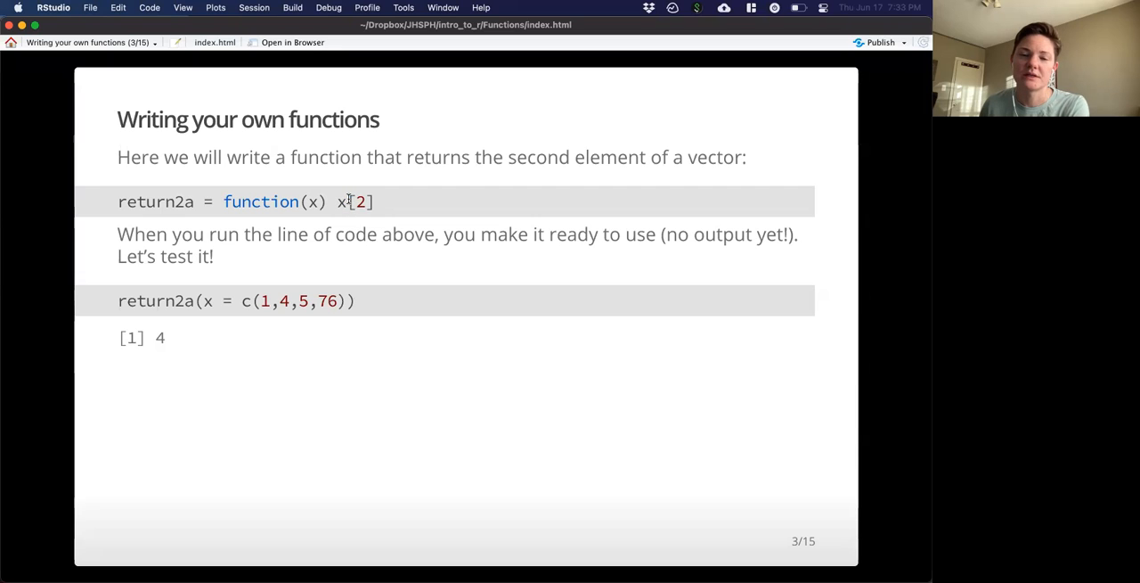
double_click(360, 202)
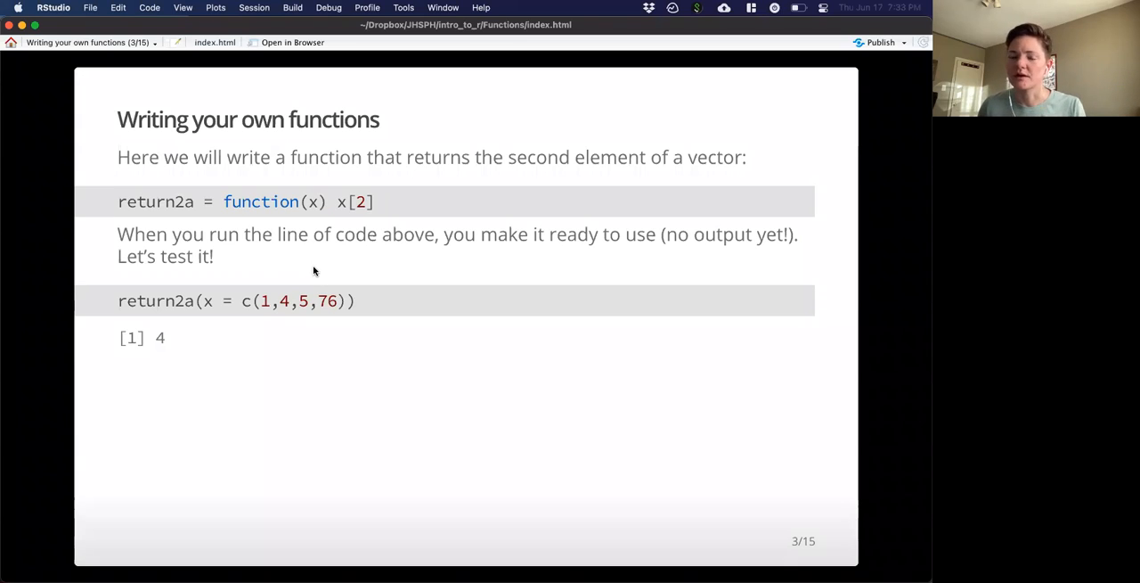
mouse_move(250, 252)
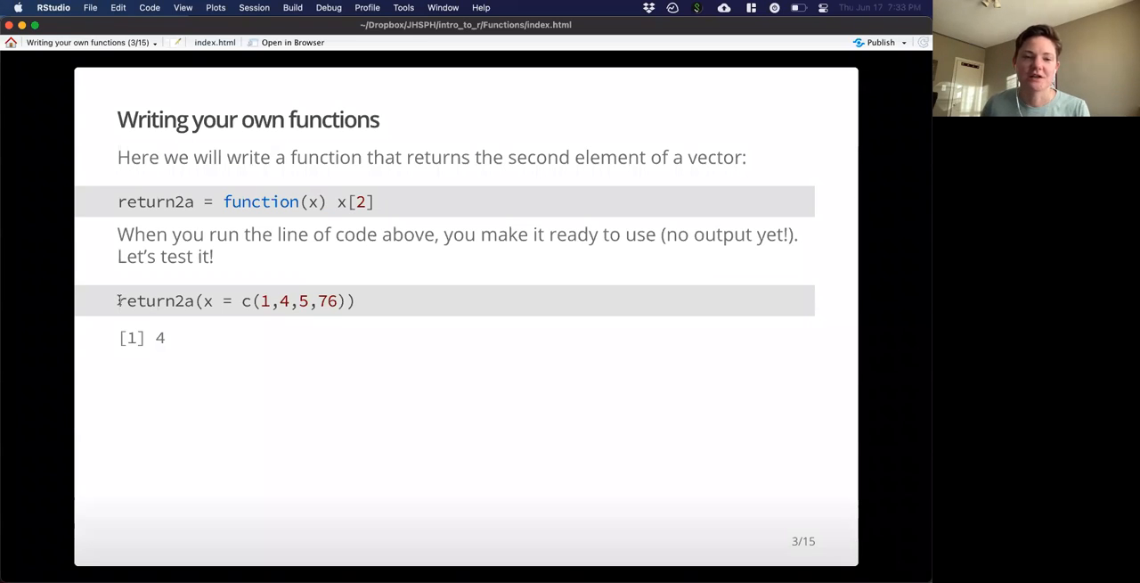
double_click(155, 300)
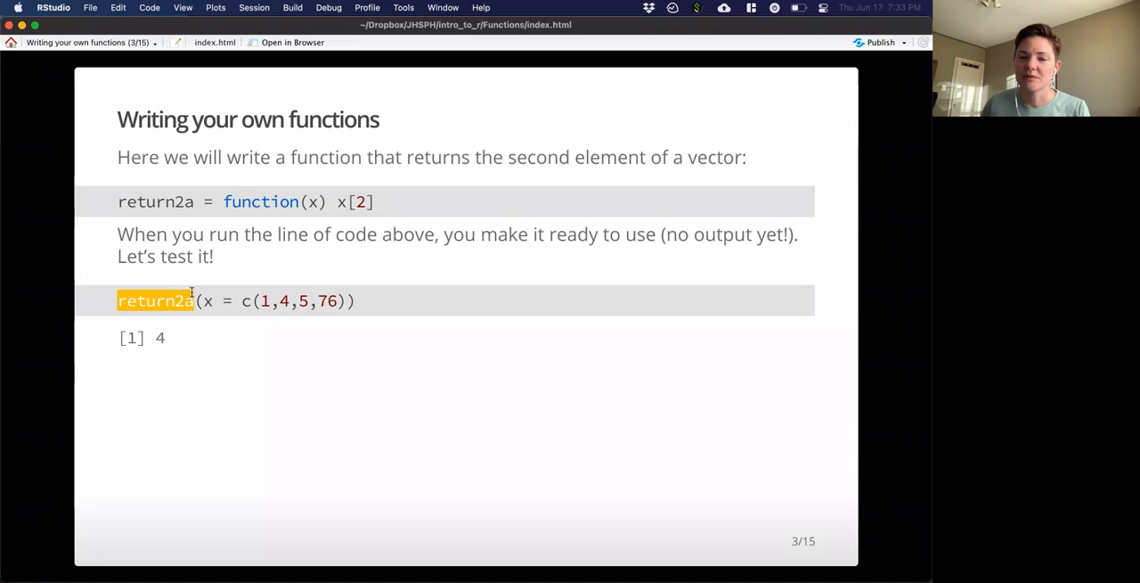
mouse_move(194, 300)
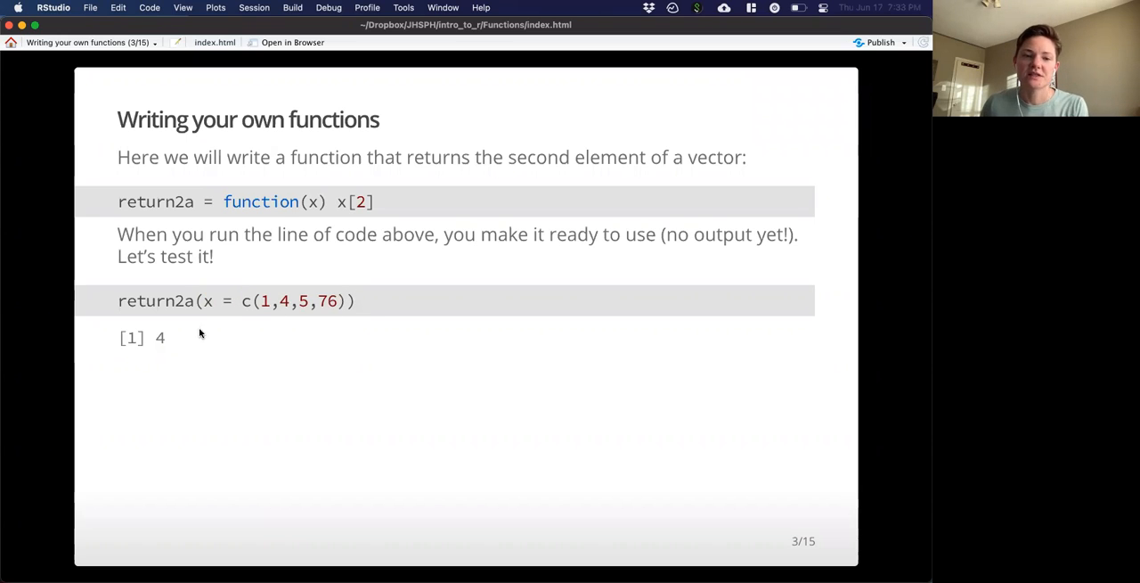
double_click(160, 336)
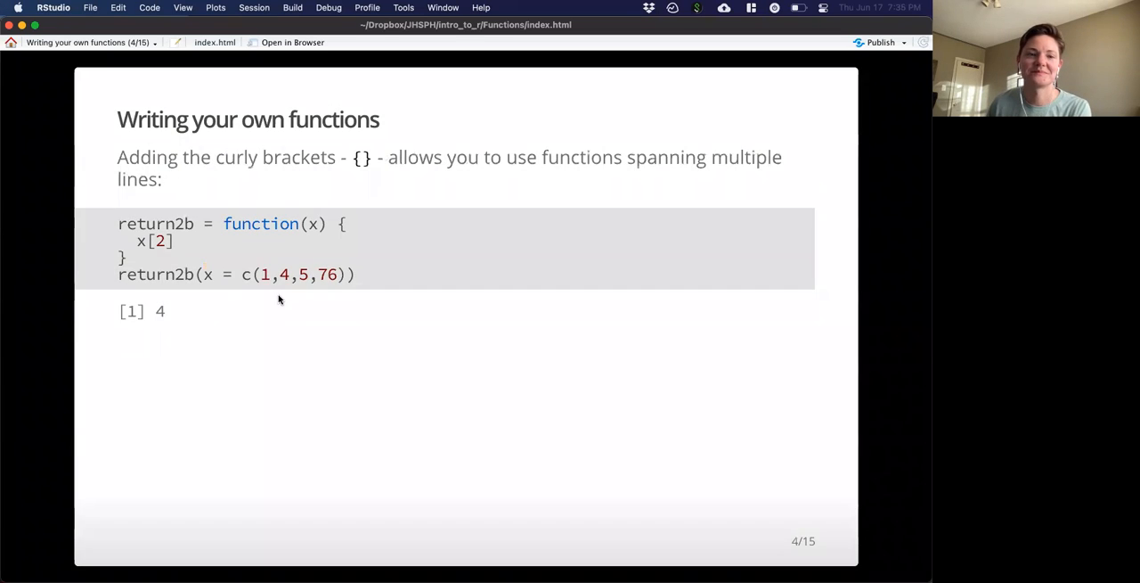
mouse_move(227, 186)
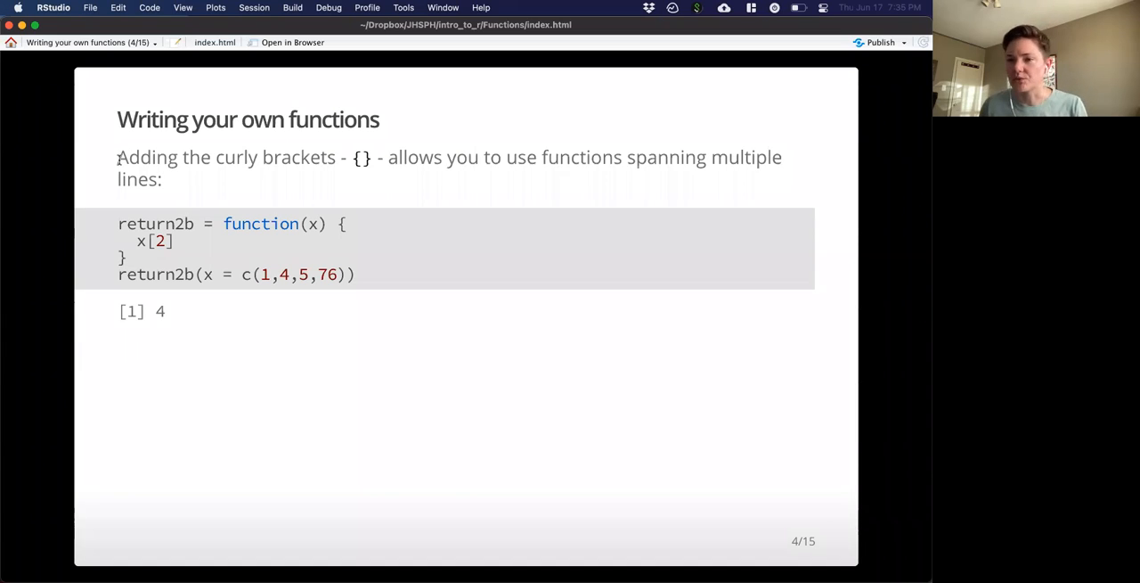
double_click(148, 157)
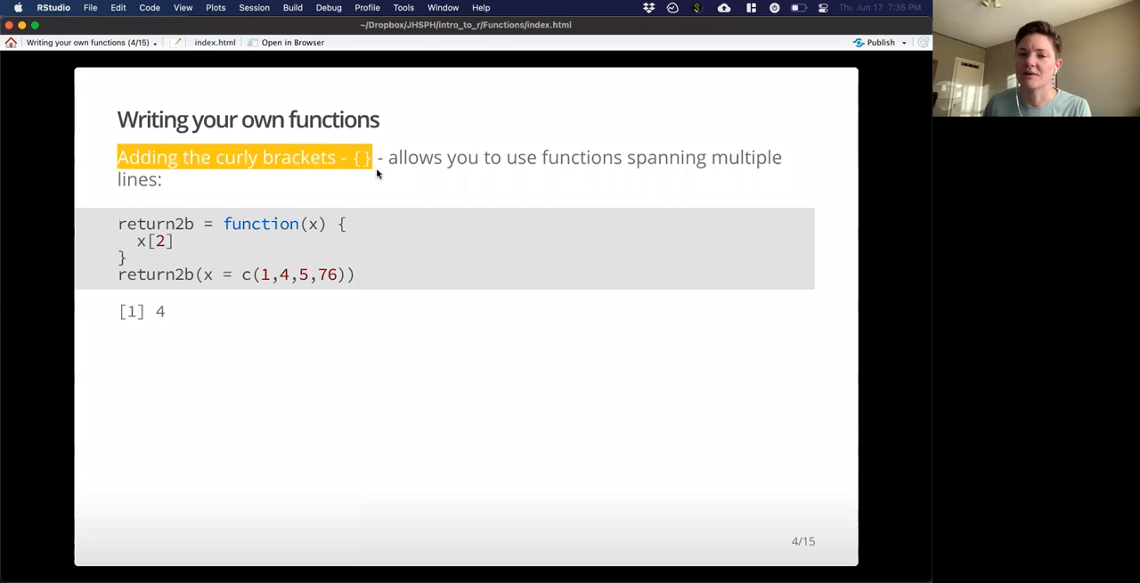
mouse_move(229, 260)
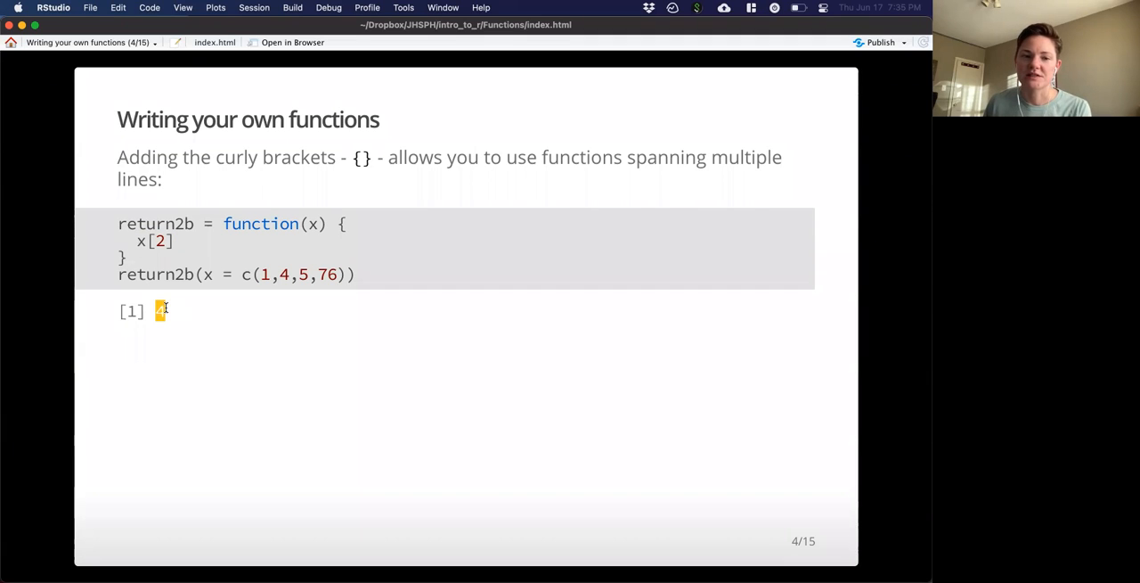
key("left")
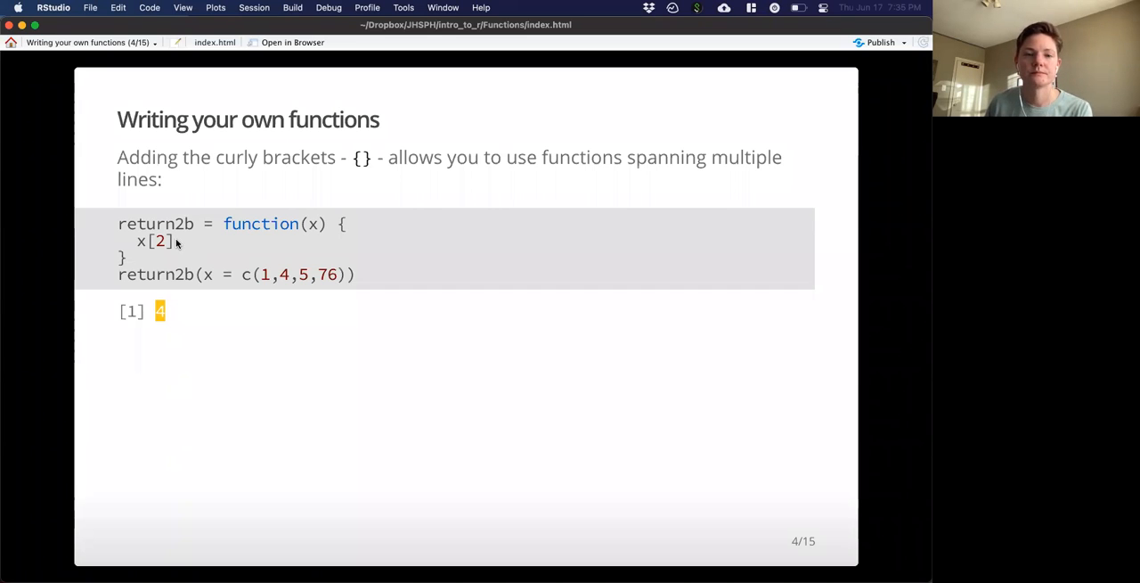
key("right")
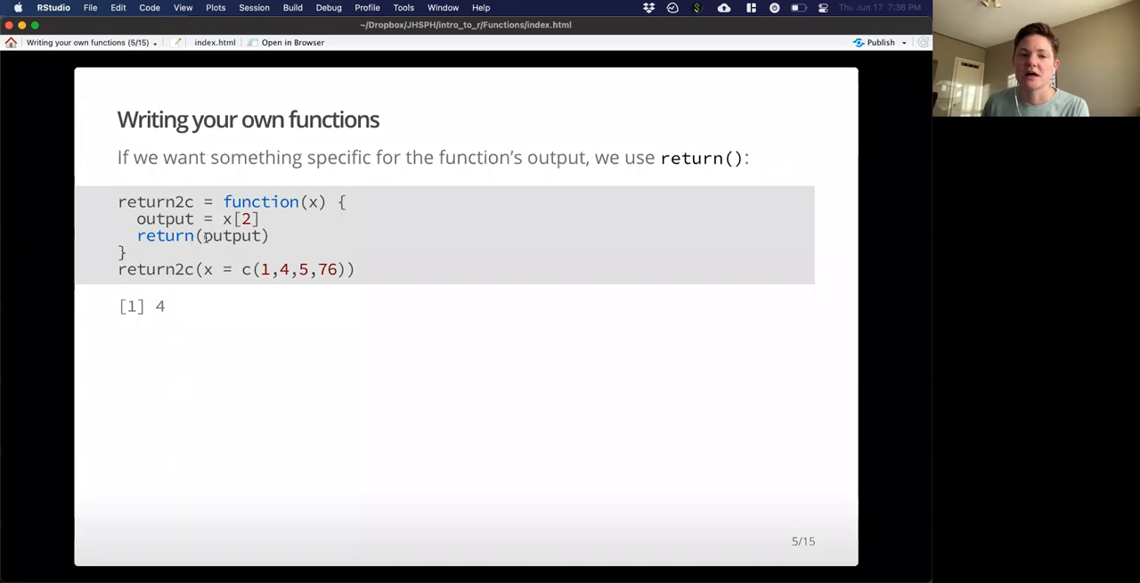
Step: Highlight two spots on the return() slide, then advance to slide 6 on function syntax
double_click(232, 236)
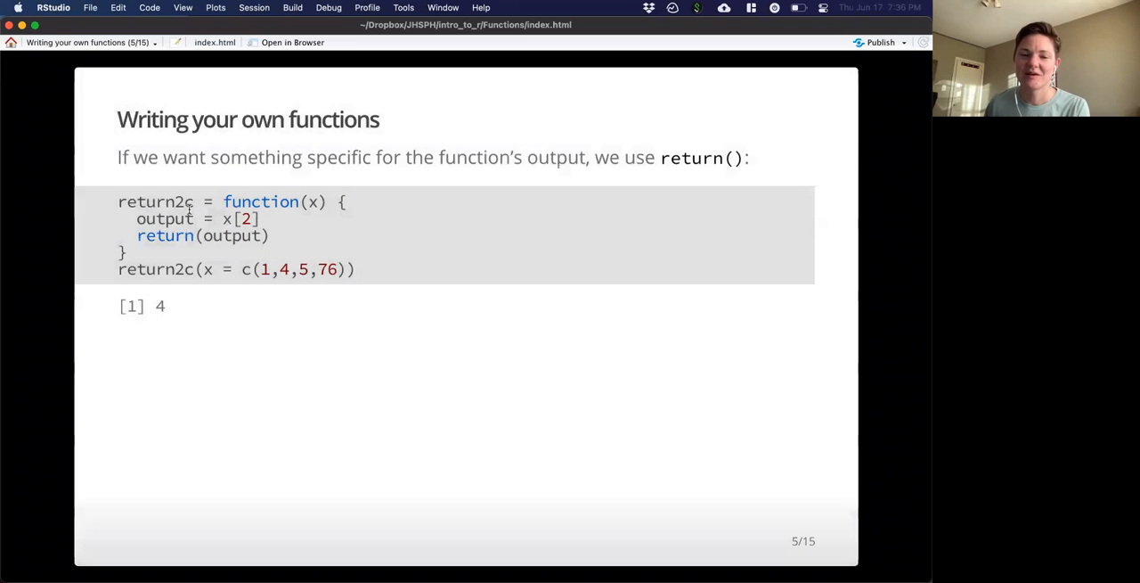
double_click(164, 219)
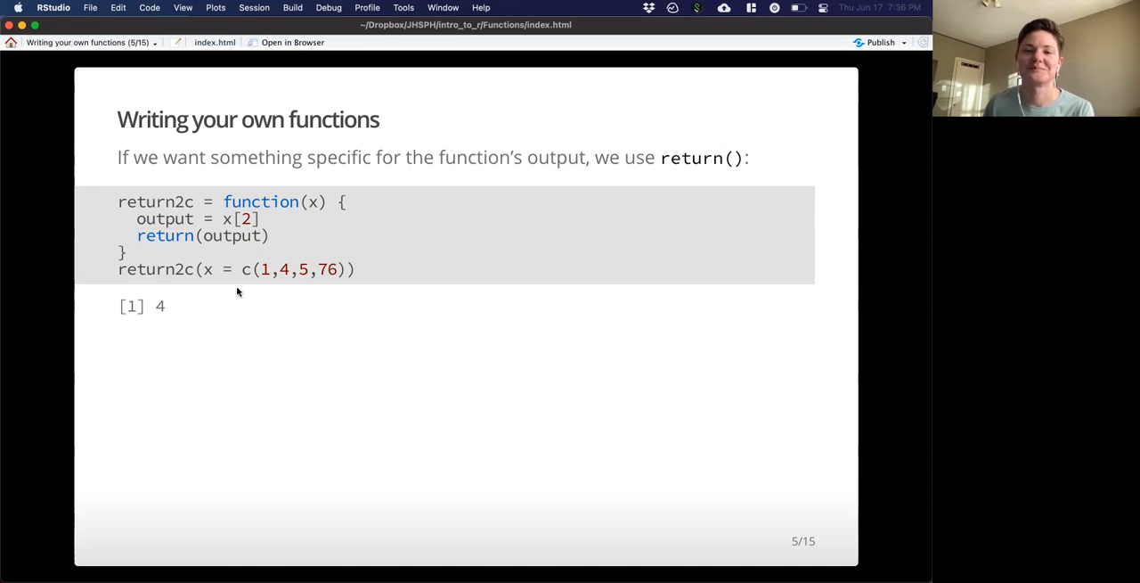
key("right")
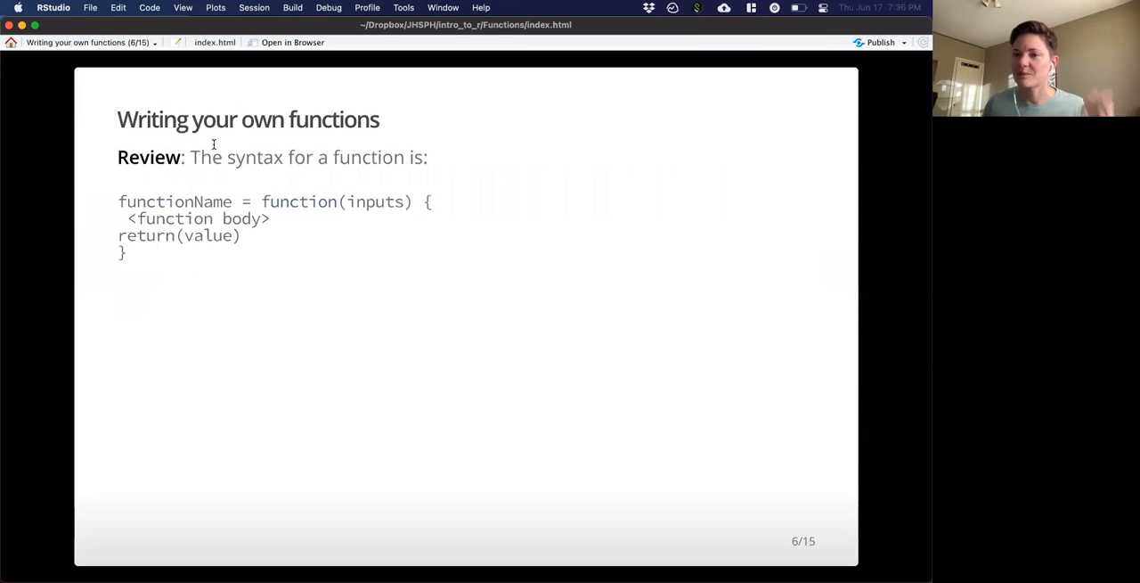
Step: Highlight an item on slide 6, then advance to slide 7 on multiple inputs
double_click(174, 201)
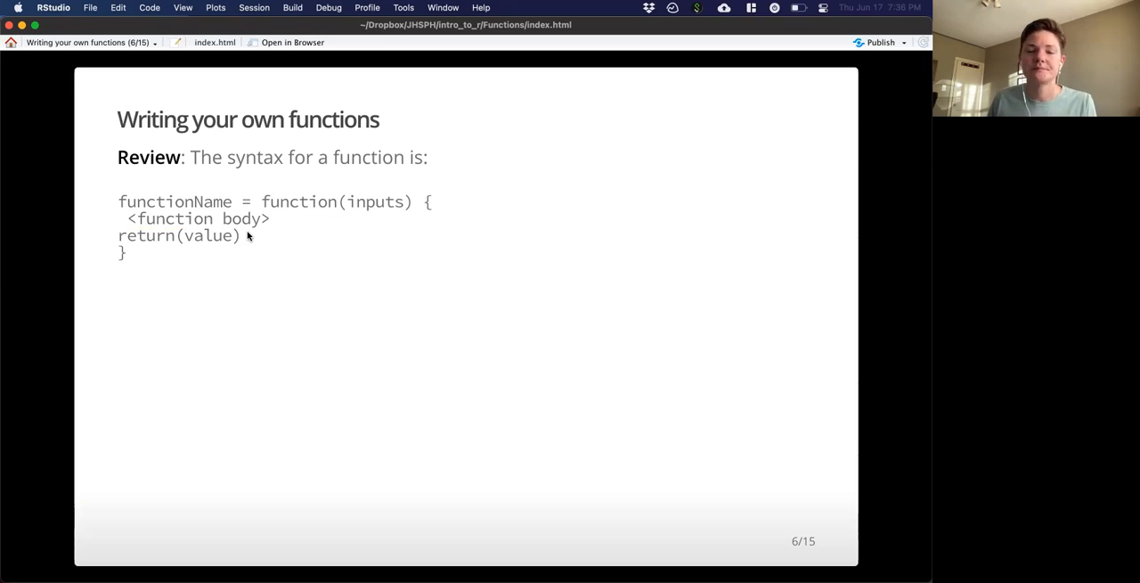
key("right")
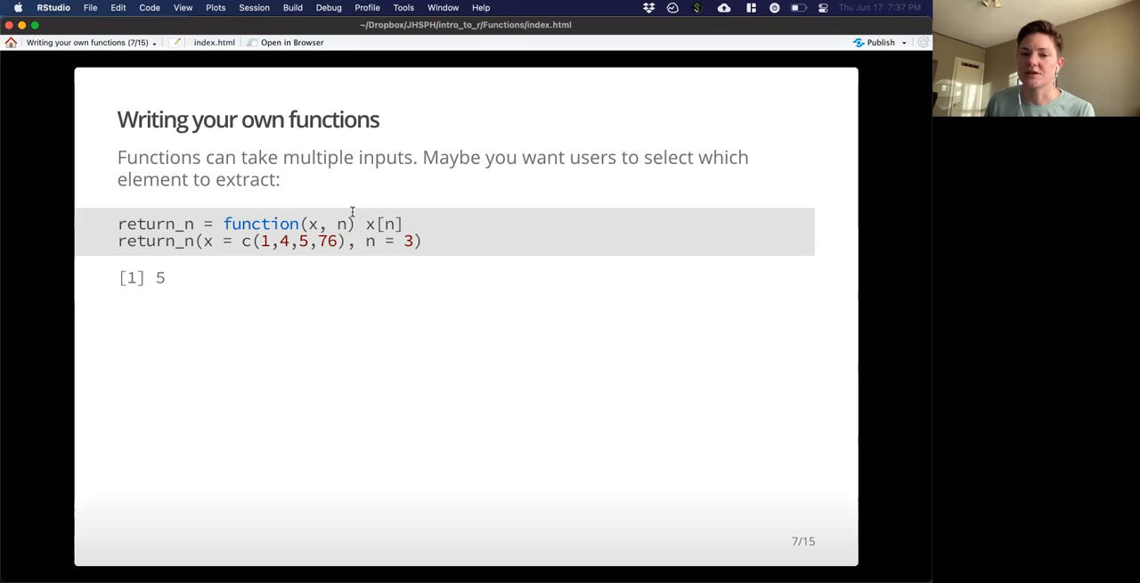
Step: Emphasize the index n and returned value 5 in return_n, then advance to slide 8
left_click_drag(364, 223, 402, 224)
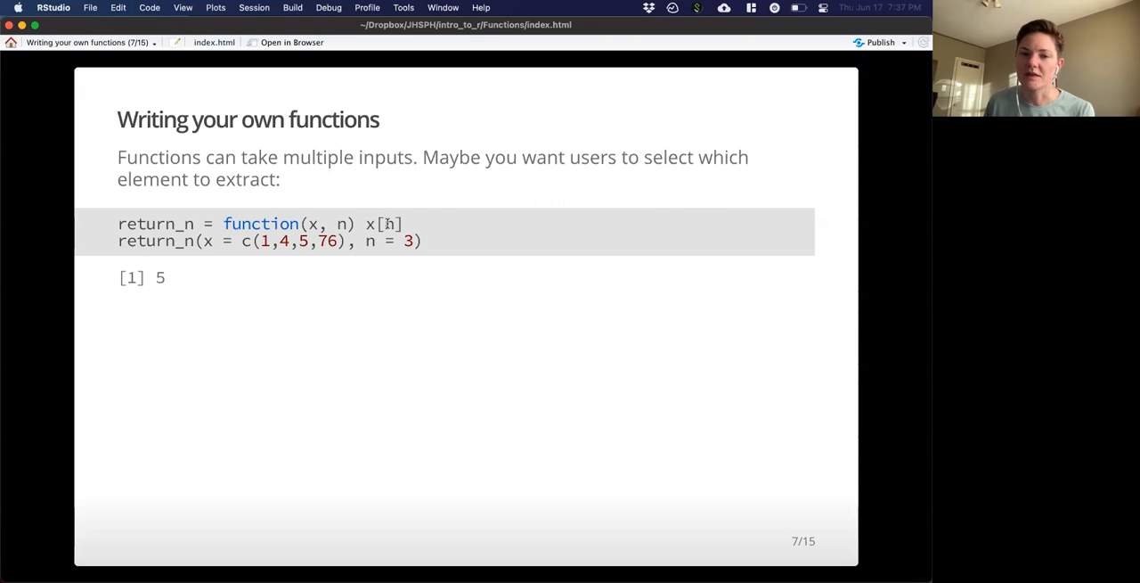
double_click(390, 223)
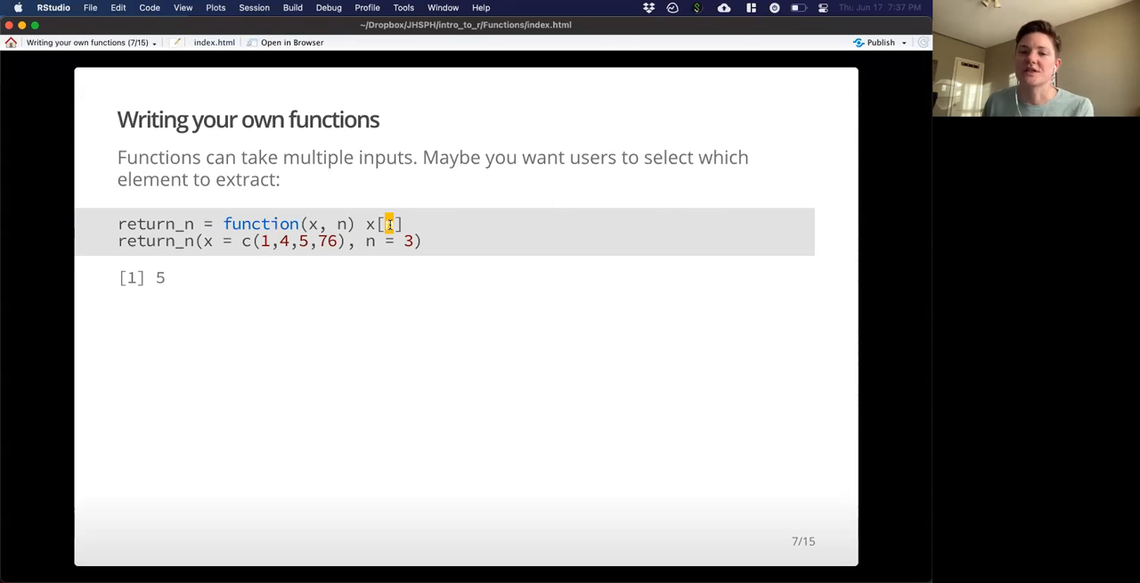
mouse_move(636, 147)
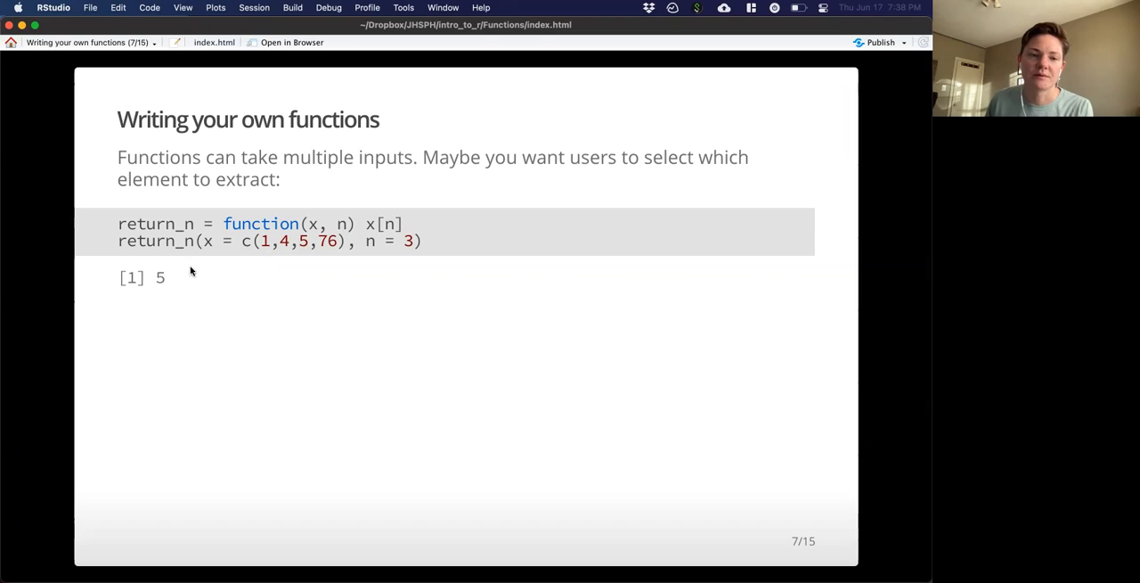
double_click(160, 277)
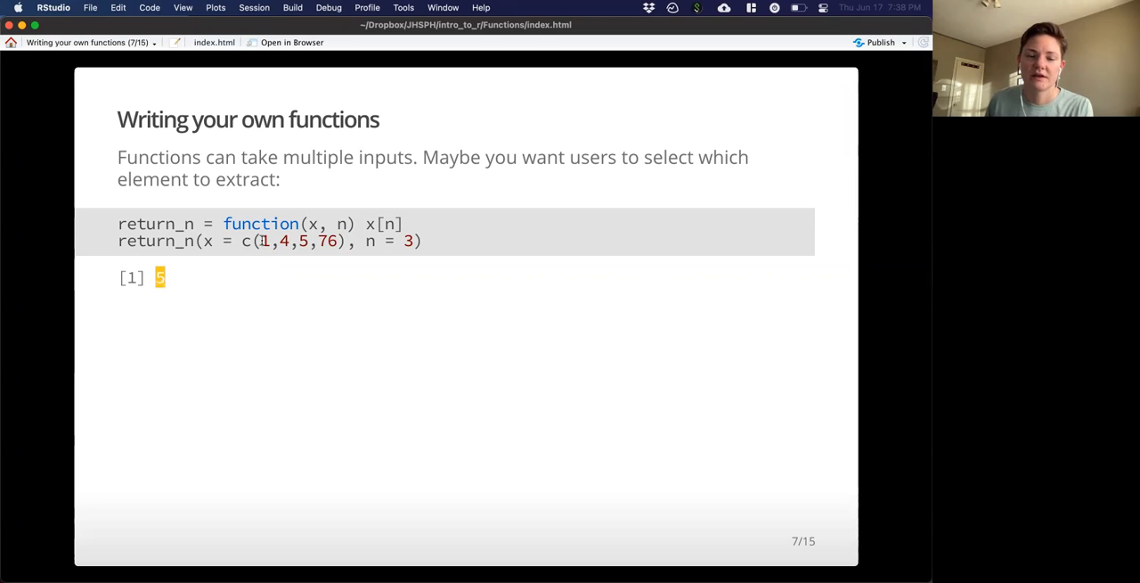
left_click_drag(260, 241, 331, 240)
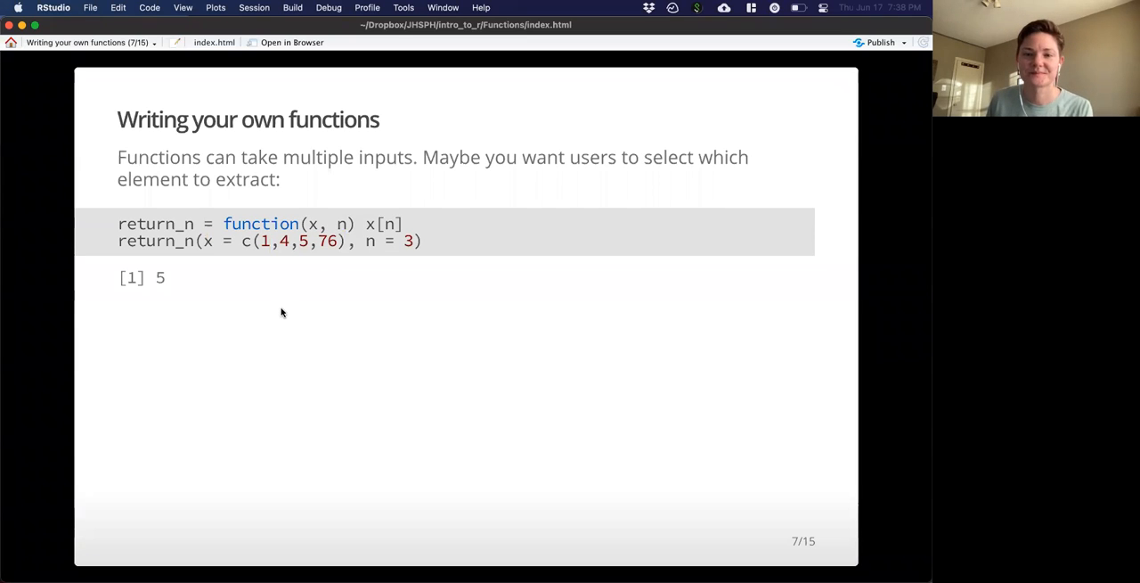
key("right")
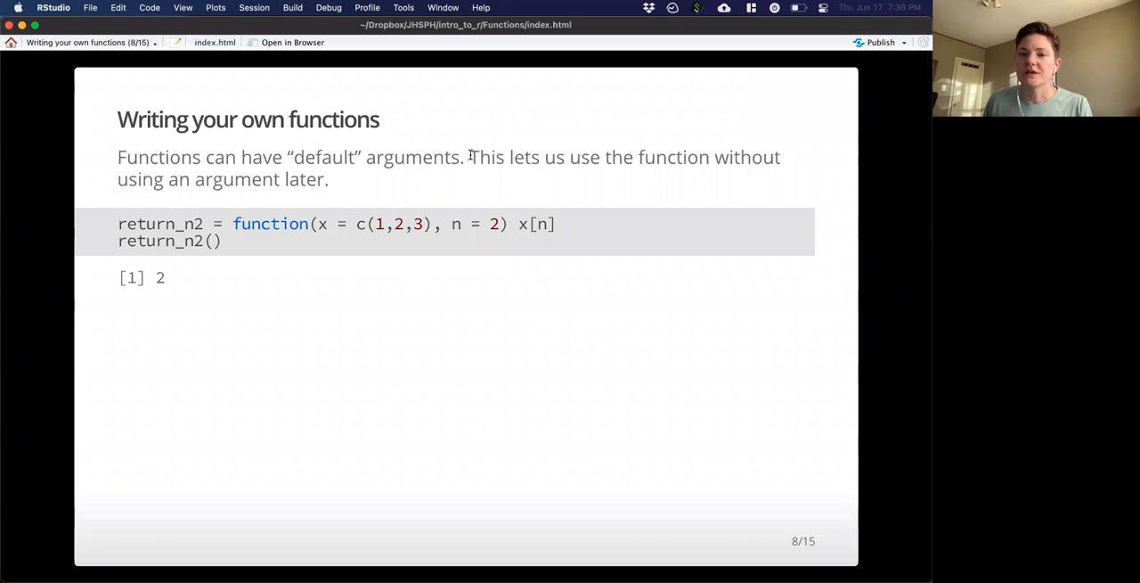
Step: Point out argument x and default n = 2 in return_n2, then advance to slide 9
left_click_drag(470, 157, 329, 179)
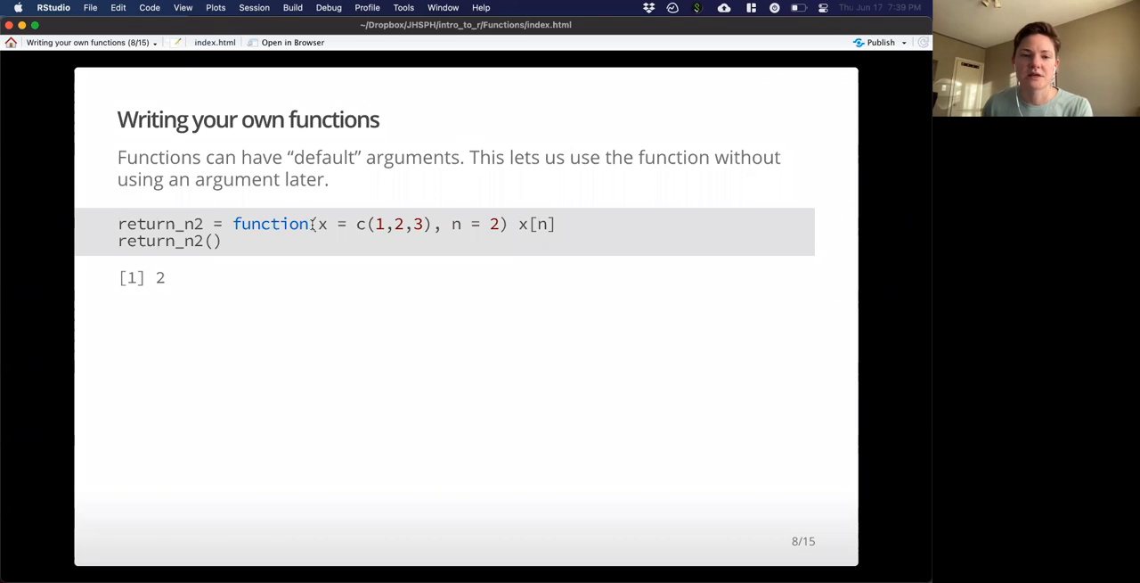
left_click_drag(312, 223, 485, 224)
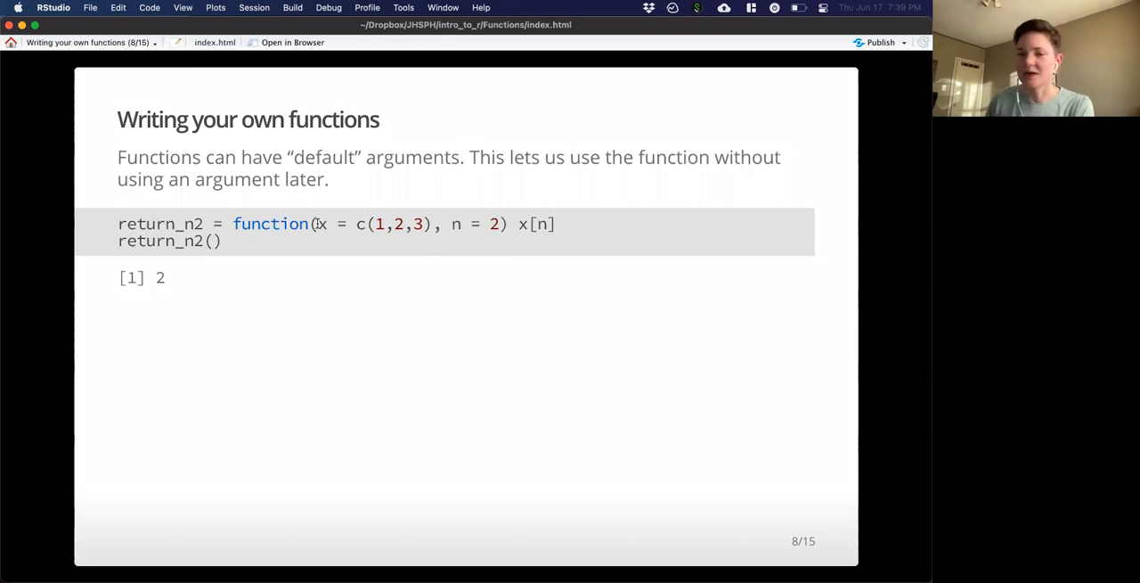
key("Left")
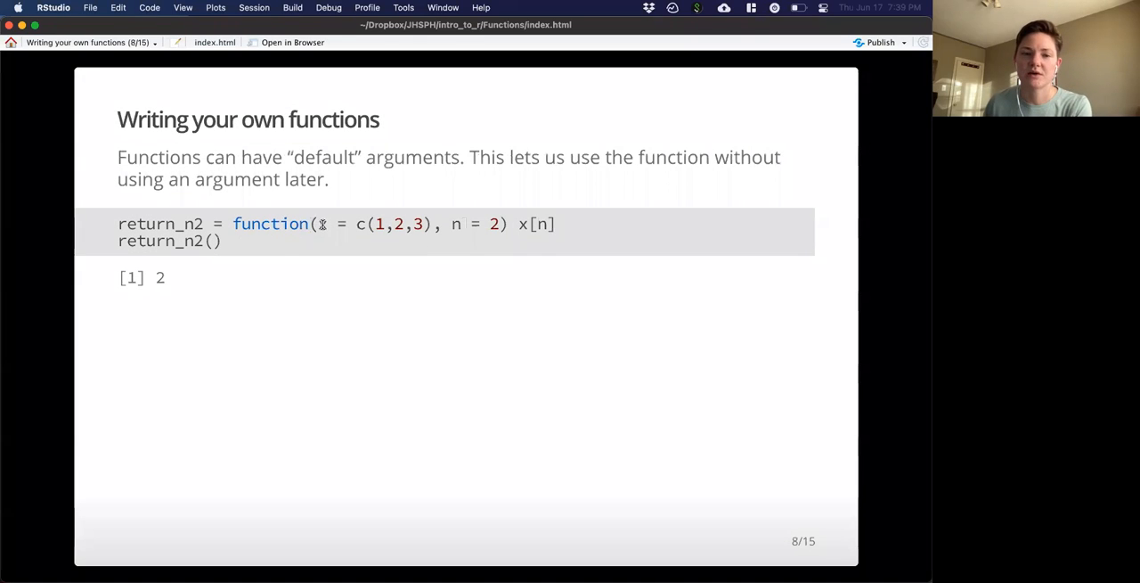
double_click(326, 224)
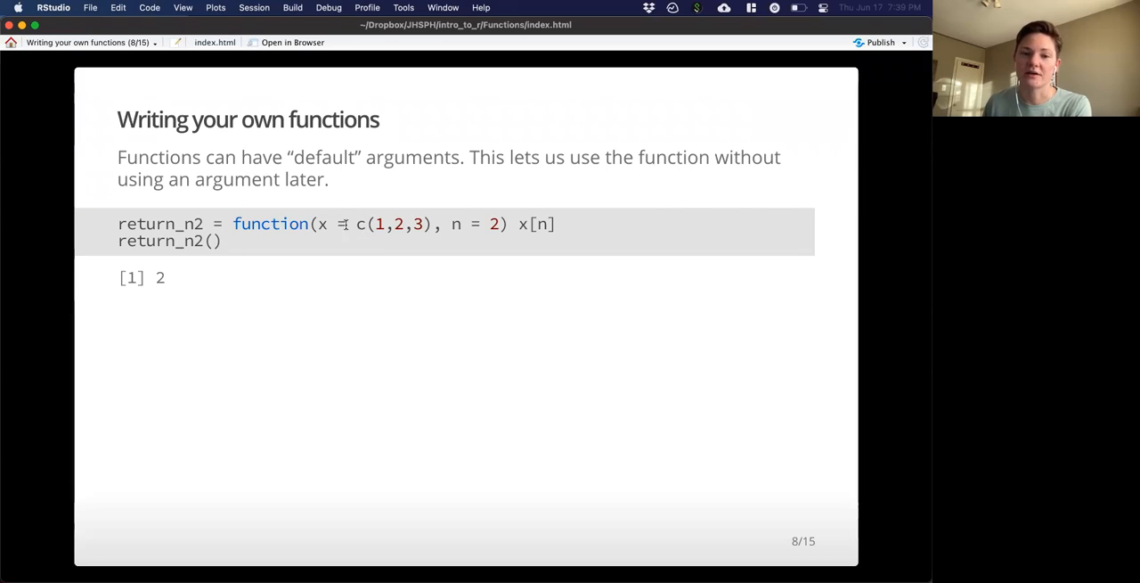
left_click_drag(355, 223, 426, 224)
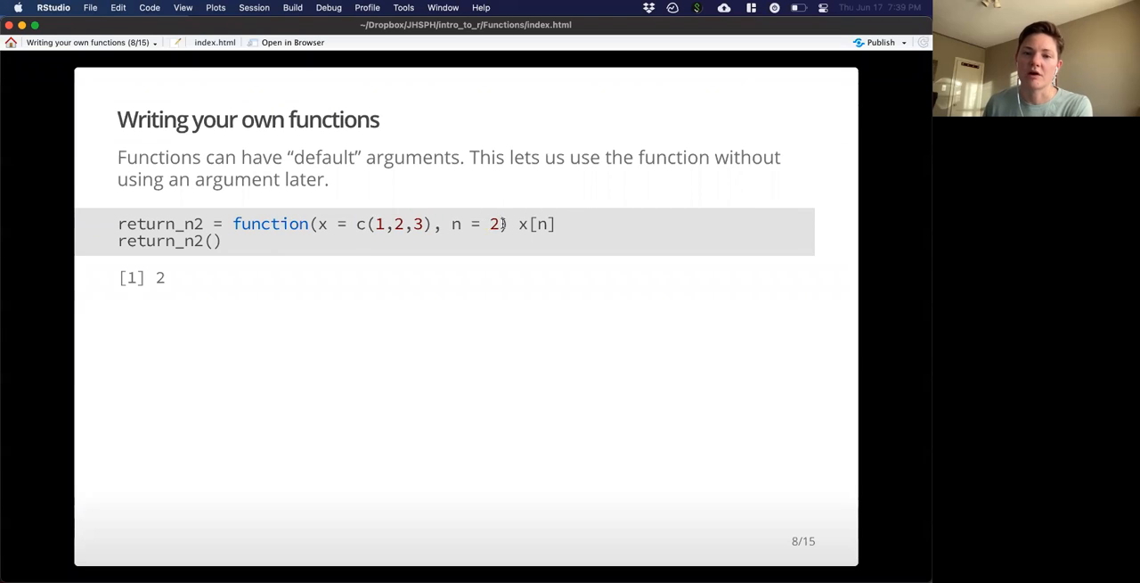
double_click(399, 223)
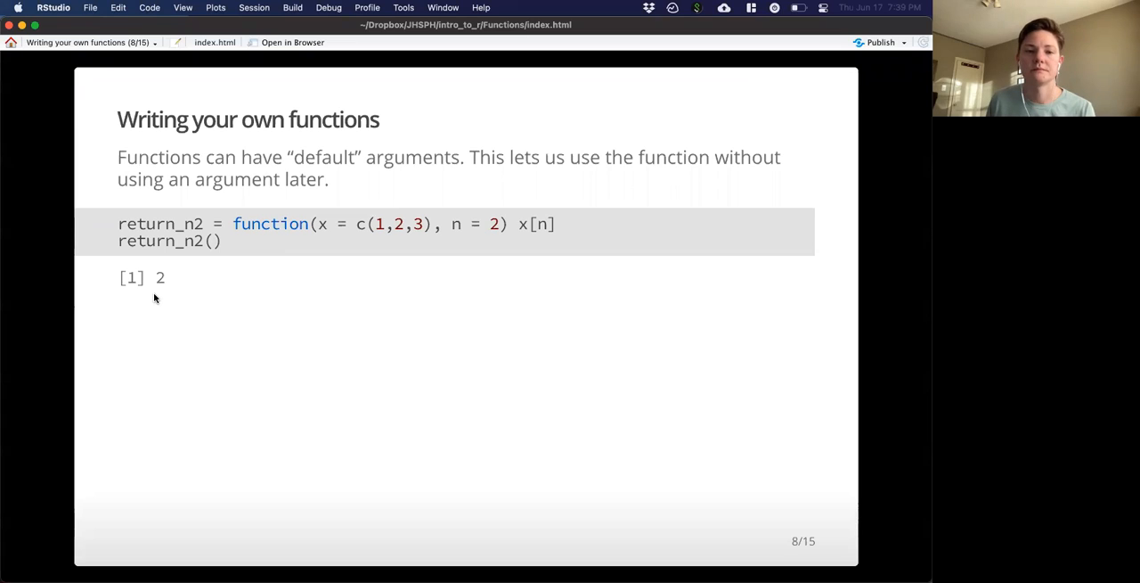
key("right")
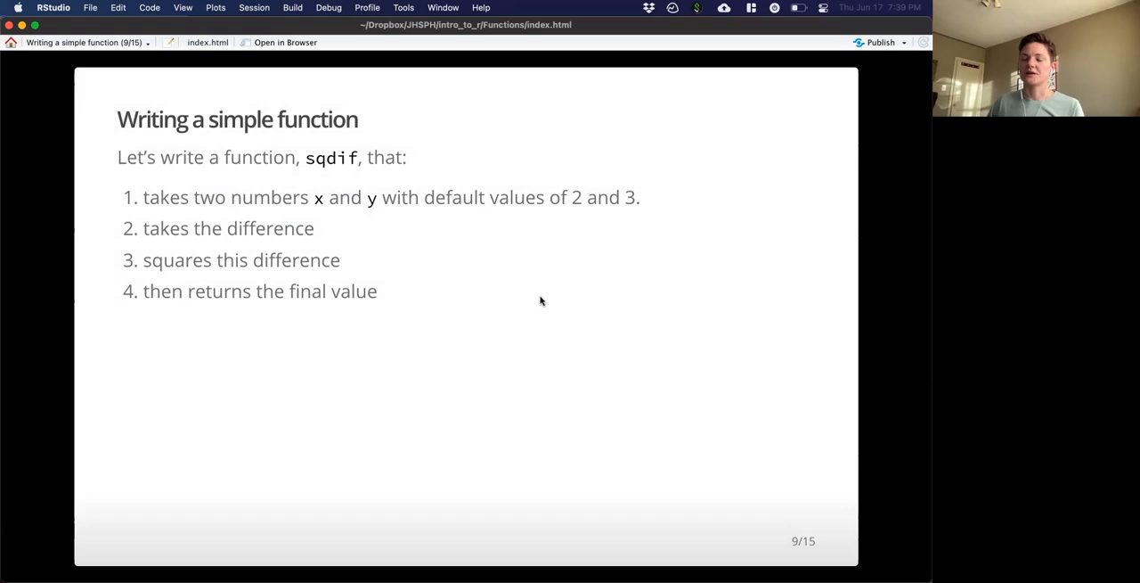
mouse_move(684, 235)
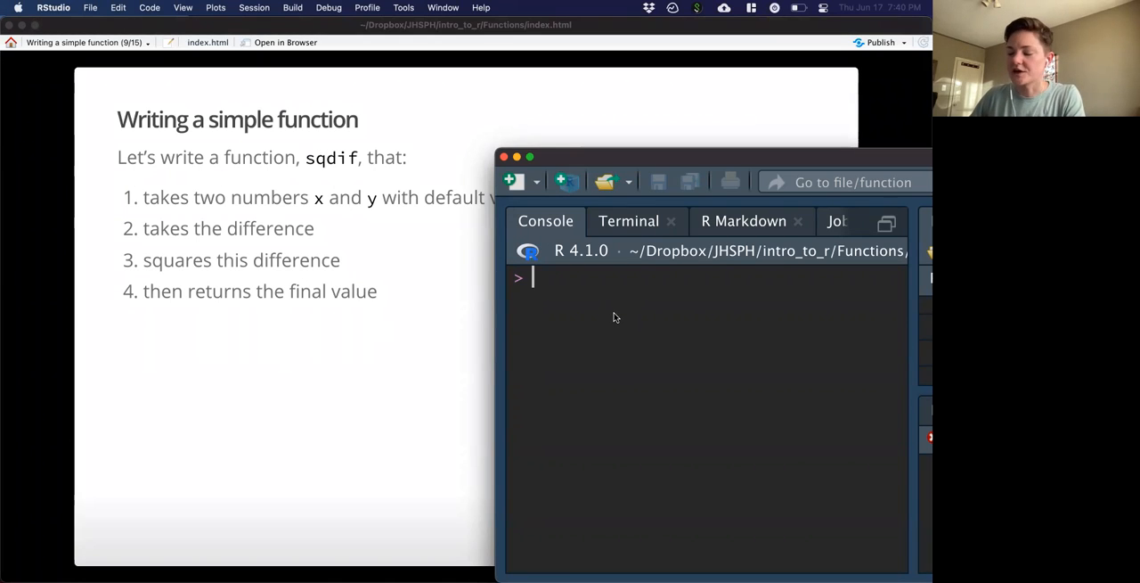
Step: Type the partial definition sqdif = function(x, y) at the console prompt
type("sqdif")
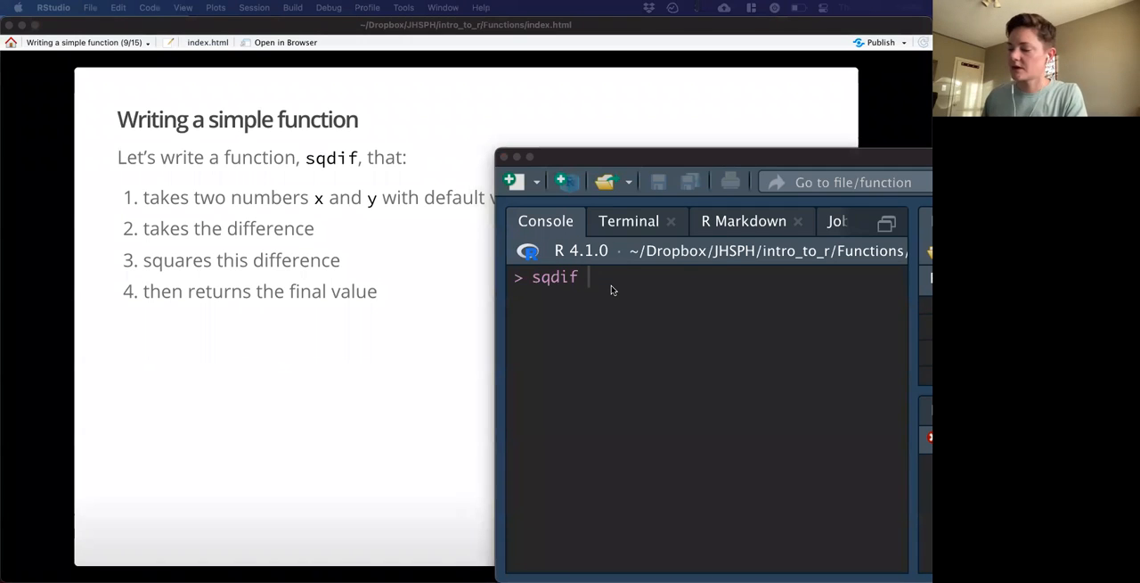
type("=")
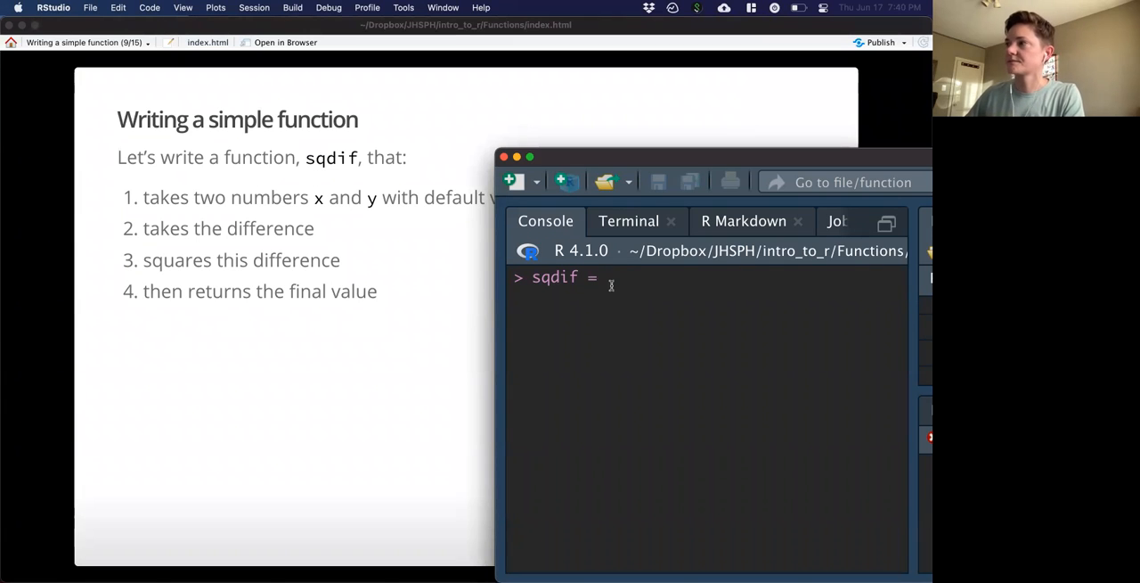
type("fun")
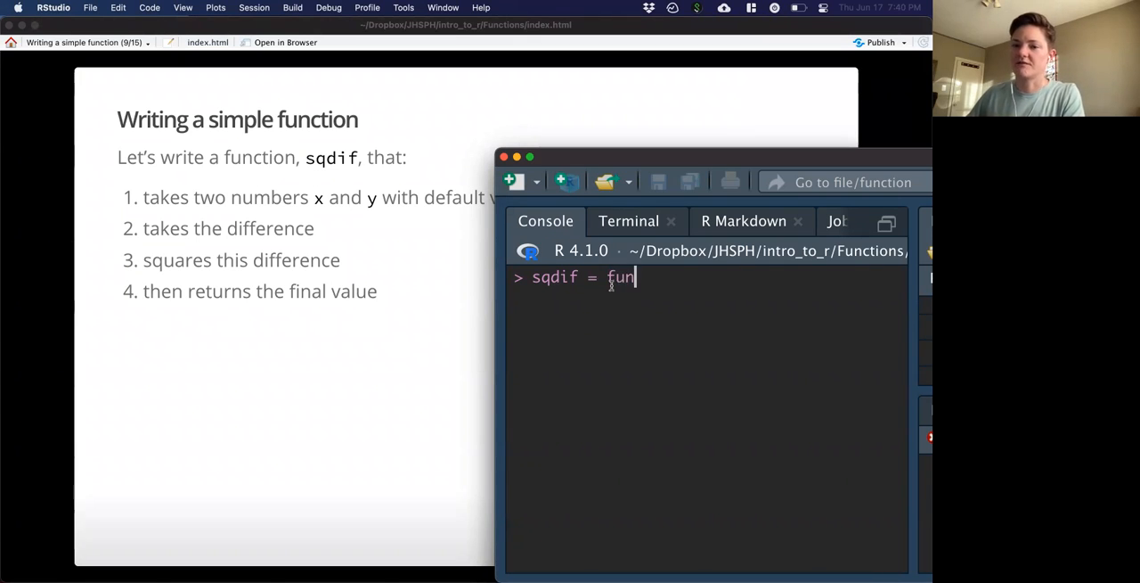
type("ction(")
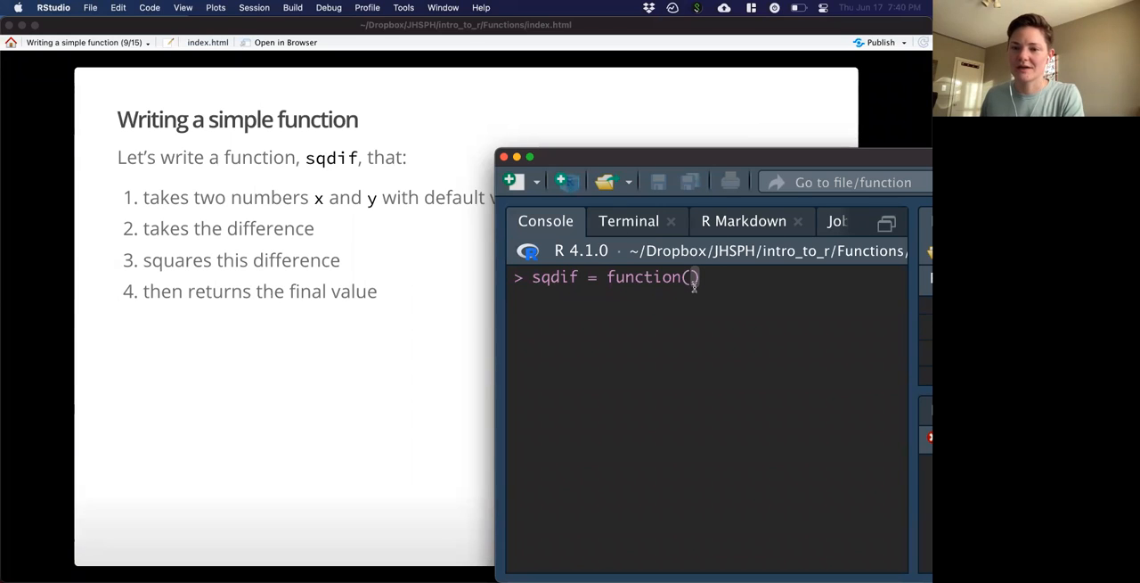
type("x,")
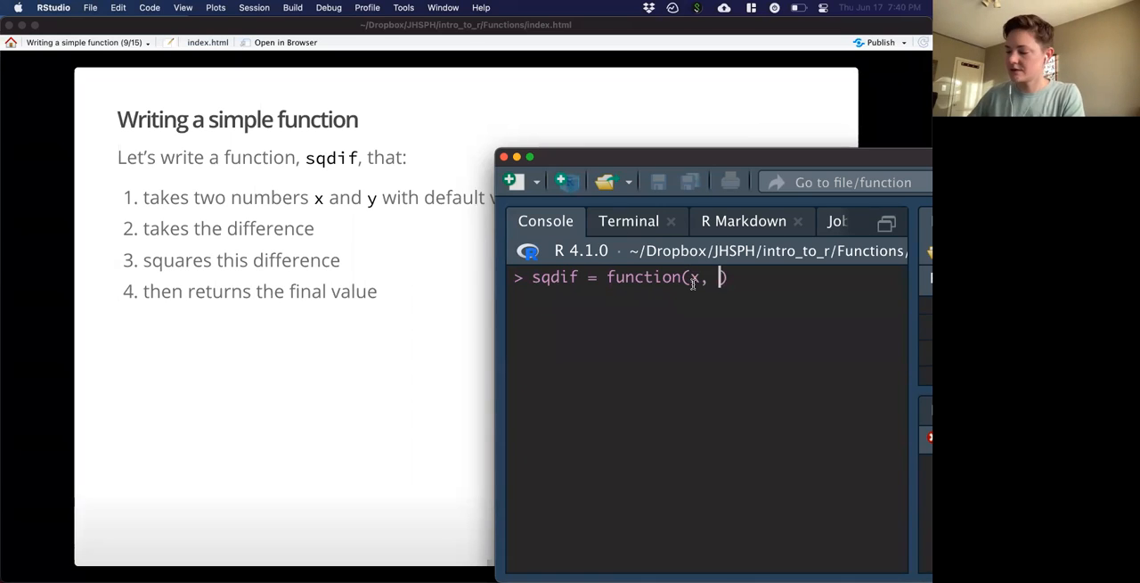
type("y")
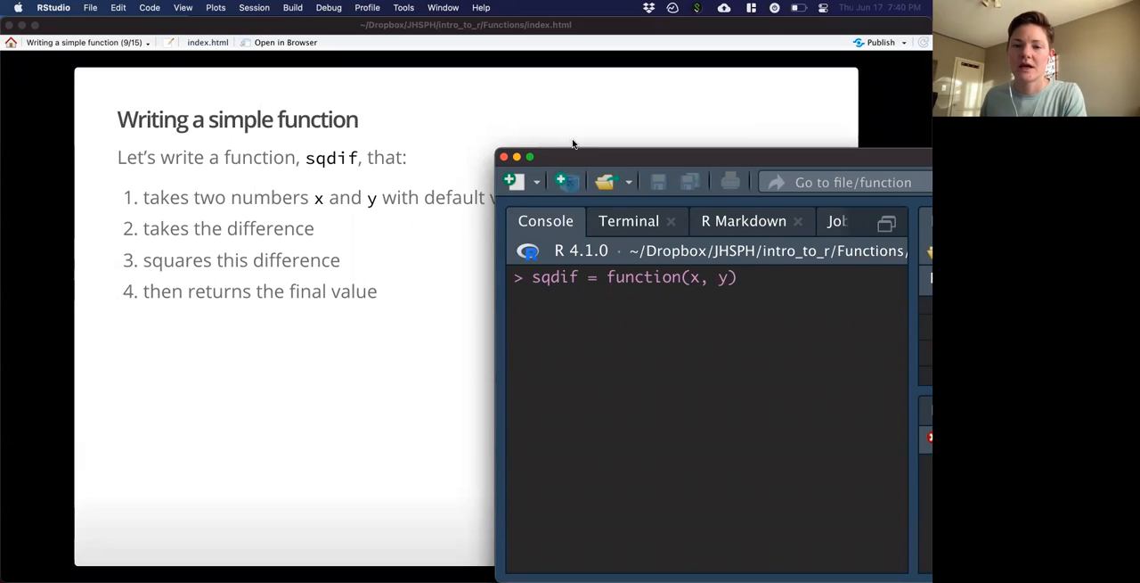
mouse_move(564, 166)
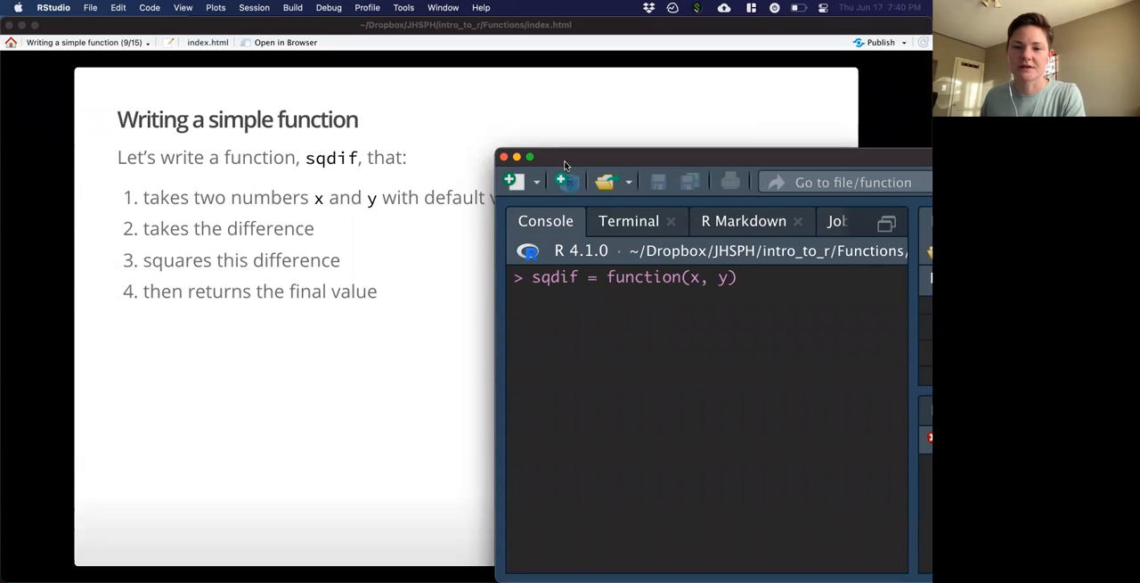
Step: Add defaults x = 2, y = 3 and the body (x-y)^2 to the sqdif definition
left_click_drag(565, 165, 559, 197)
type(" = ")
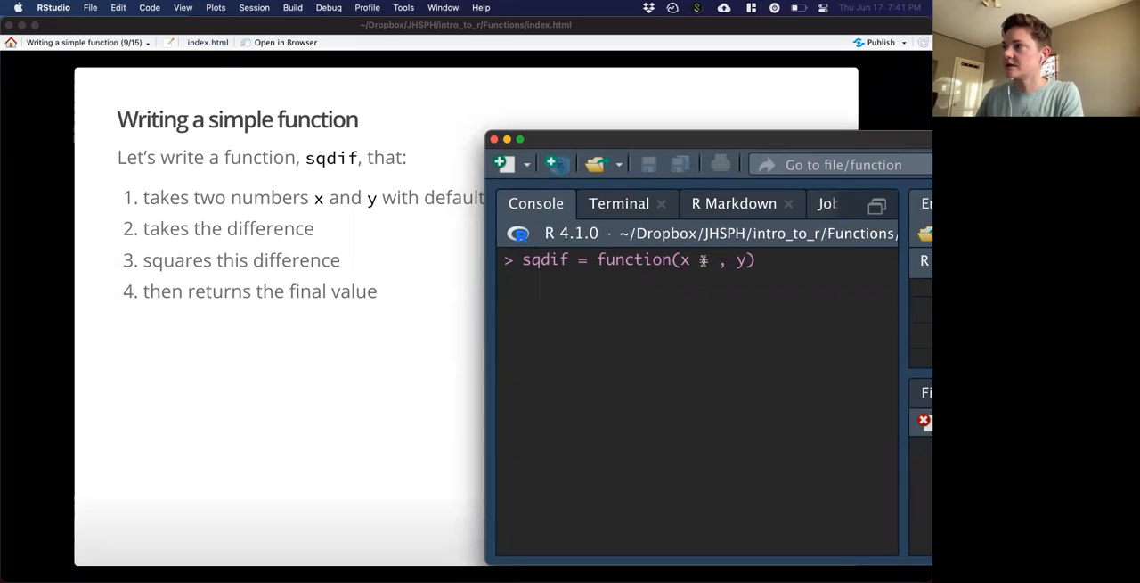
type("2,")
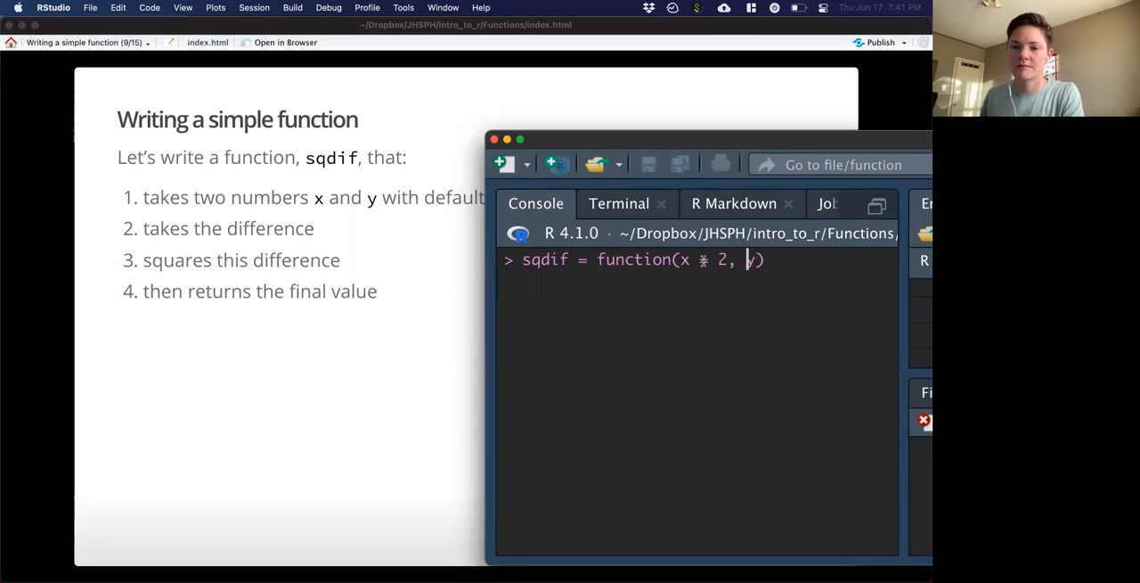
type("= 3")
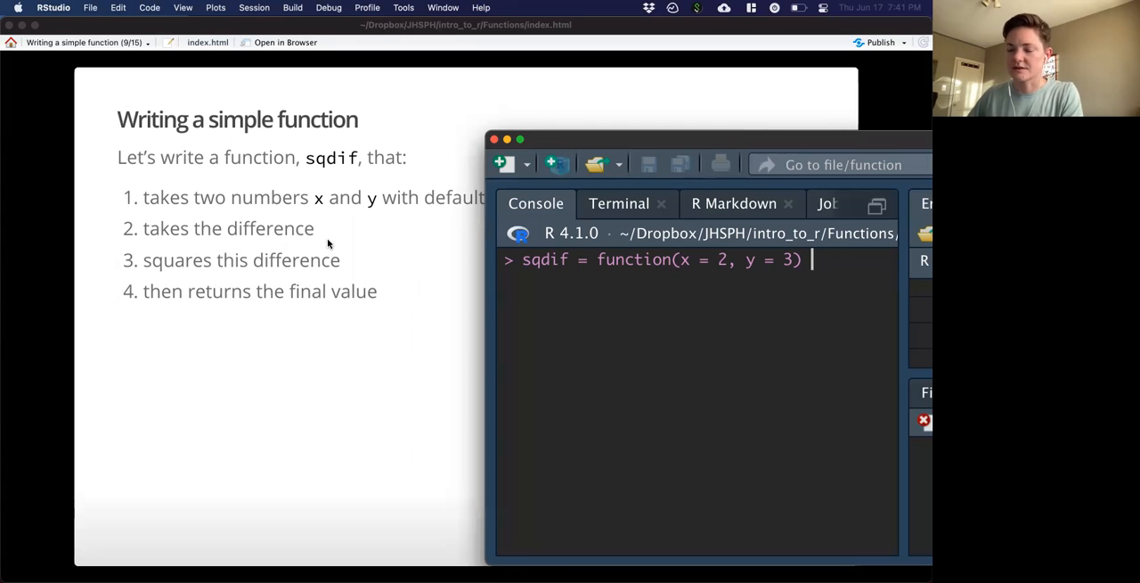
type("x-")
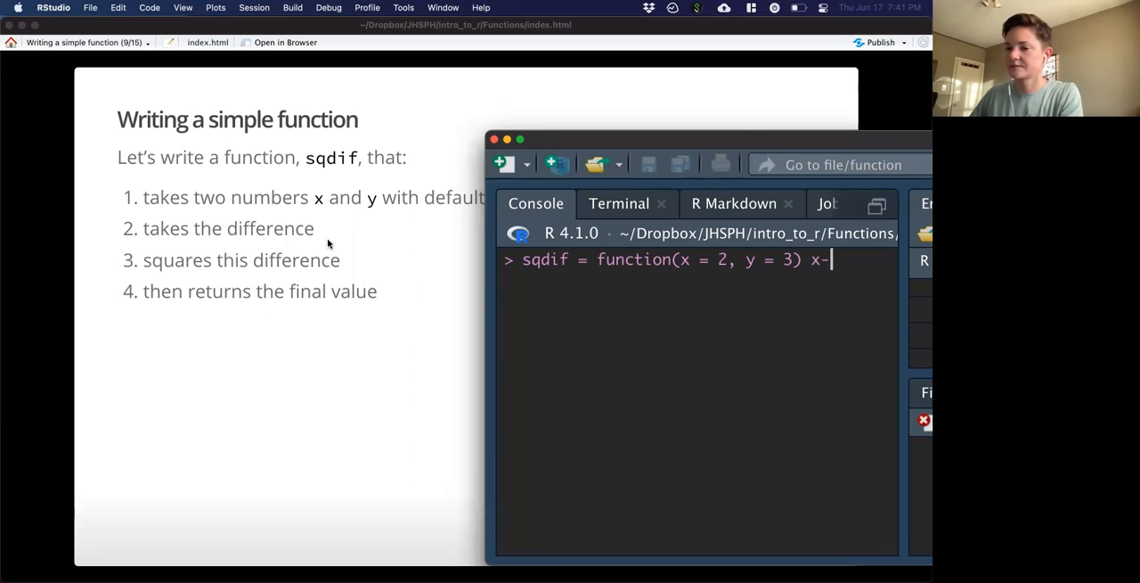
type("y")
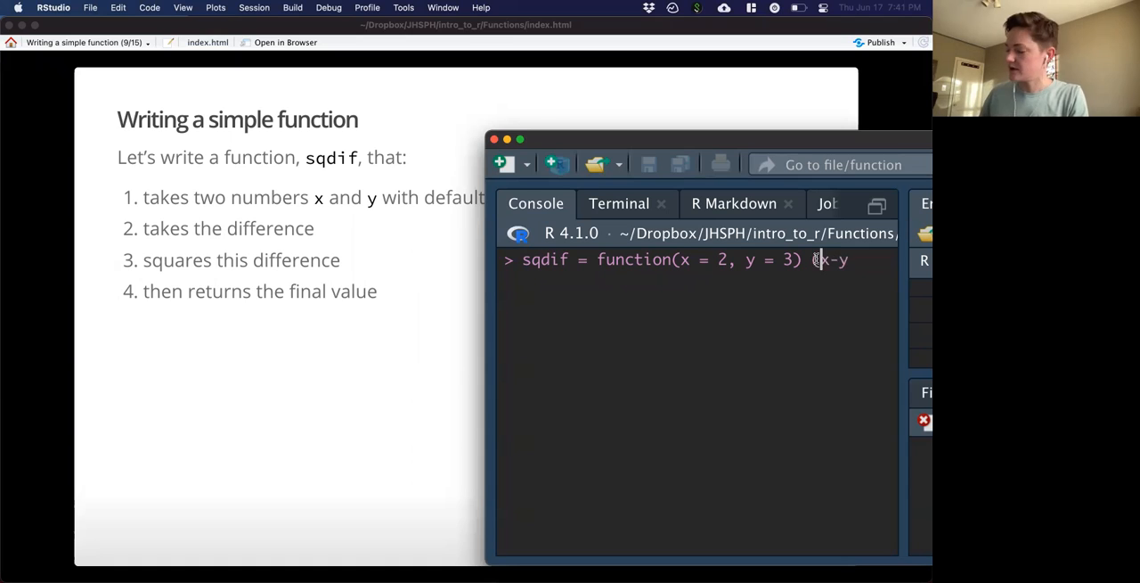
type(")")
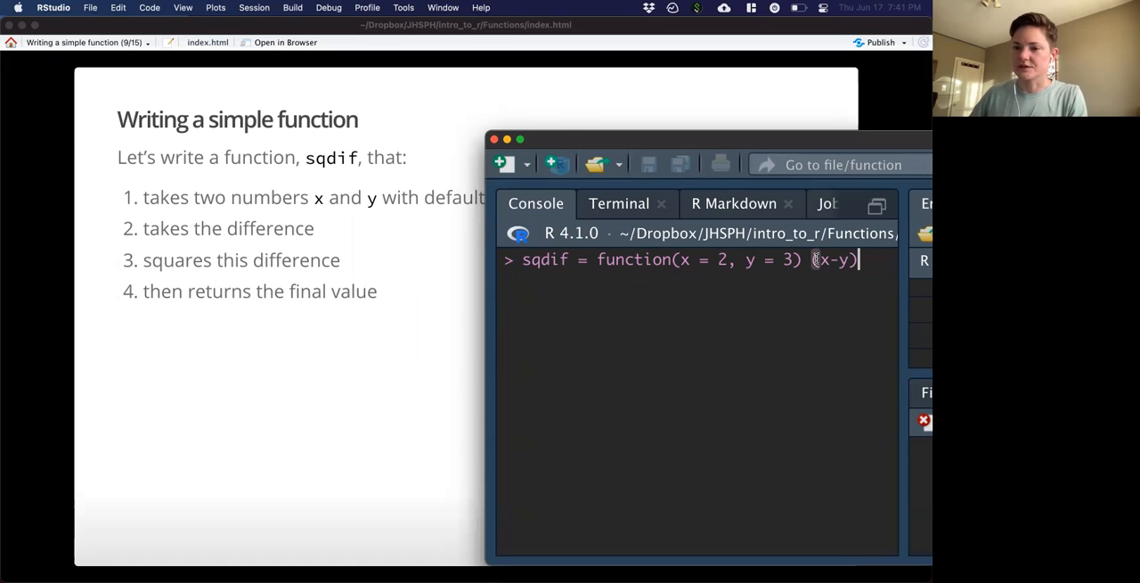
type("^")
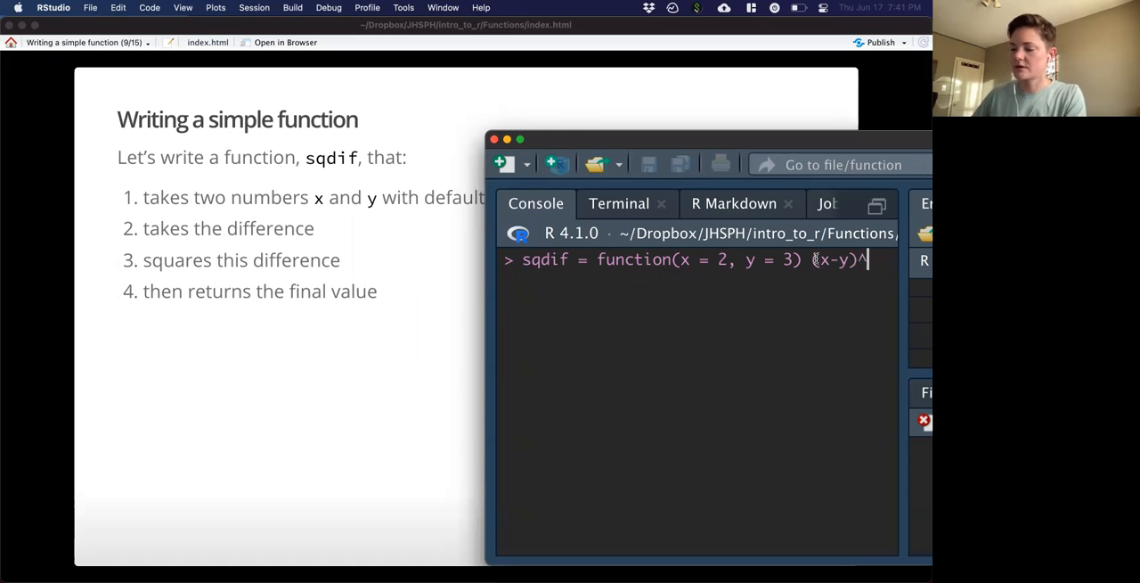
type("2")
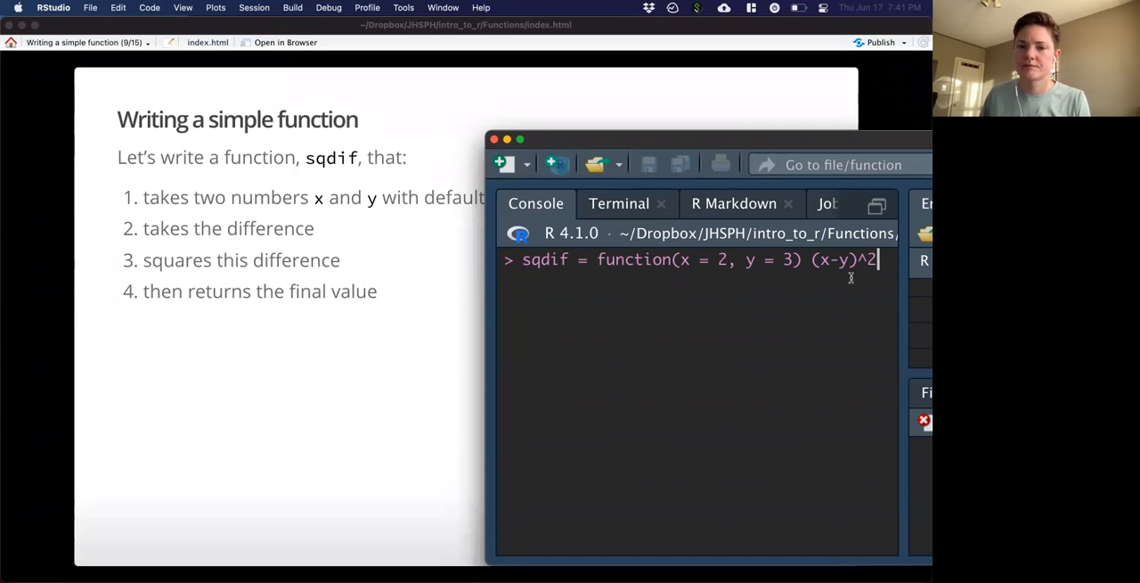
Step: Run sqdif = function(x = 2, y = 3) (x-y)^2 in the console
key("Return")
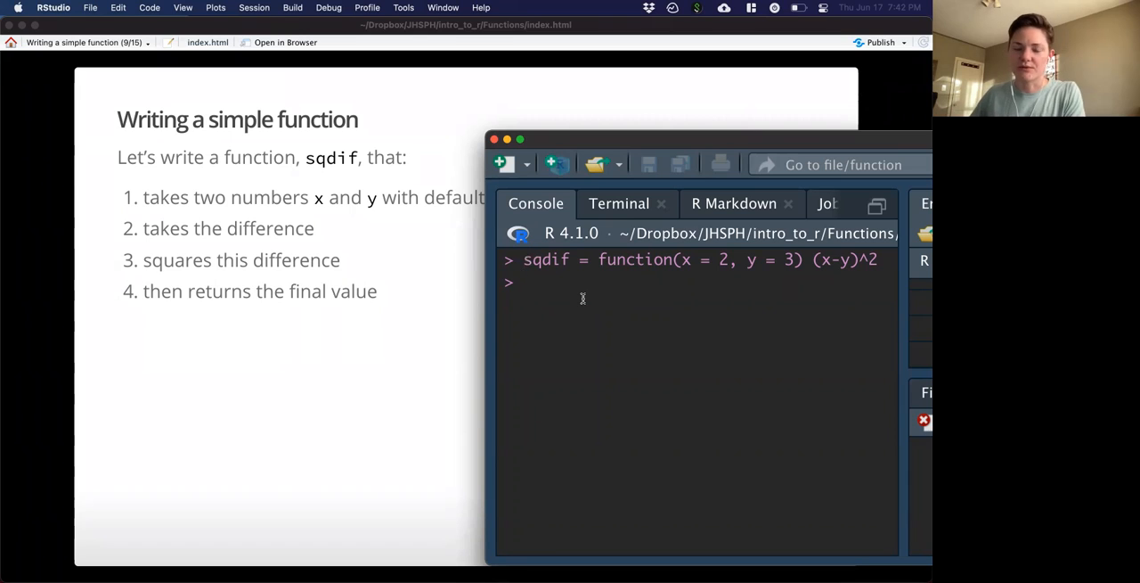
Step: Evaluate sqdif(x = 100, y = 400), giving 90000, then sqdif with both values 100, giving 0
type("s")
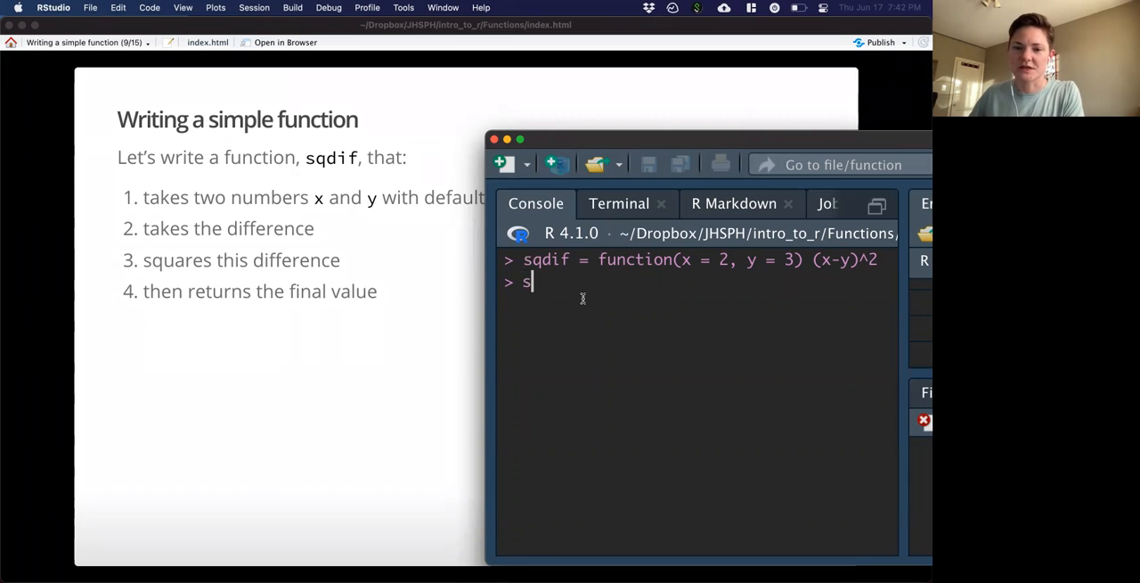
type("qdif")
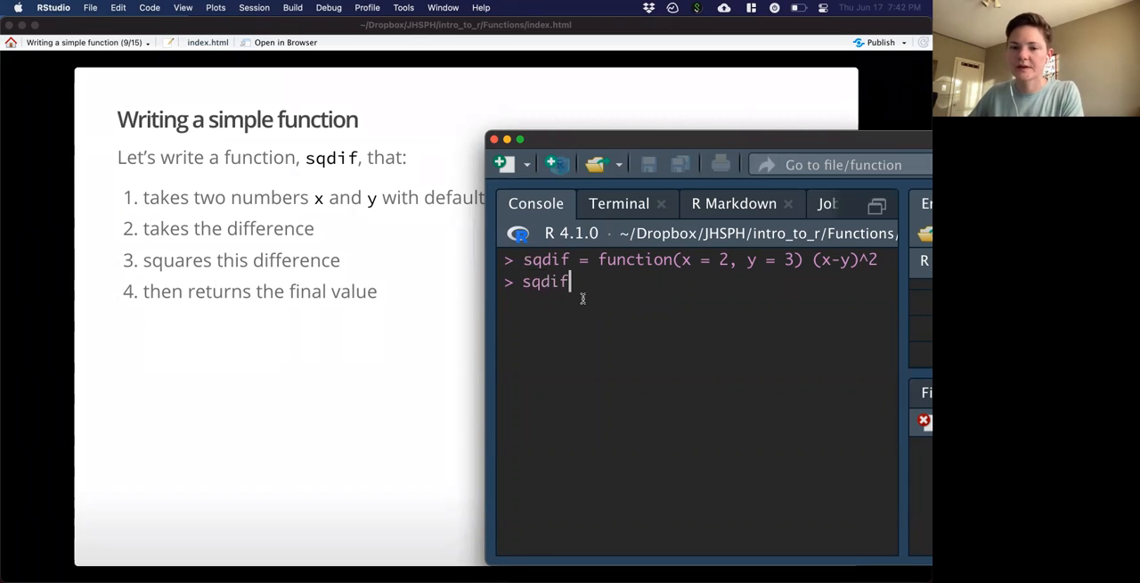
type("(x")
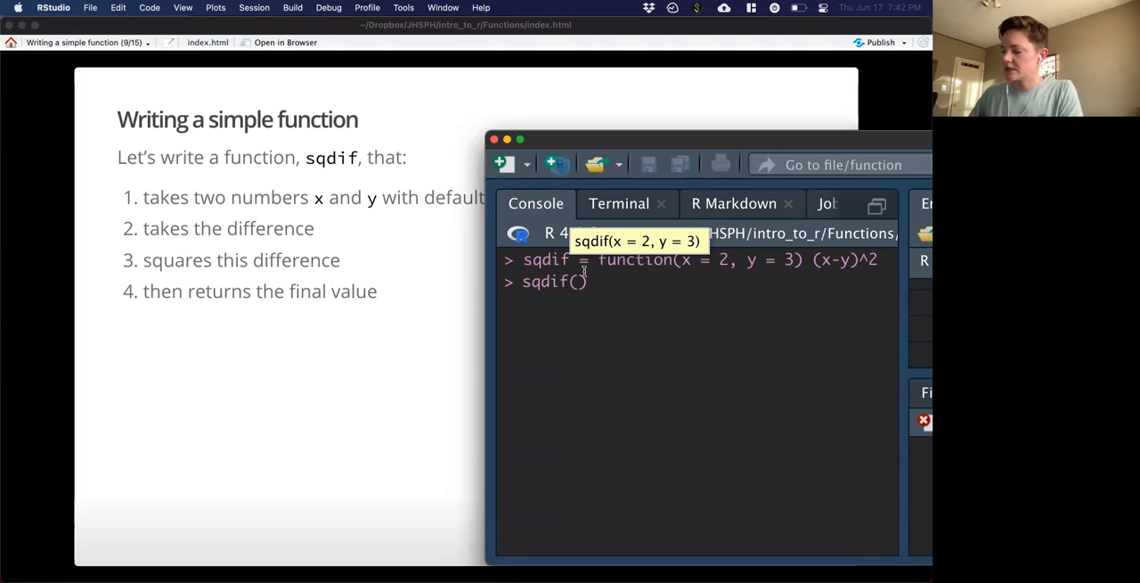
type("x = 100, y")
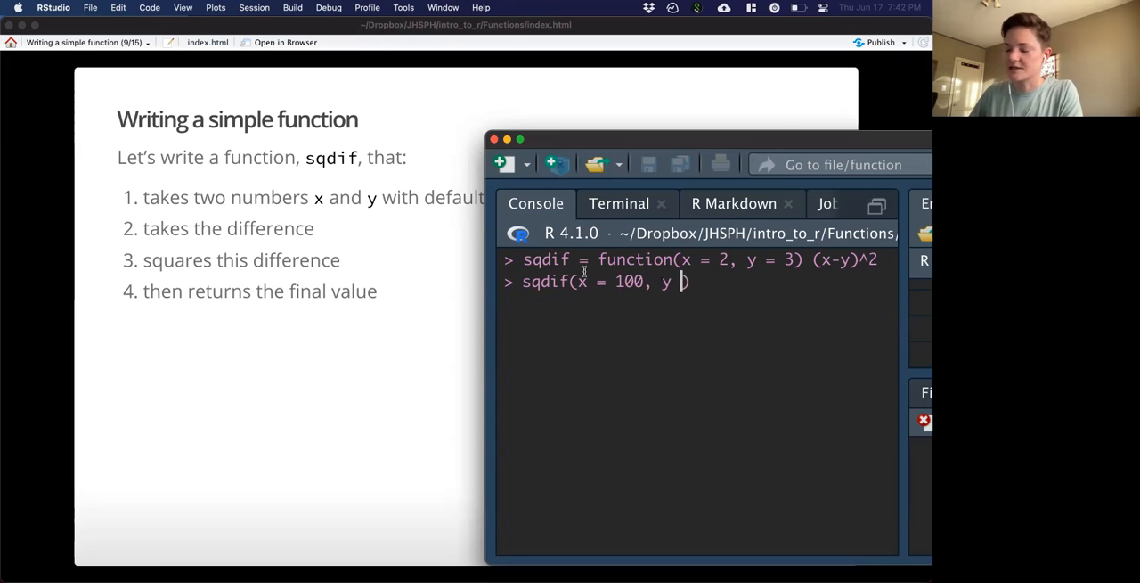
type("=400")
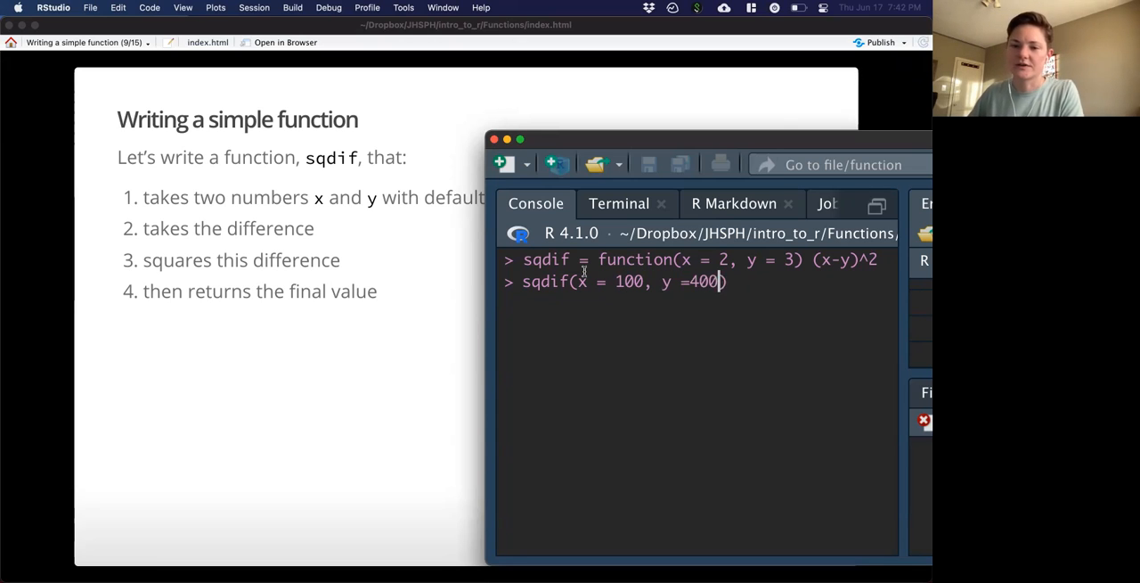
key("backspace")
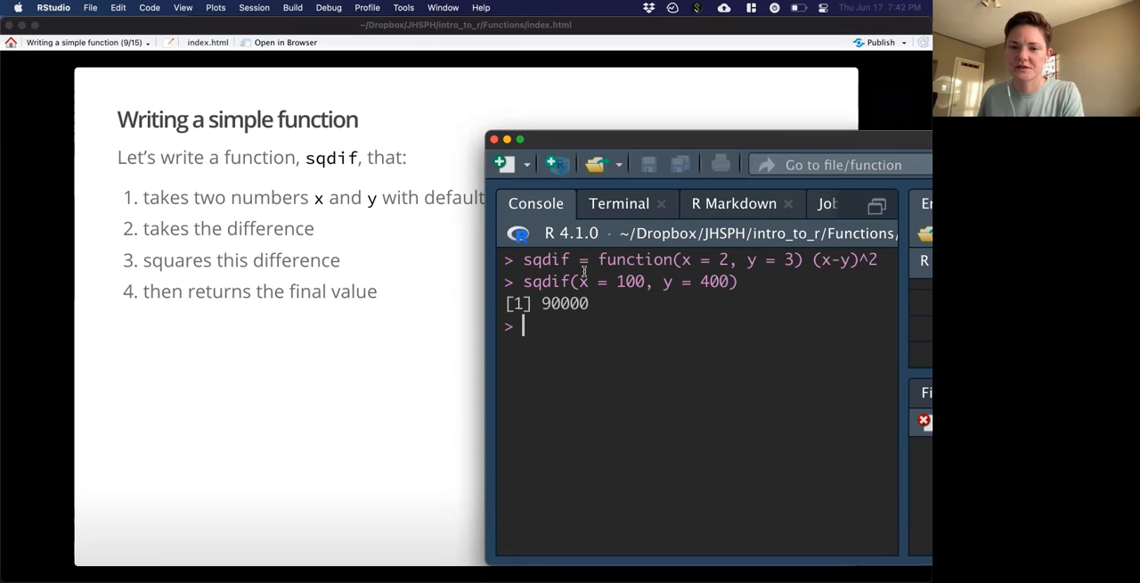
type("sqdif(x = 100, y = 400)")
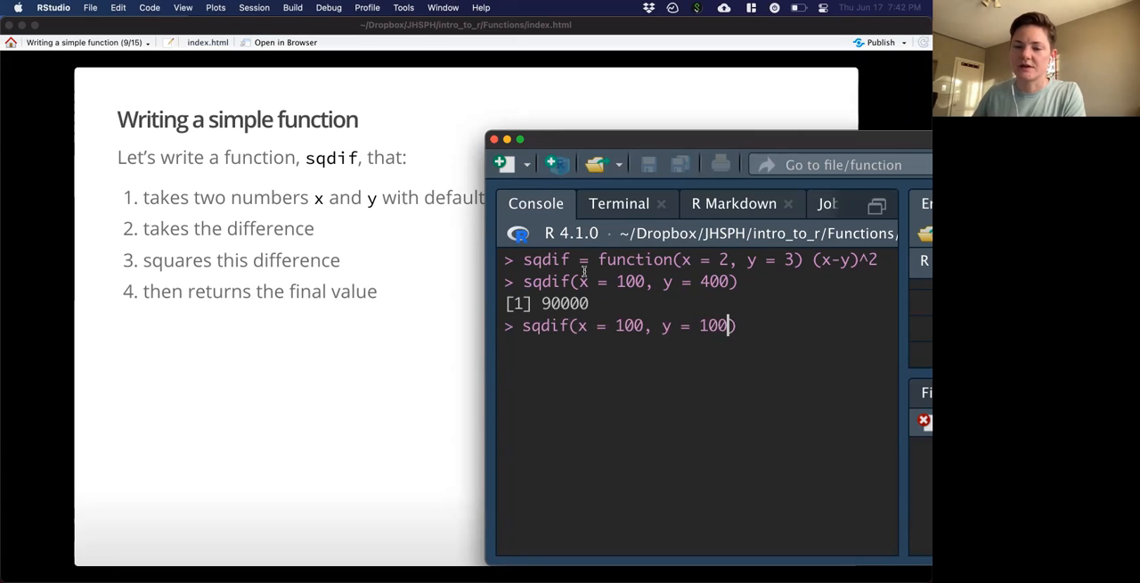
key("enter")
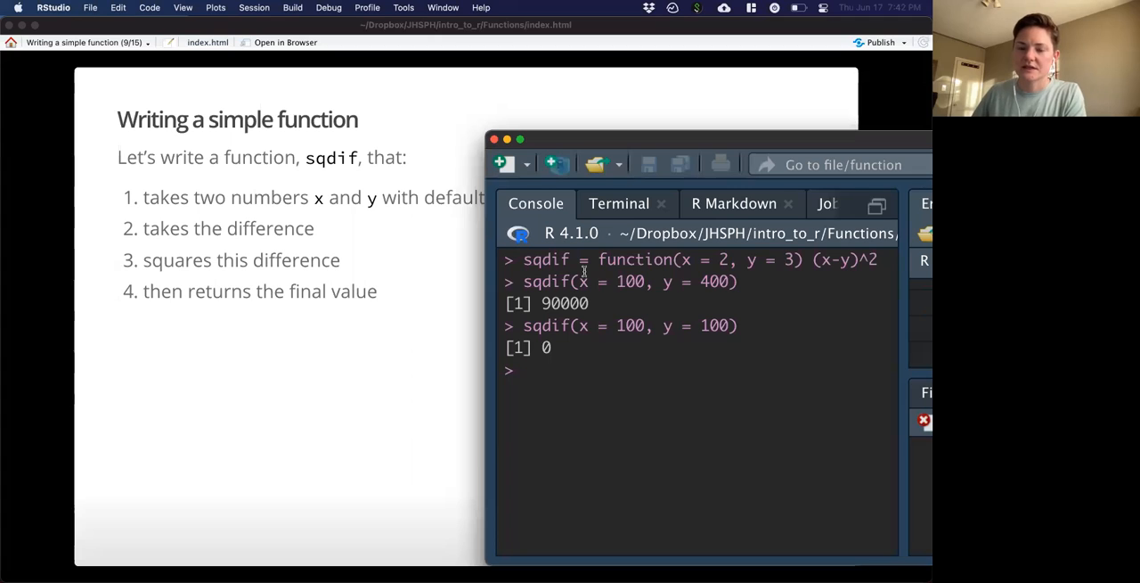
Step: Call sqdif() with no arguments so defaults x = 2 and y = 3 return 1
type("sq")
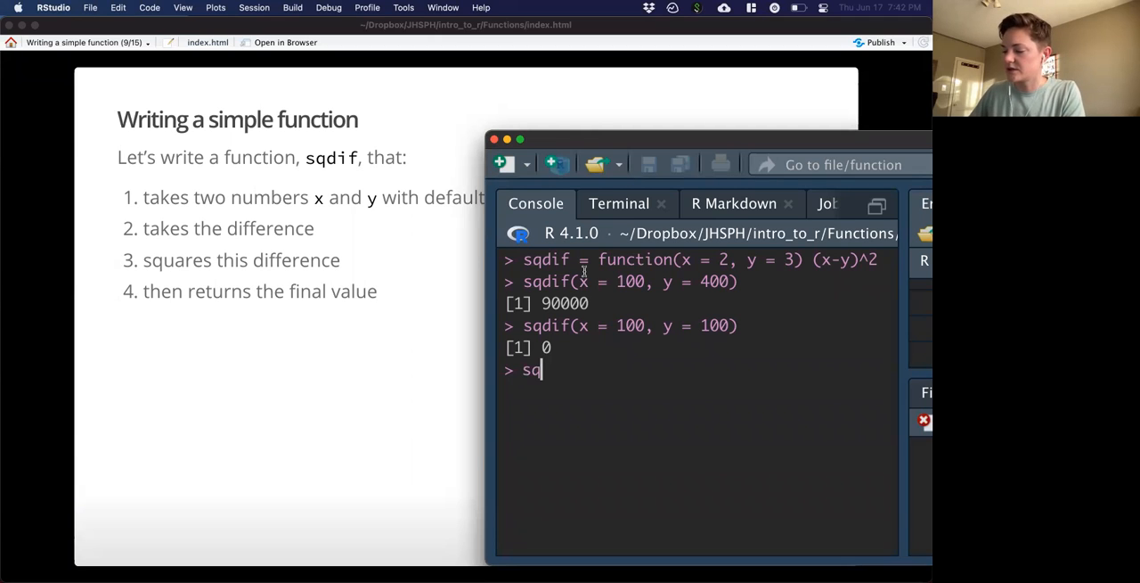
type("dif()")
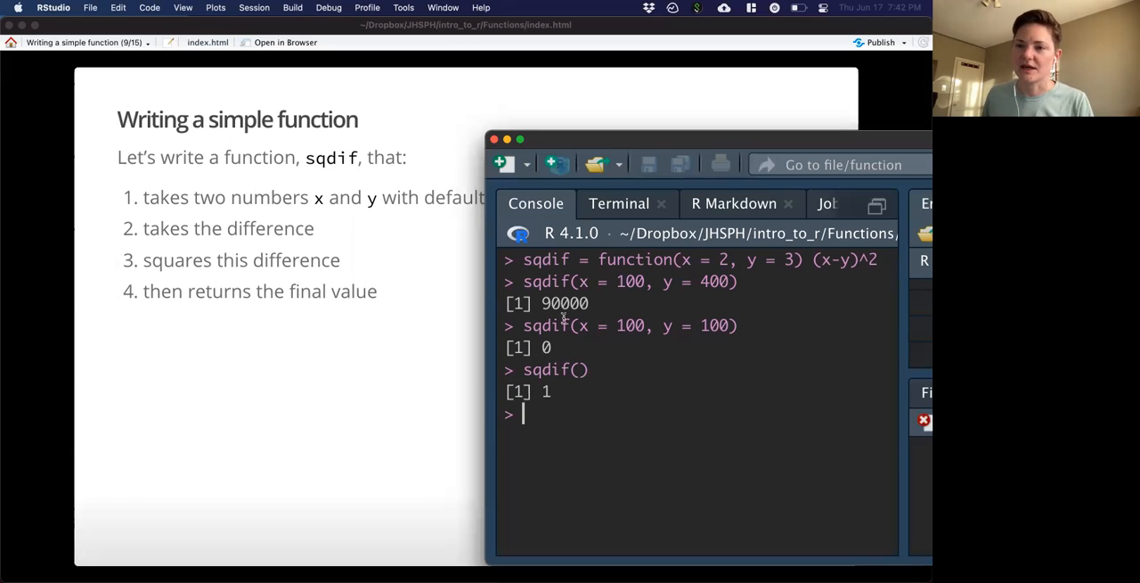
mouse_move(419, 416)
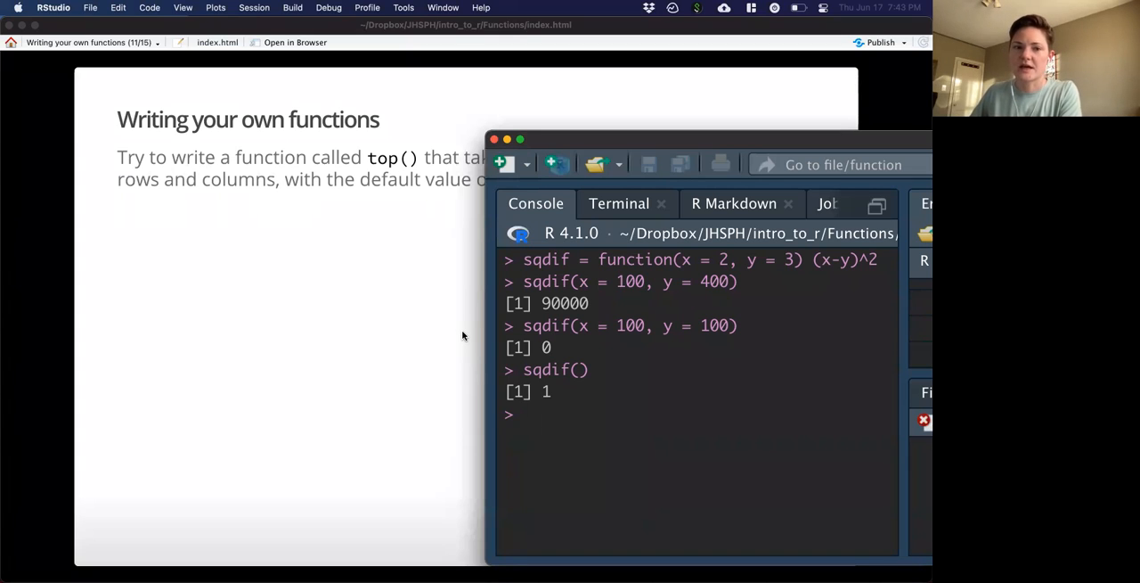
Step: Type top = function(df, in the console, leaving the n argument pending
type("top")
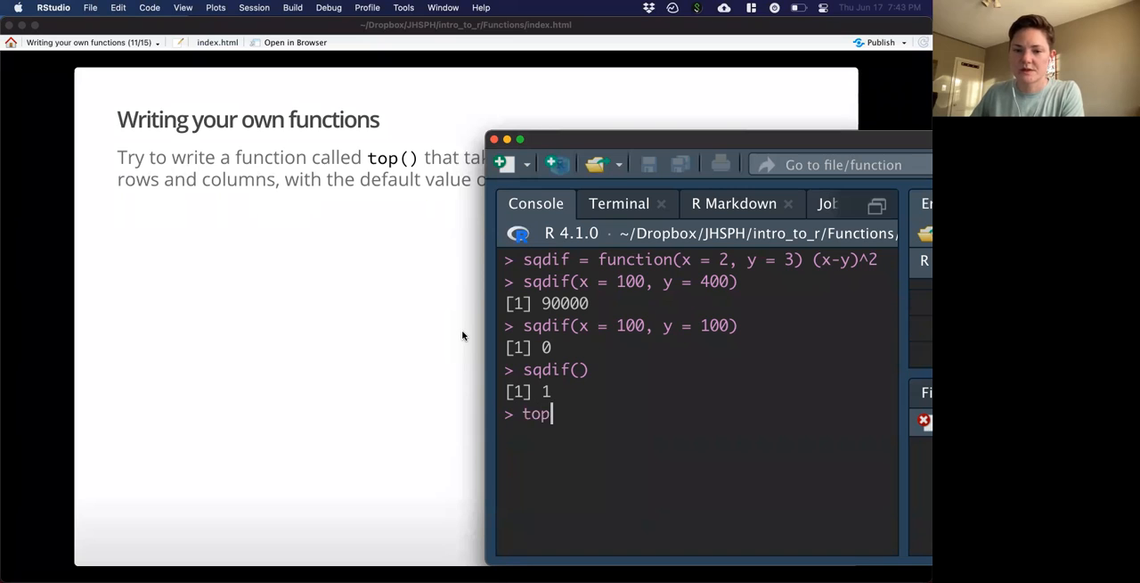
type("=")
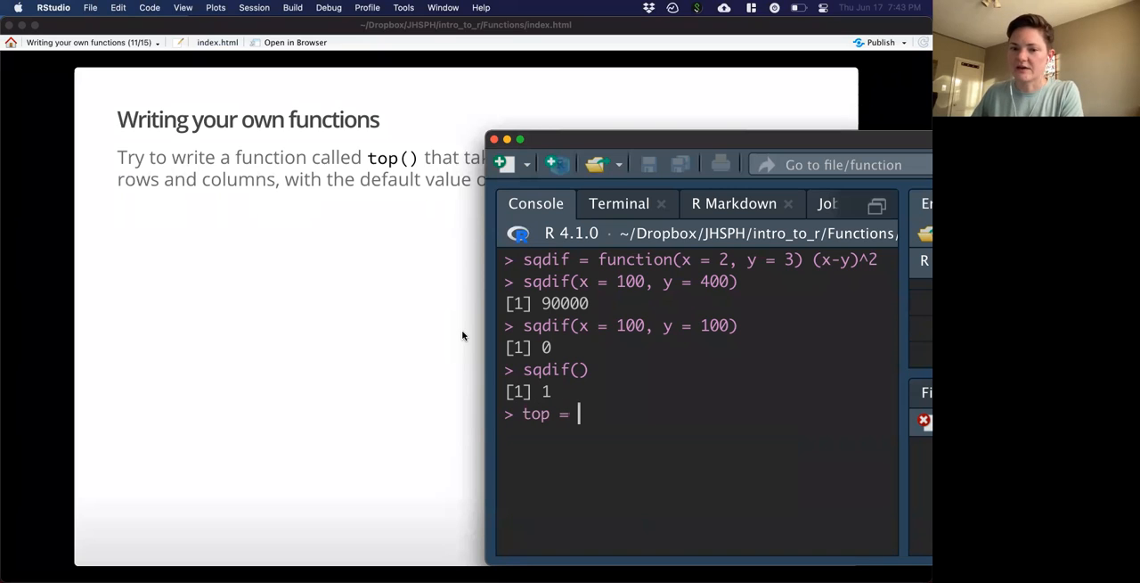
type("functi")
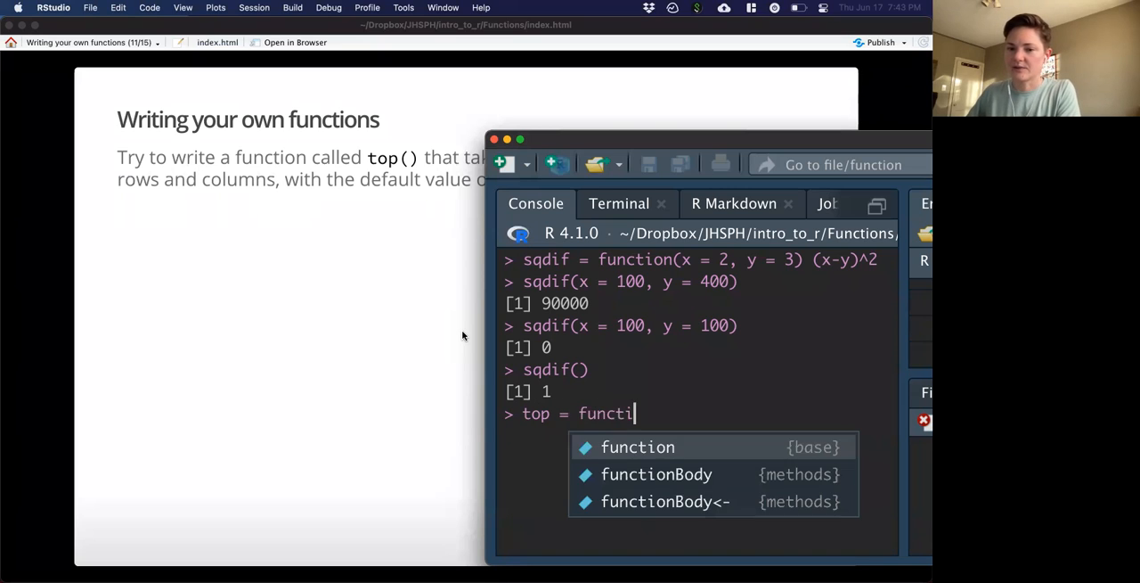
type("on")
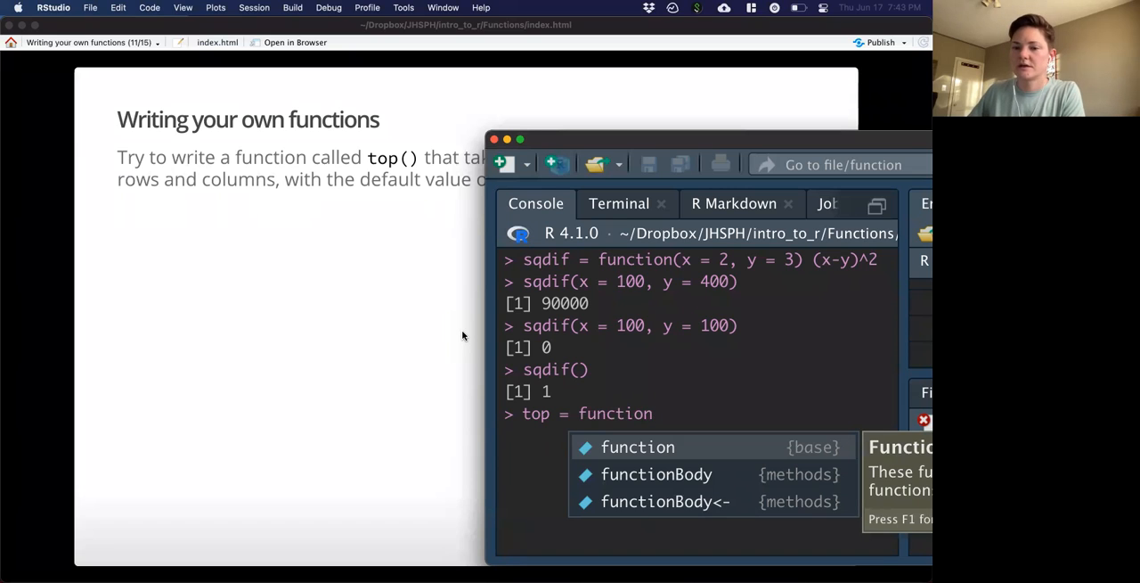
type("()")
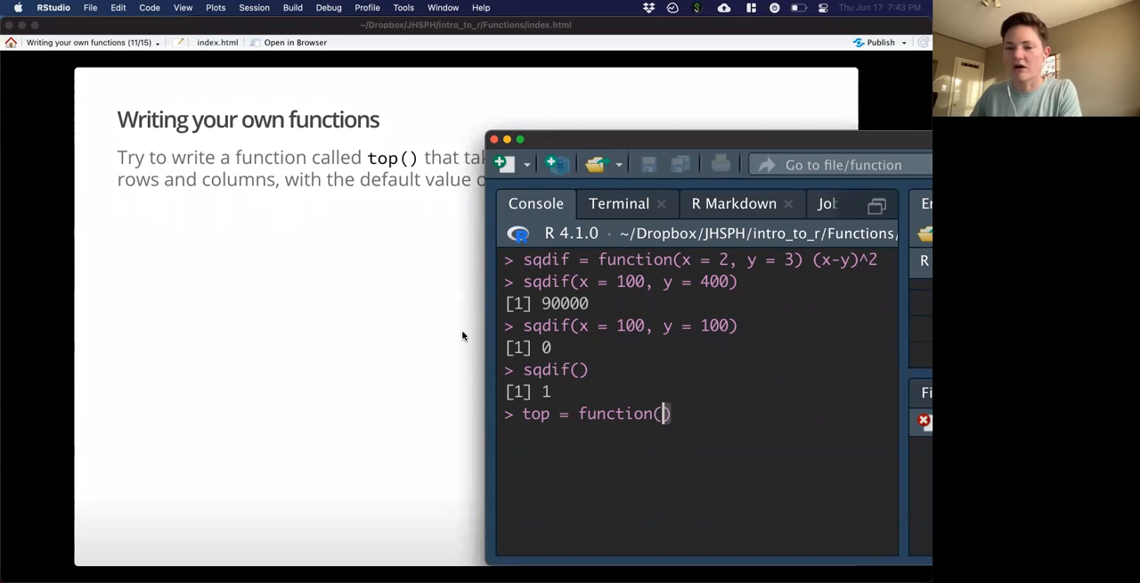
type("df,")
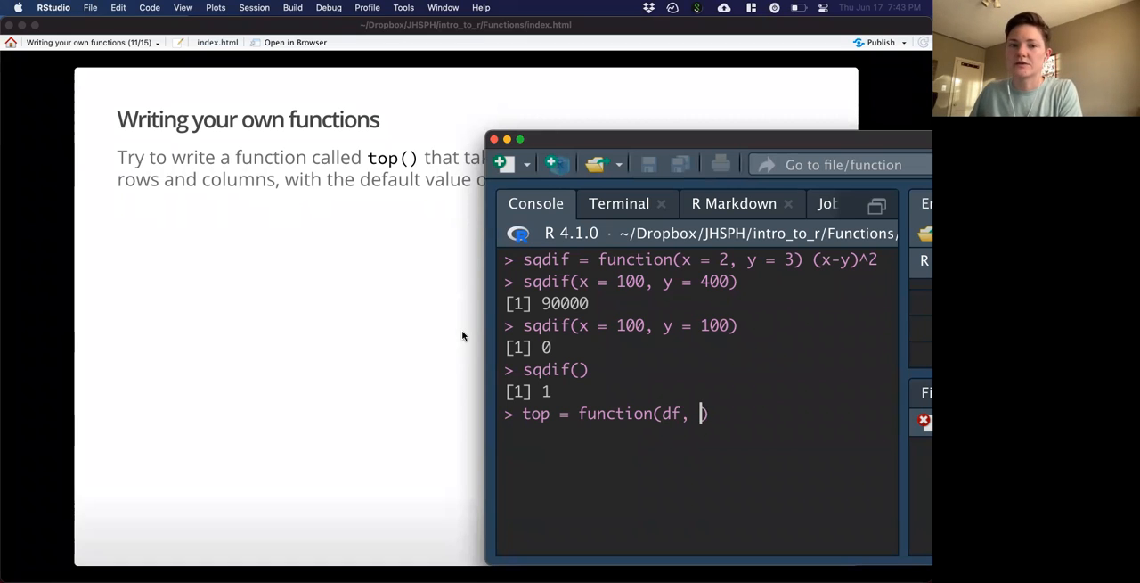
mouse_move(588, 139)
type("n = ")
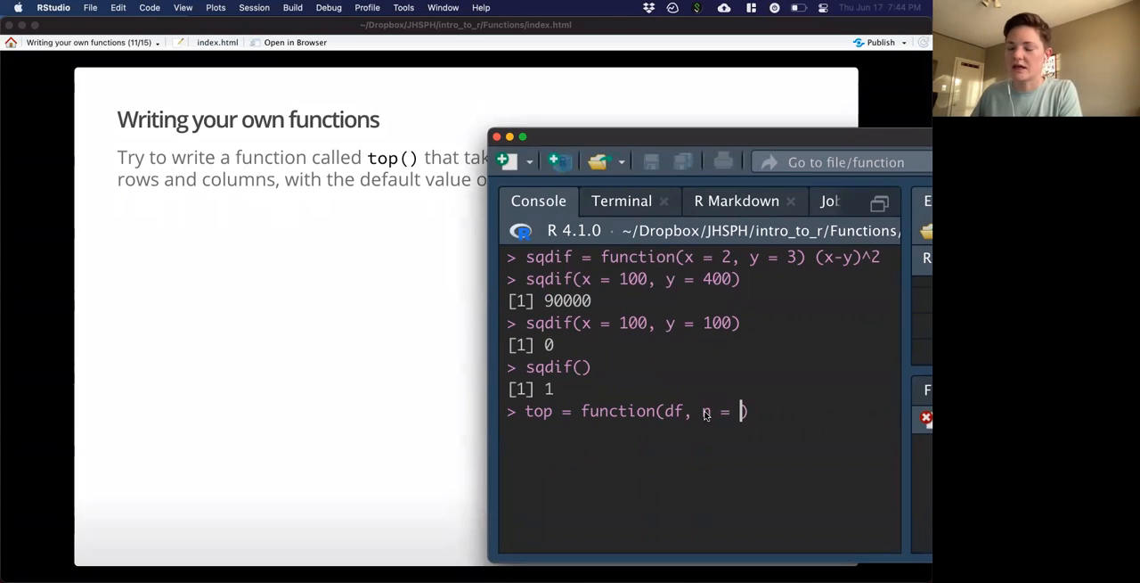
Step: Finish top = function(df, n = 5) df[1:n, 1:n] to return the first n rows and columns
type("5)")
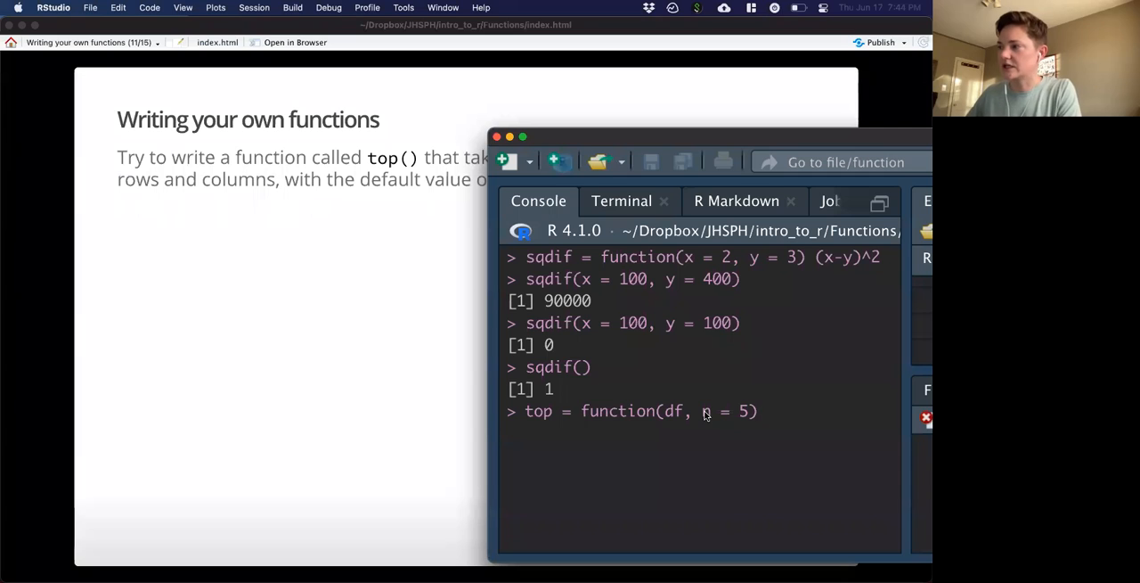
type("df")
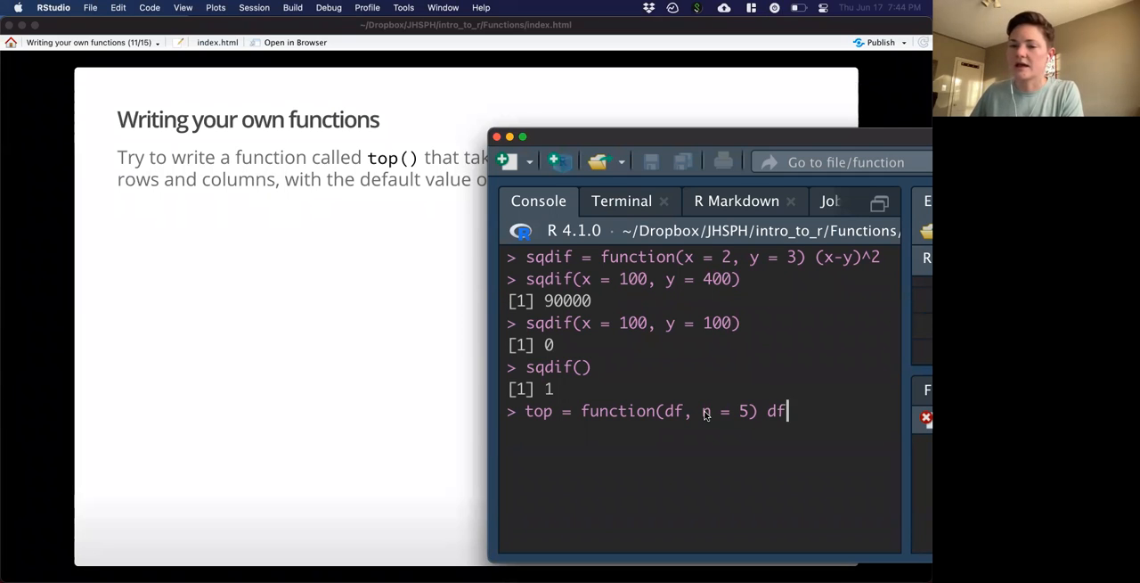
type("[")
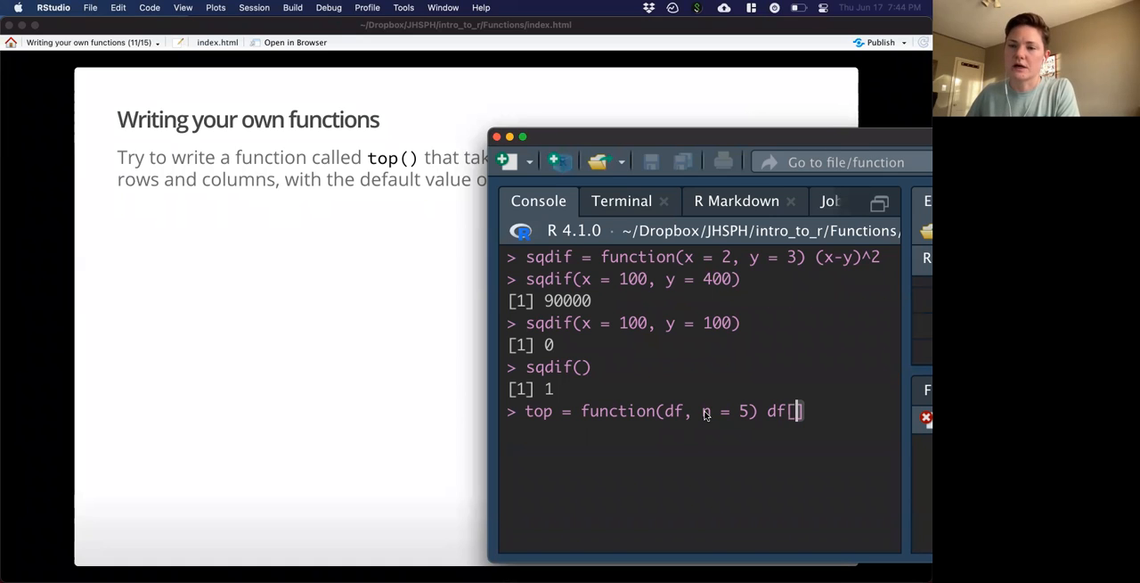
type("1")
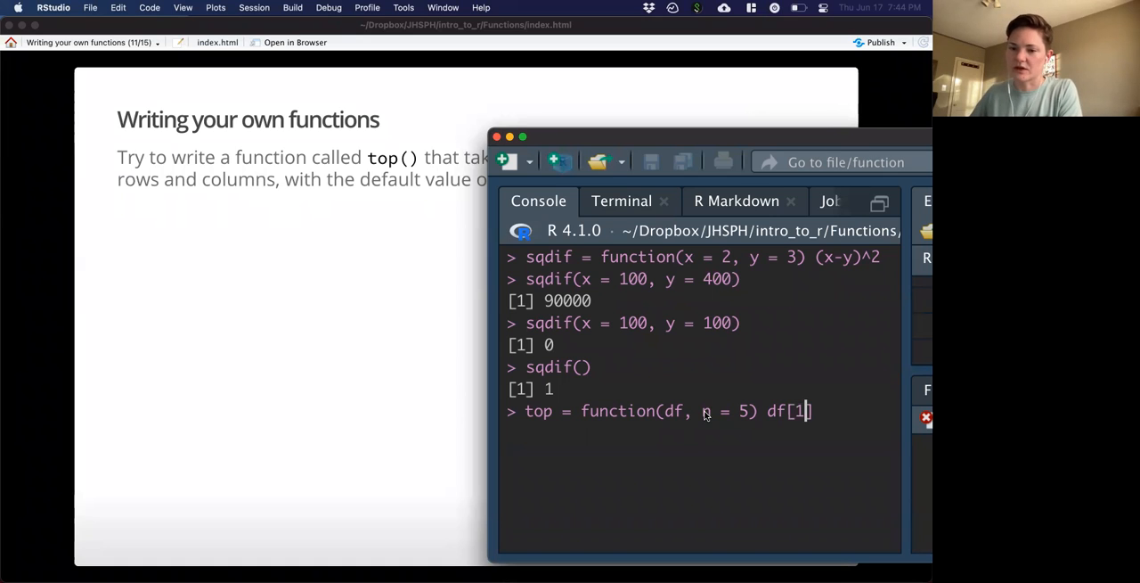
type(":n")
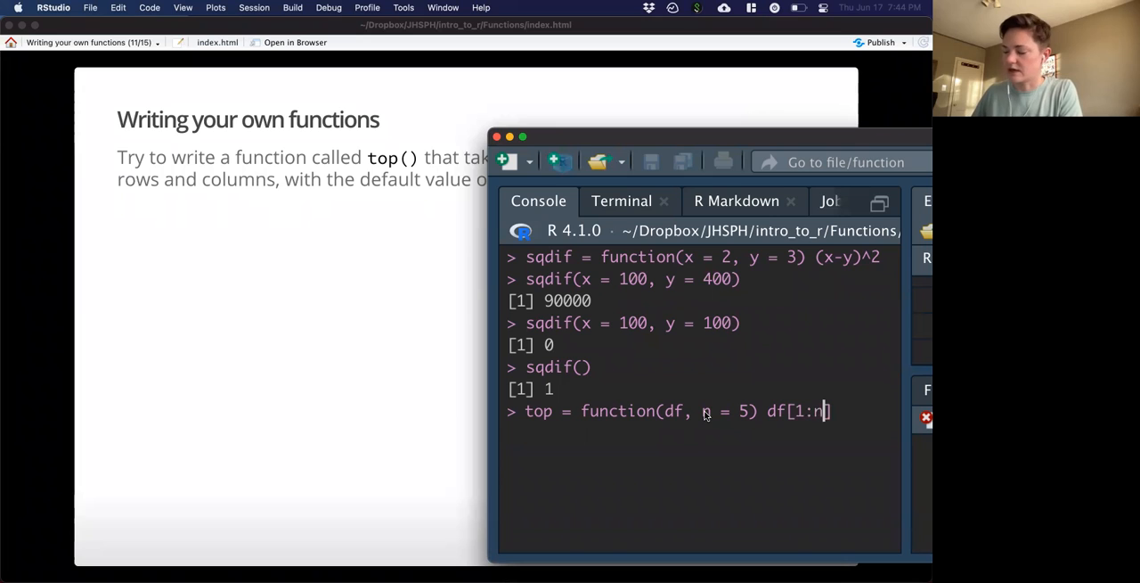
type(",")
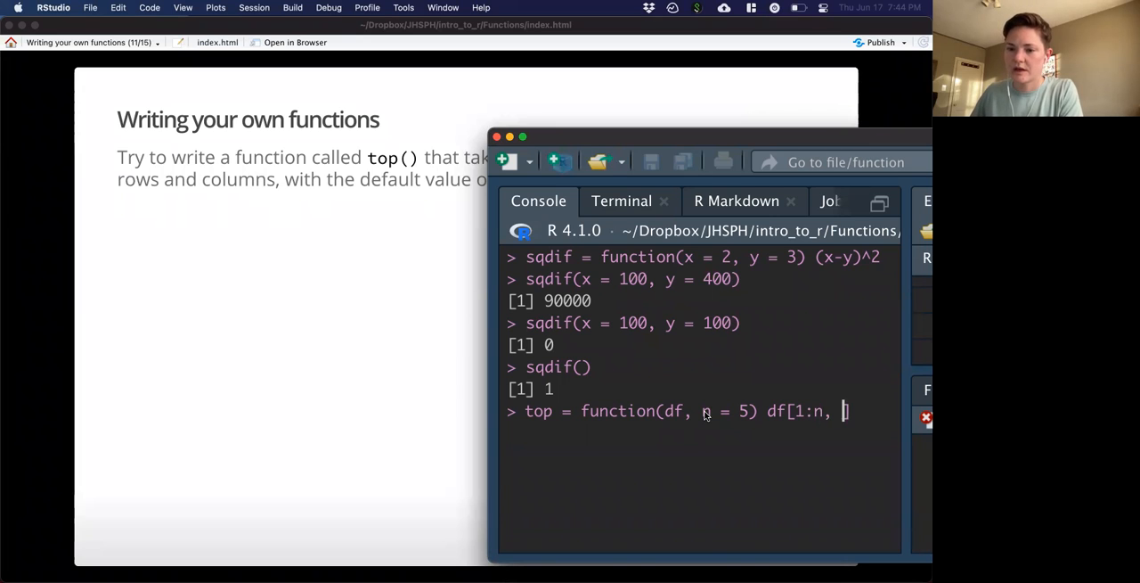
type("1:")
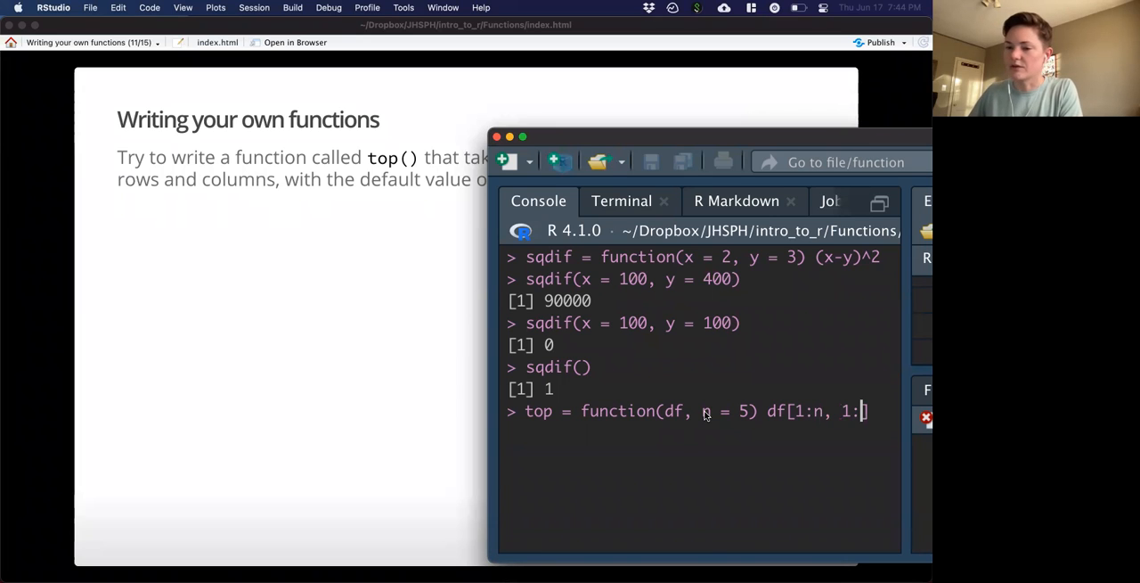
type("n]")
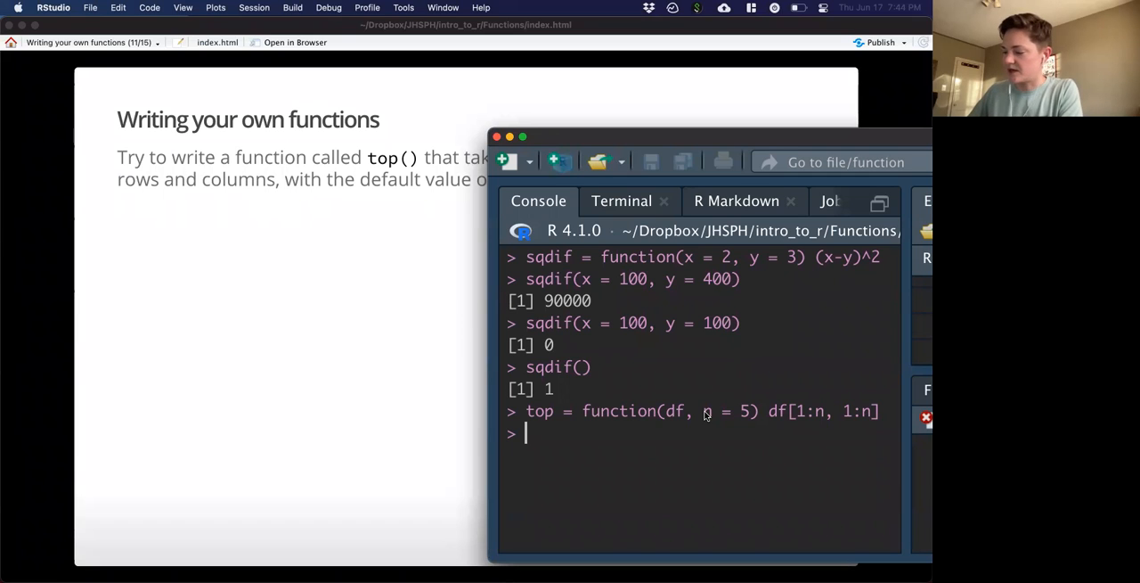
type("top")
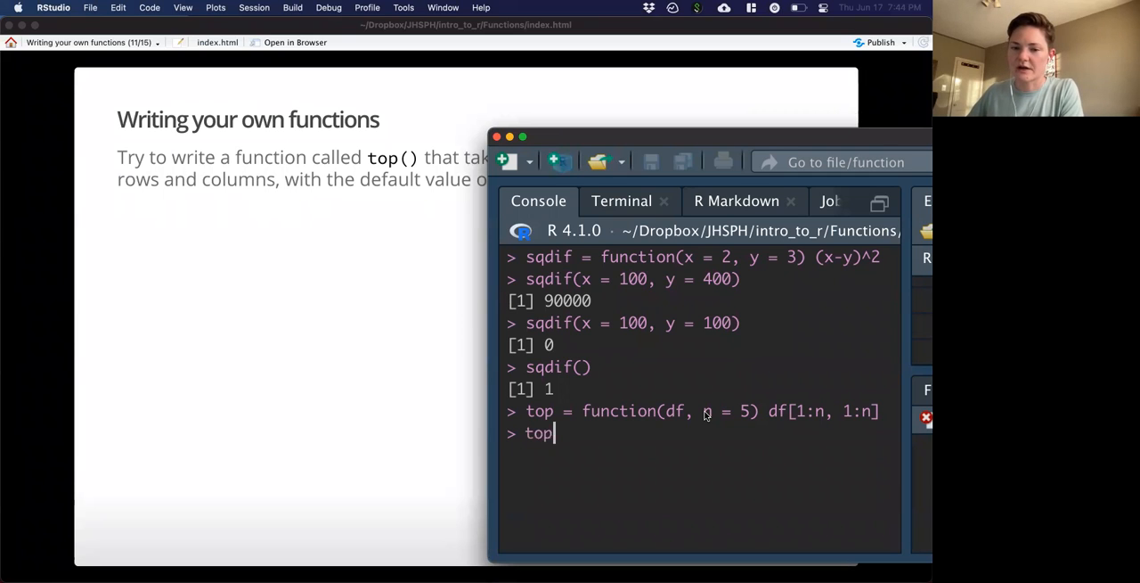
Step: Run bike = jhur::read_bike(), printing columns subType, name, numLanes, length, dateInstalled
type("top")
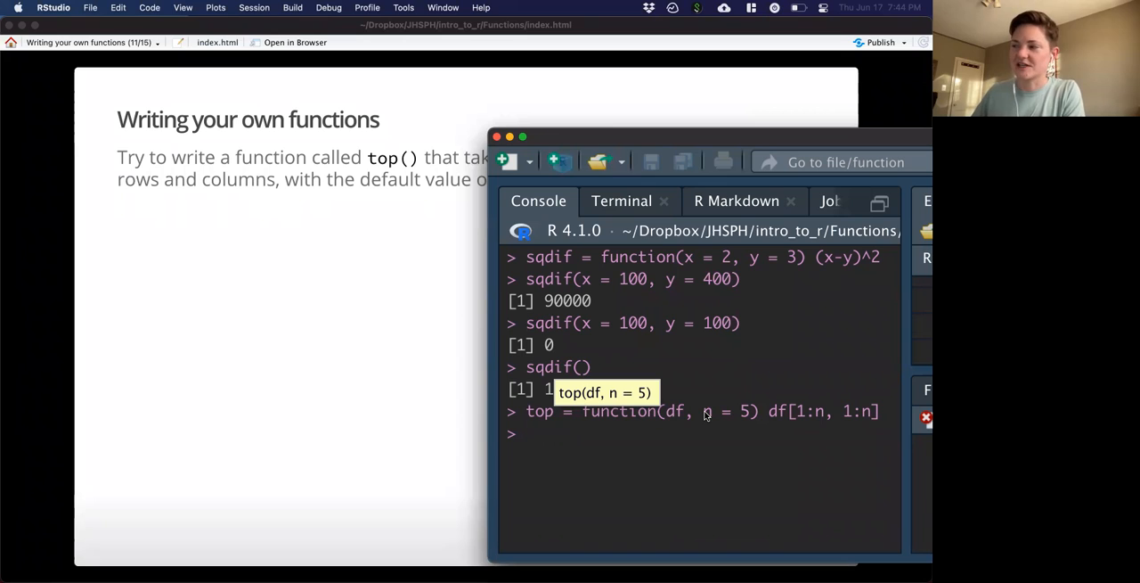
type("bk")
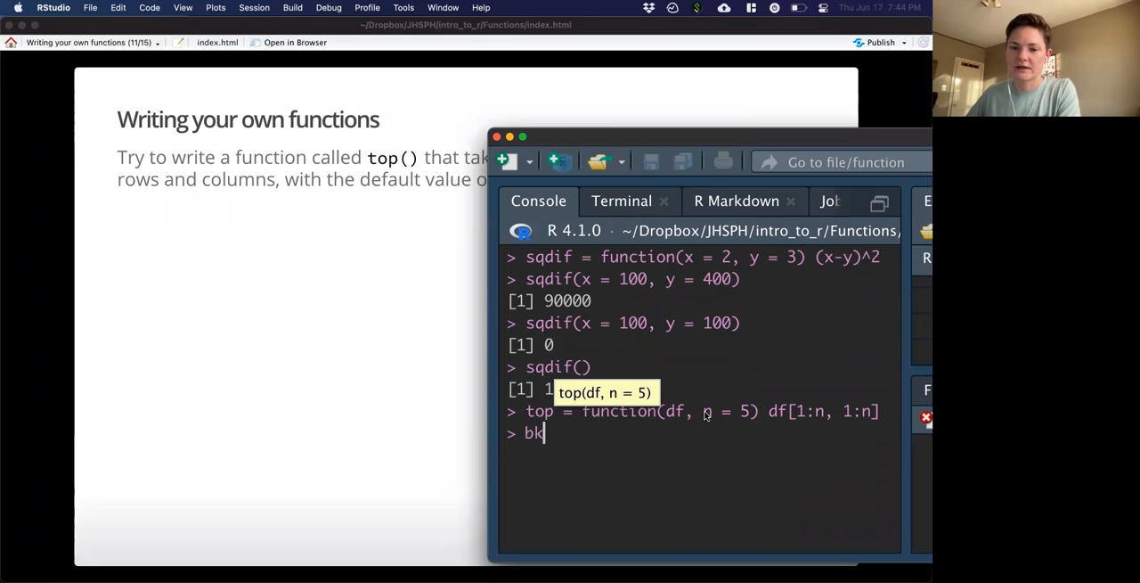
type("ike =")
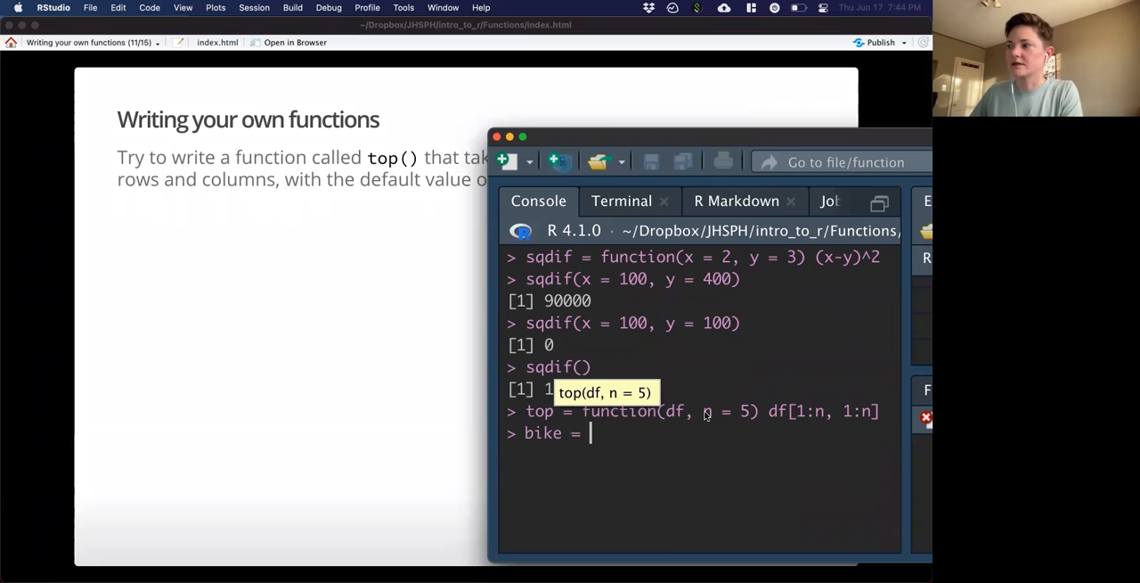
type("jhur")
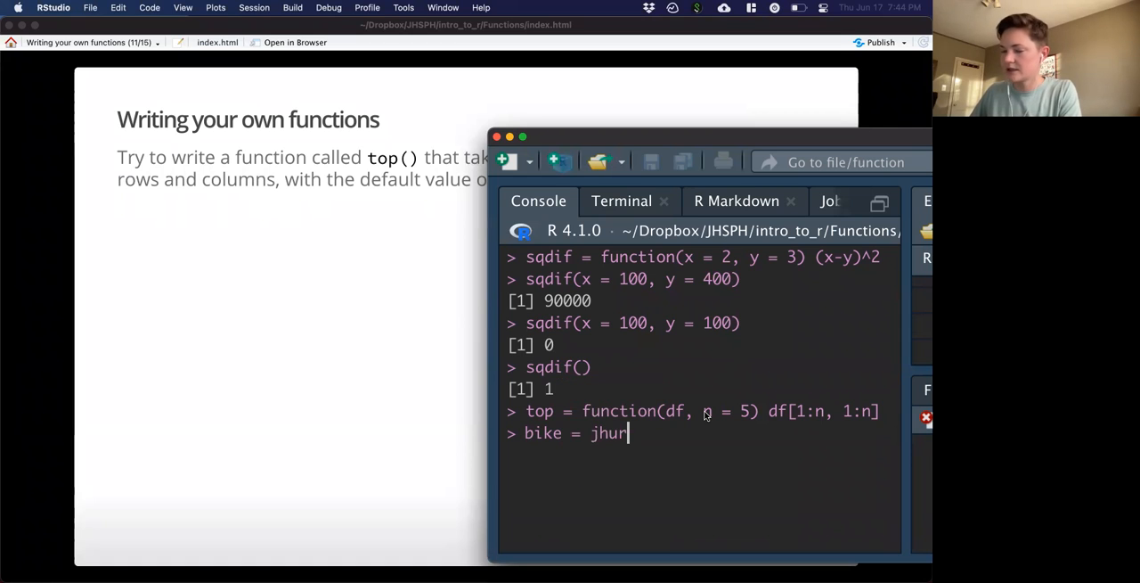
type("::read_bike(")
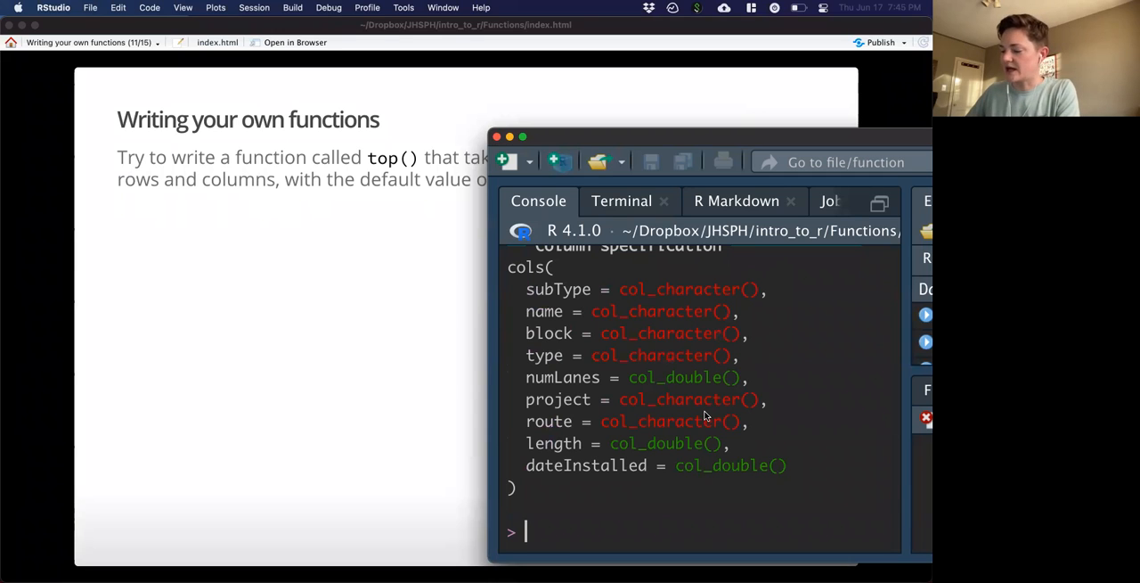
Step: Run top(df = bike) to get a 5 x 5 tibble, then type top(bike)
type("top(df =")
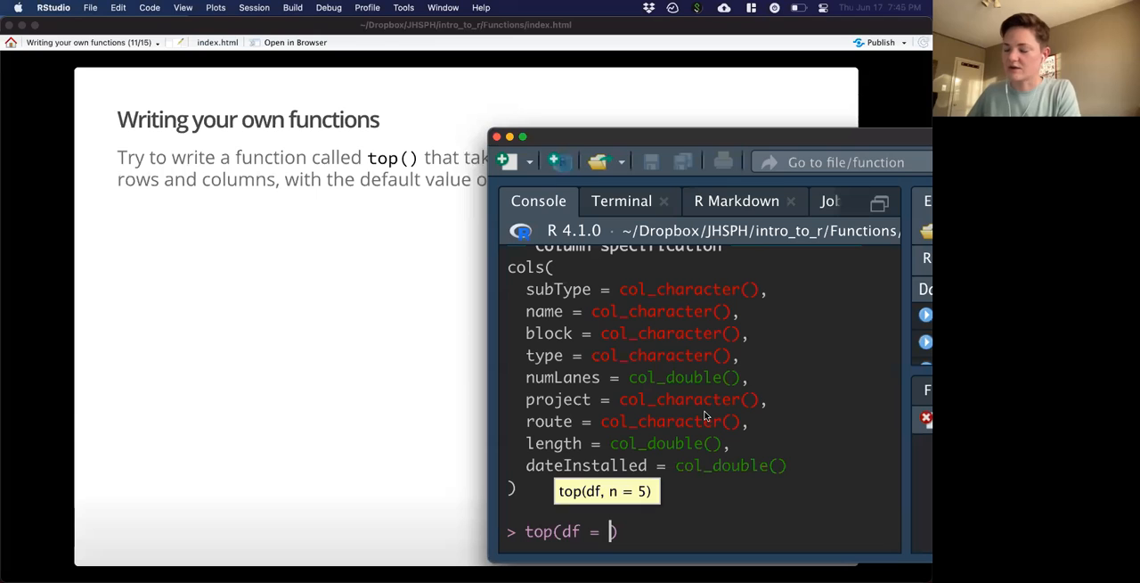
type("bik")
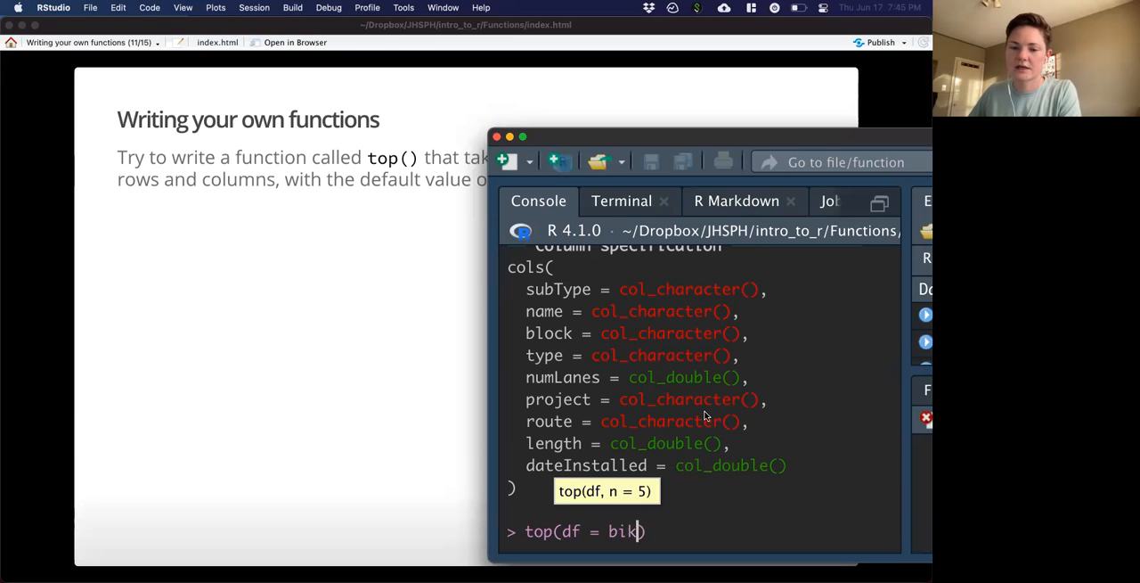
type("e")
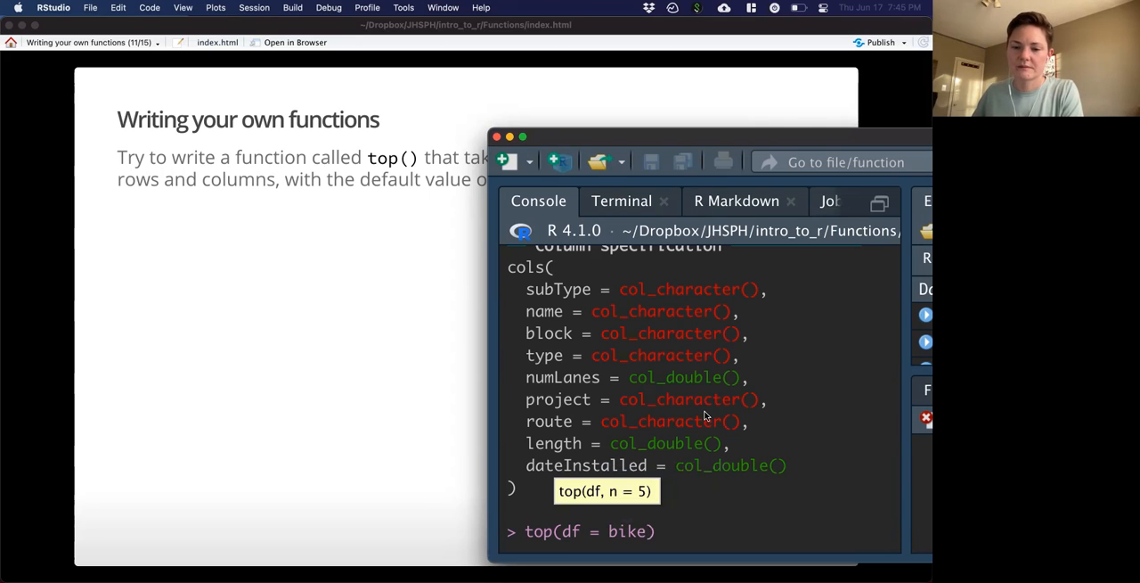
key("Return")
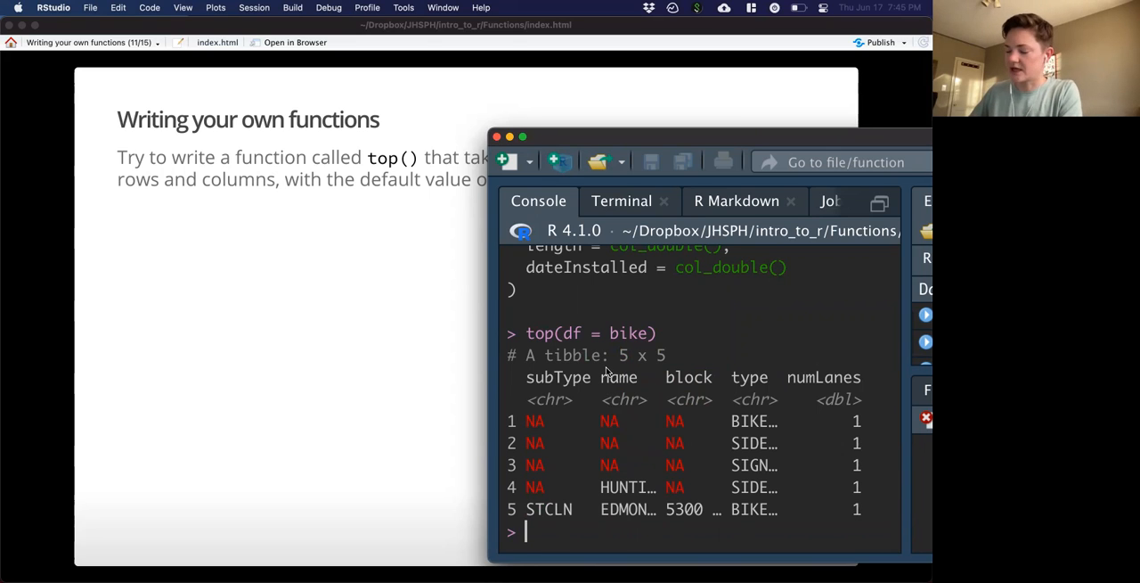
type("top(bike")
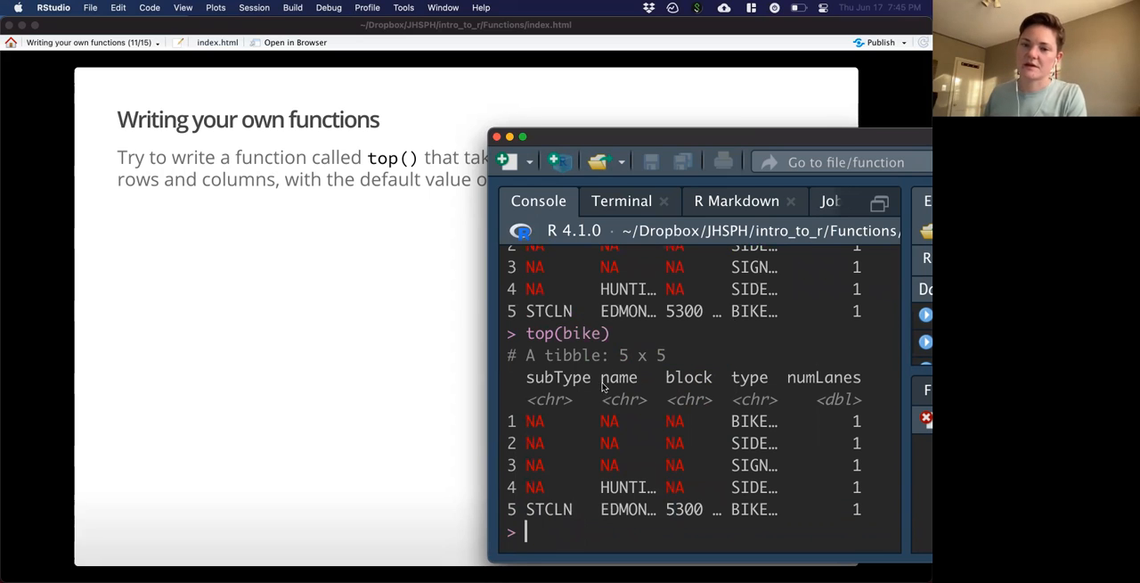
mouse_move(355, 360)
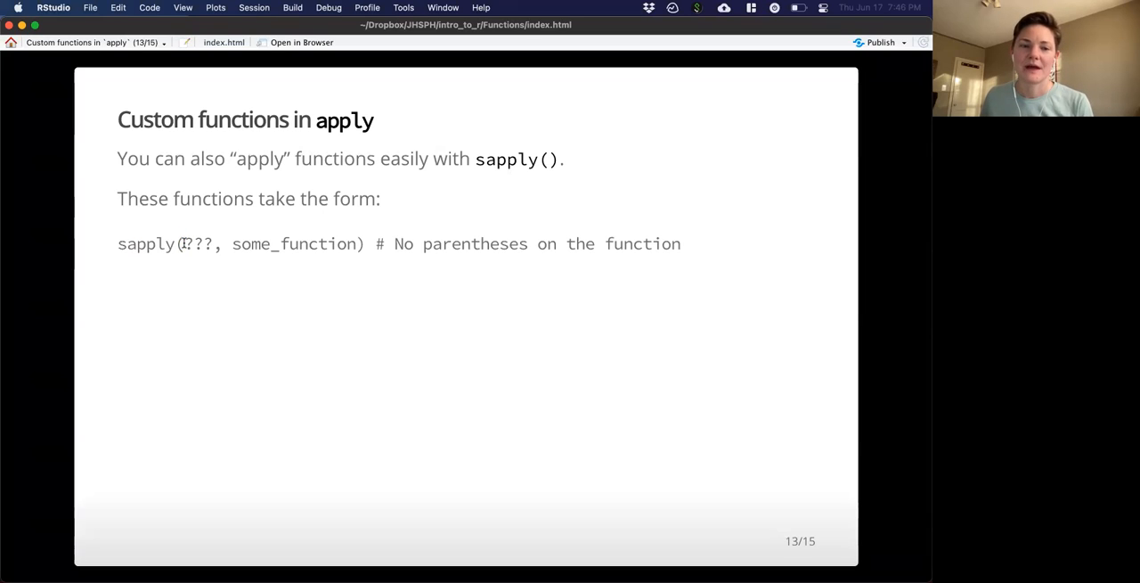
Step: Highlight the ??? placeholder in the sapply form, then advance to slide 14, Custom functions in apply
double_click(197, 243)
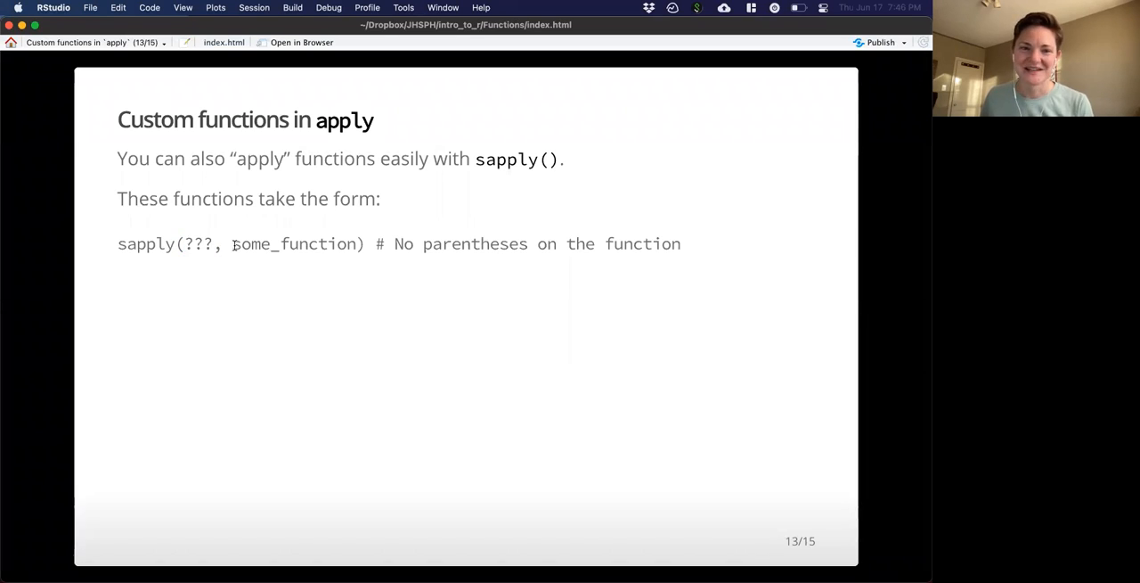
double_click(294, 243)
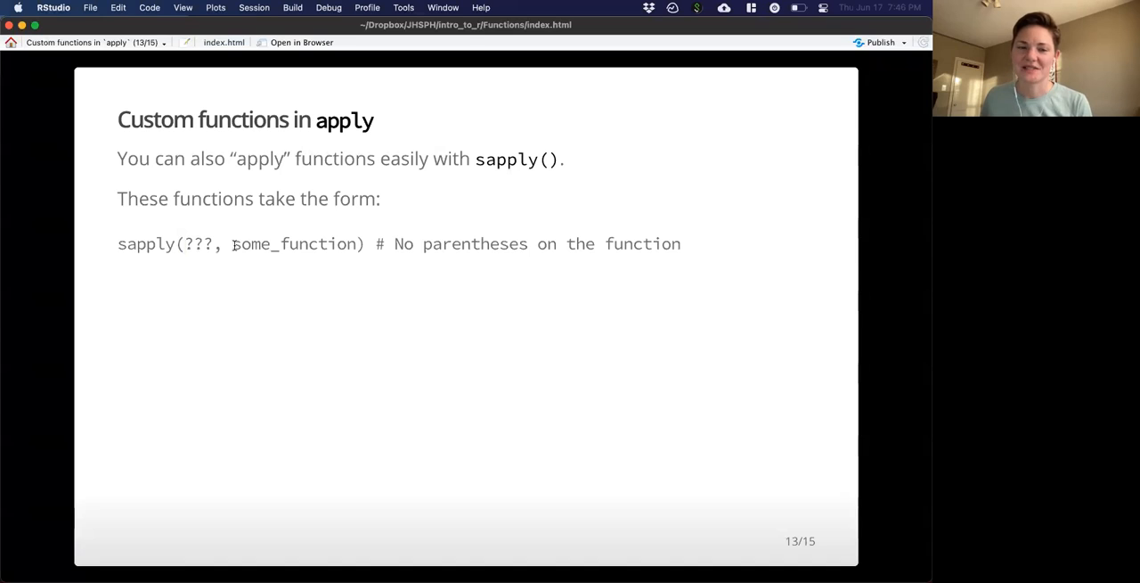
double_click(294, 243)
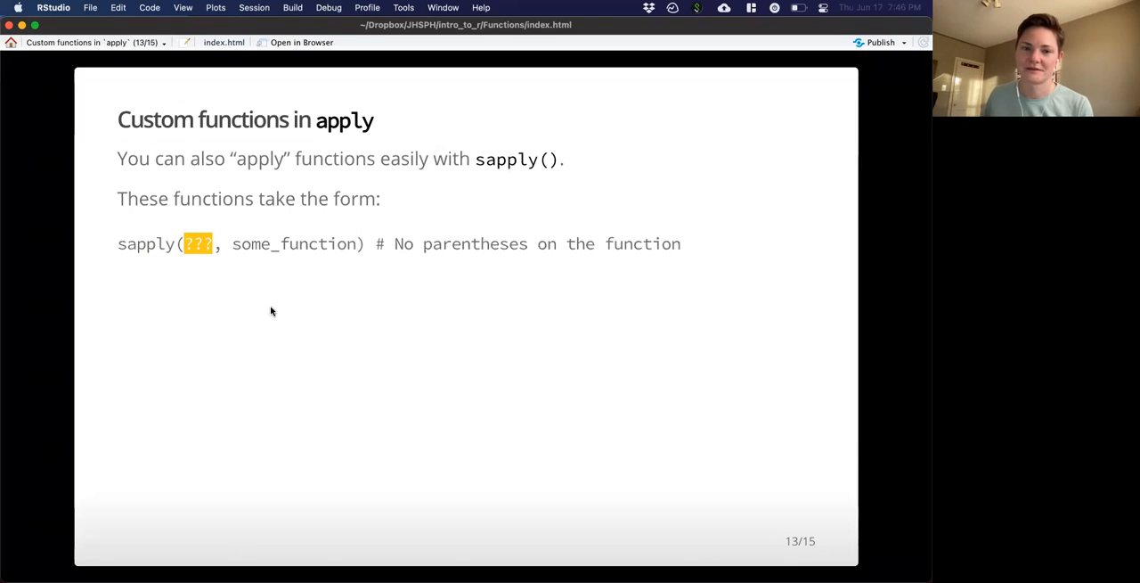
mouse_move(264, 280)
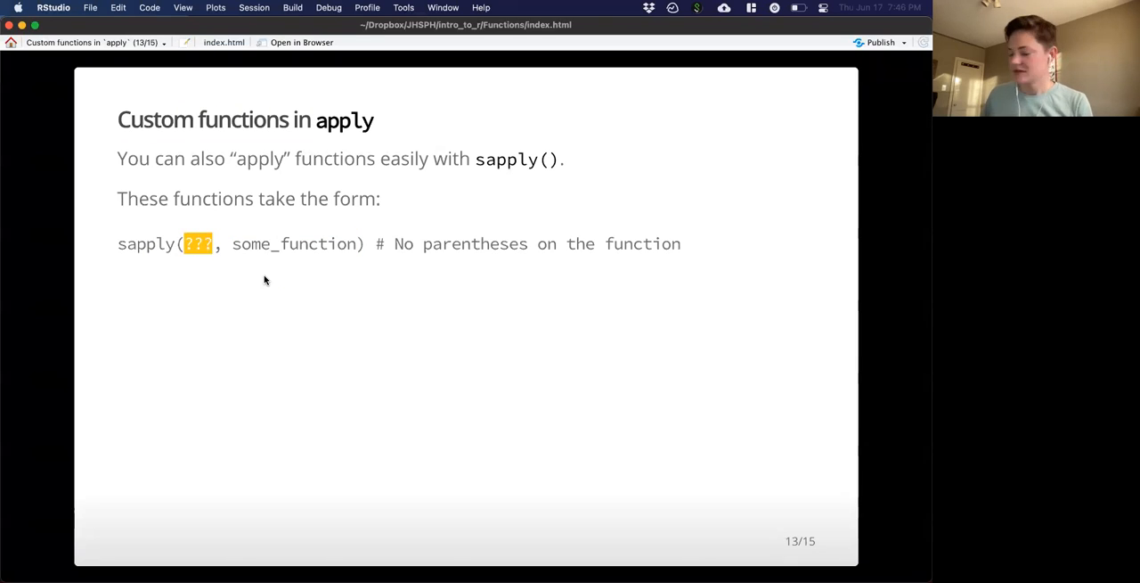
key("right")
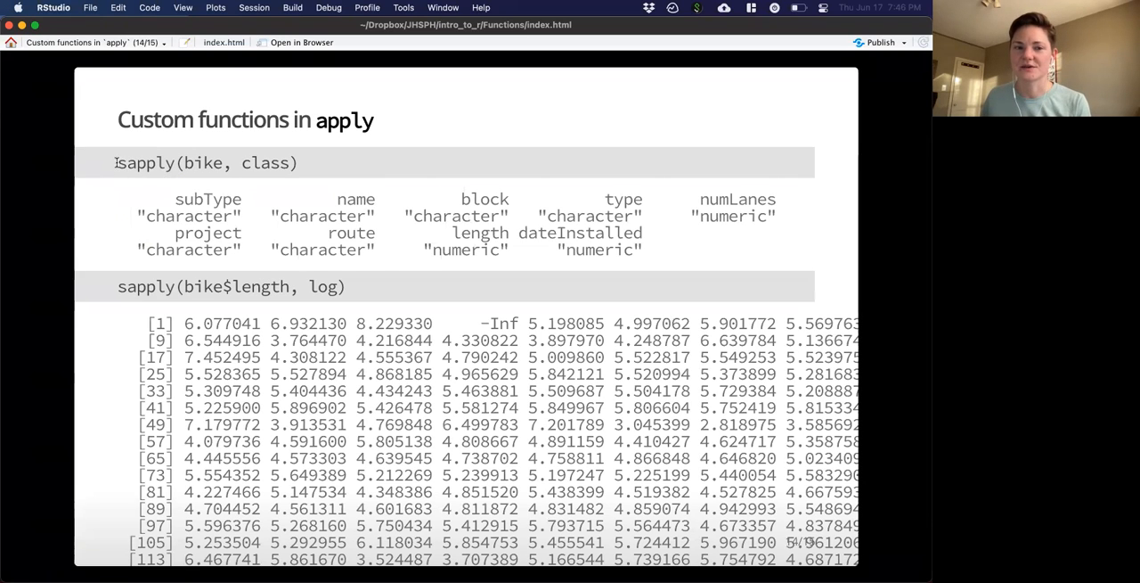
Step: Highlight sapply and its arguments in the sapply(bike, class) example
double_click(147, 162)
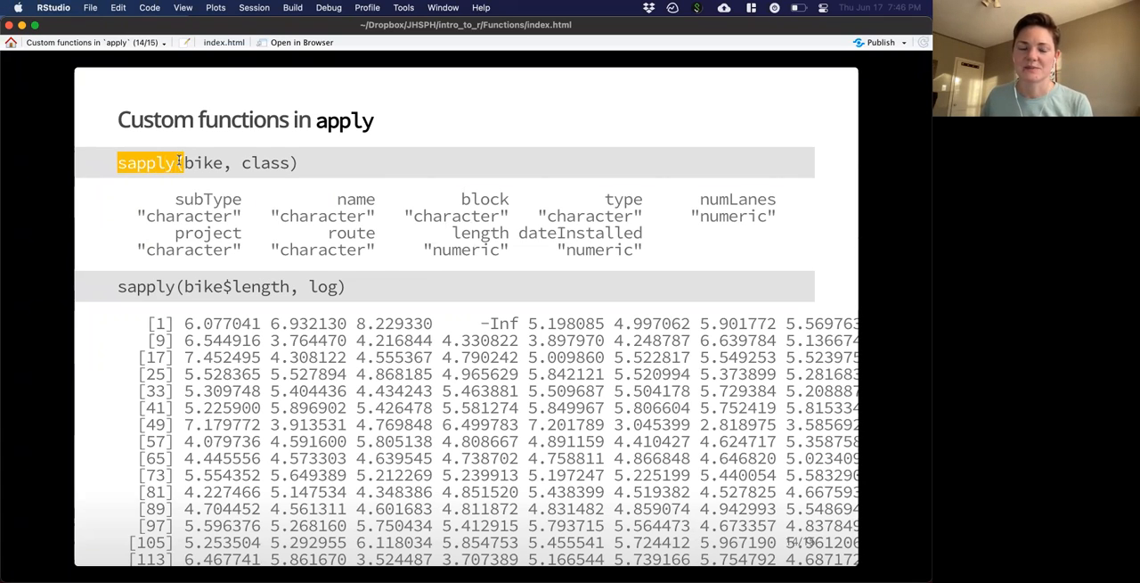
double_click(203, 162)
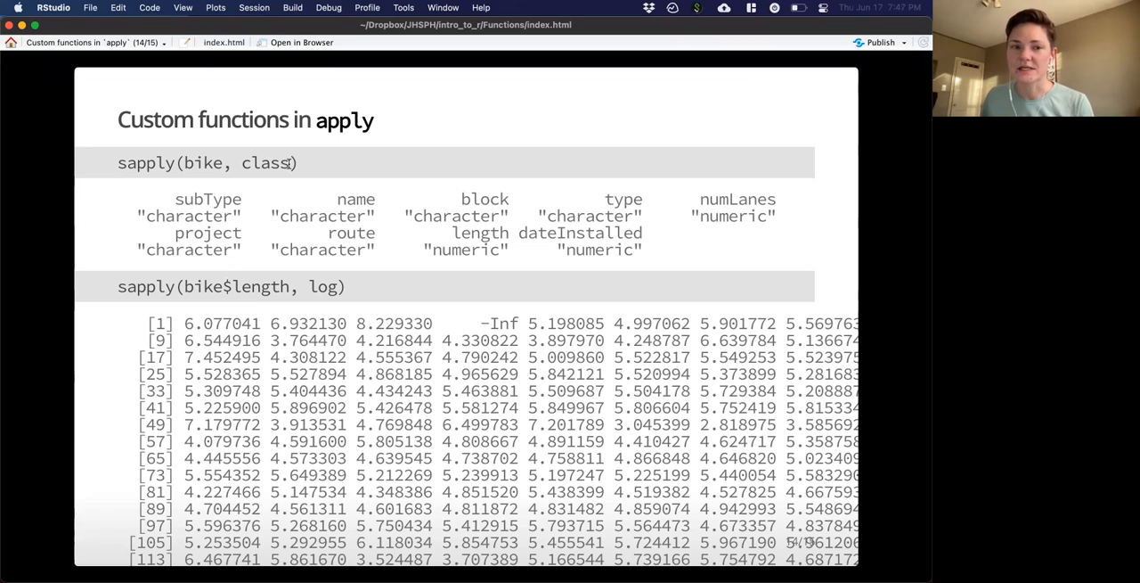
double_click(145, 163)
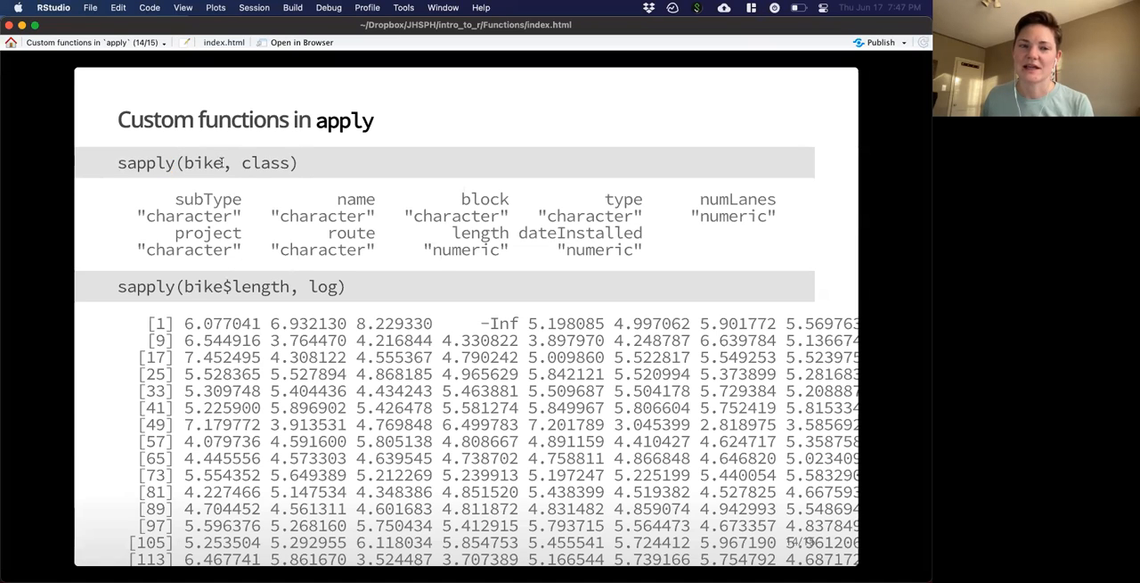
double_click(207, 163)
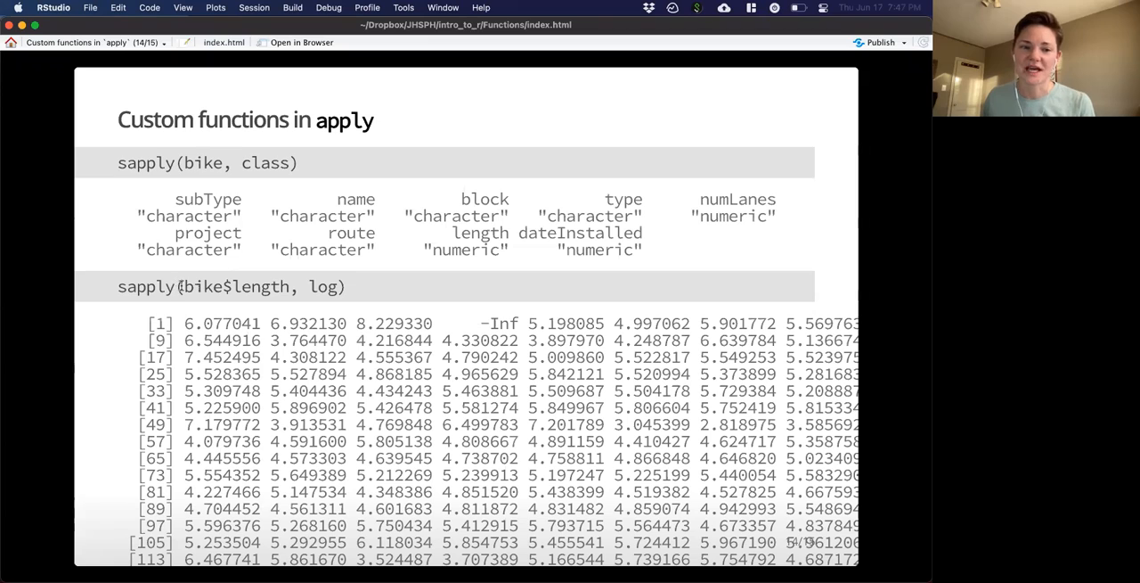
Step: Highlight log and sapply in the sapply(bike$length, log) example
double_click(236, 286)
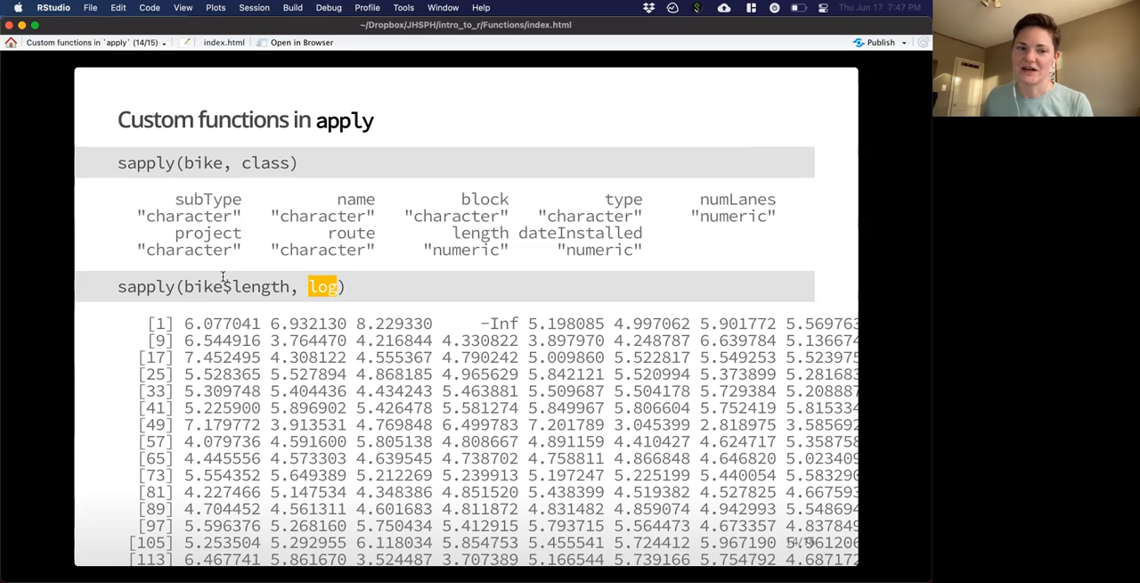
double_click(147, 286)
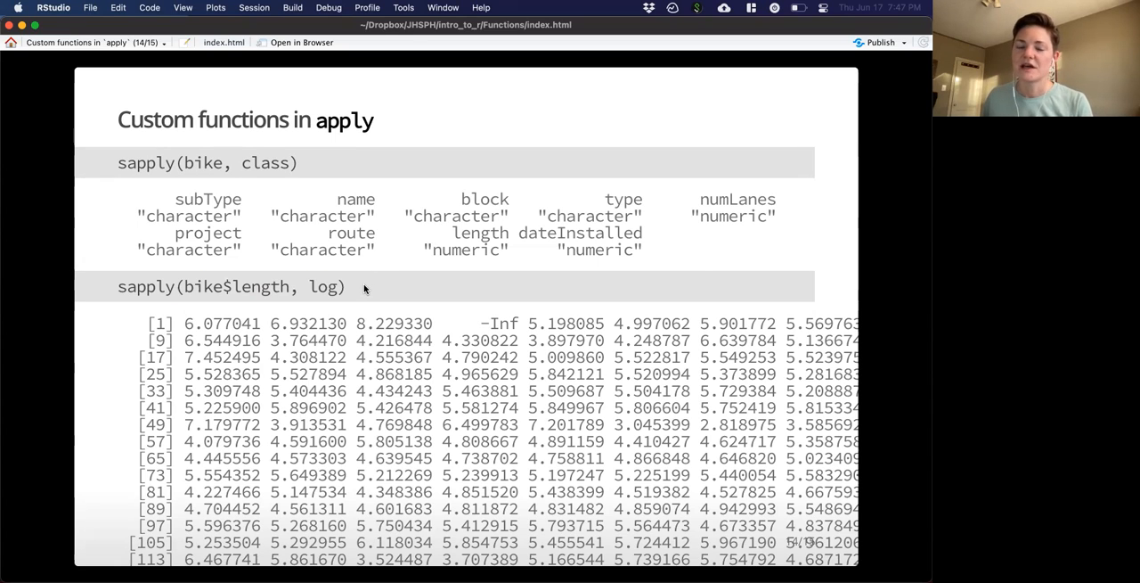
double_click(232, 286)
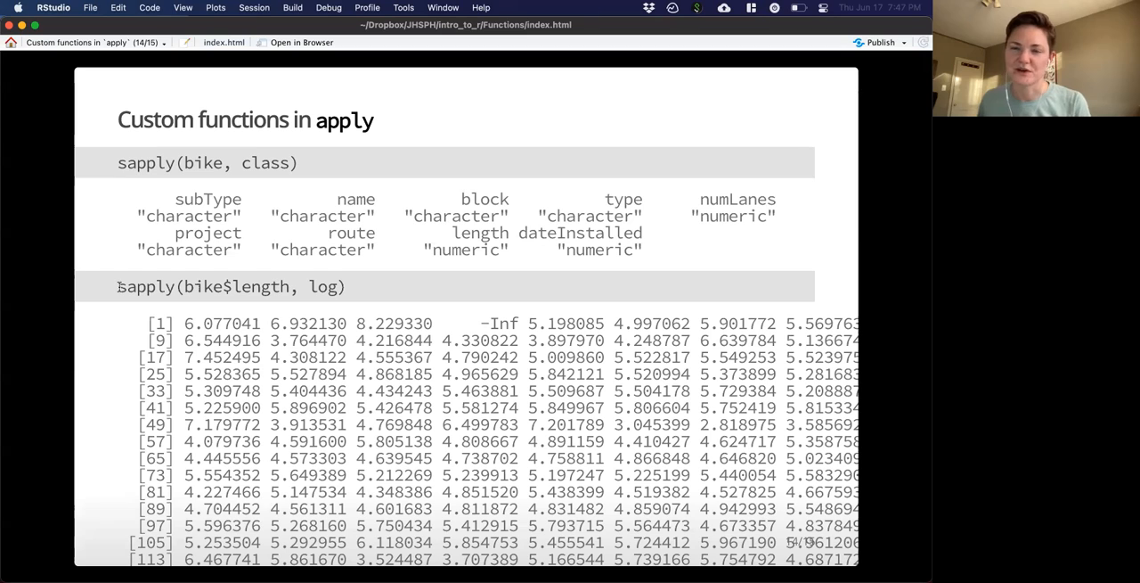
double_click(148, 286)
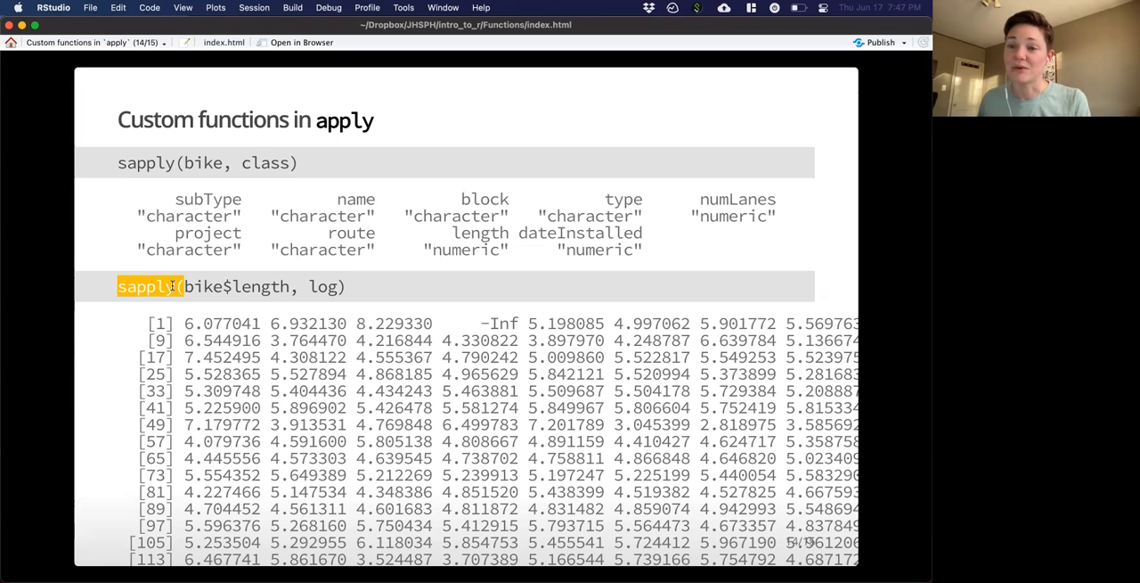
mouse_move(223, 312)
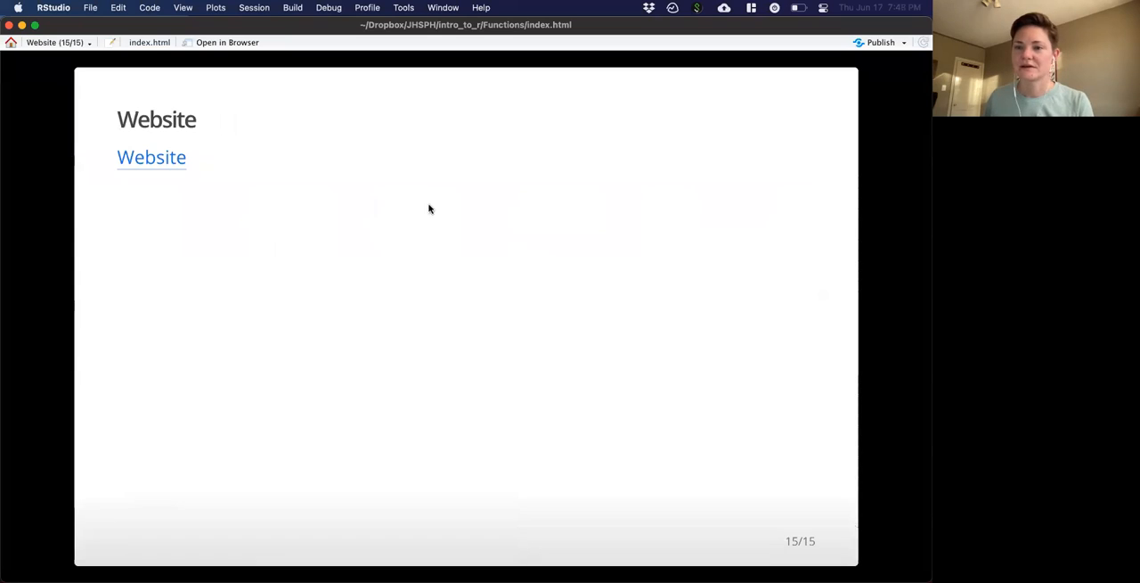
mouse_move(722, 395)
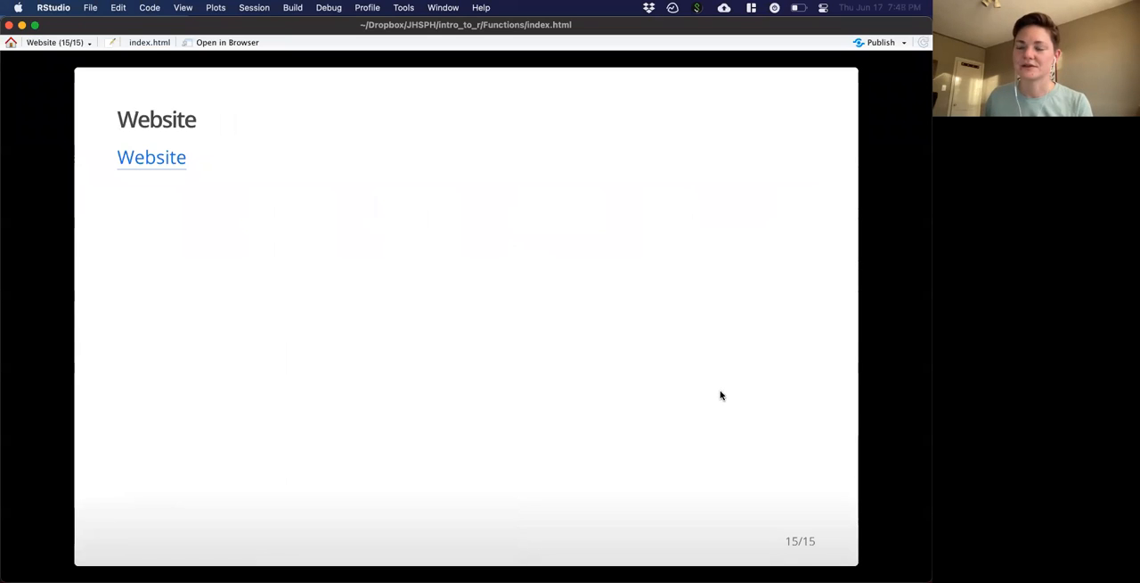